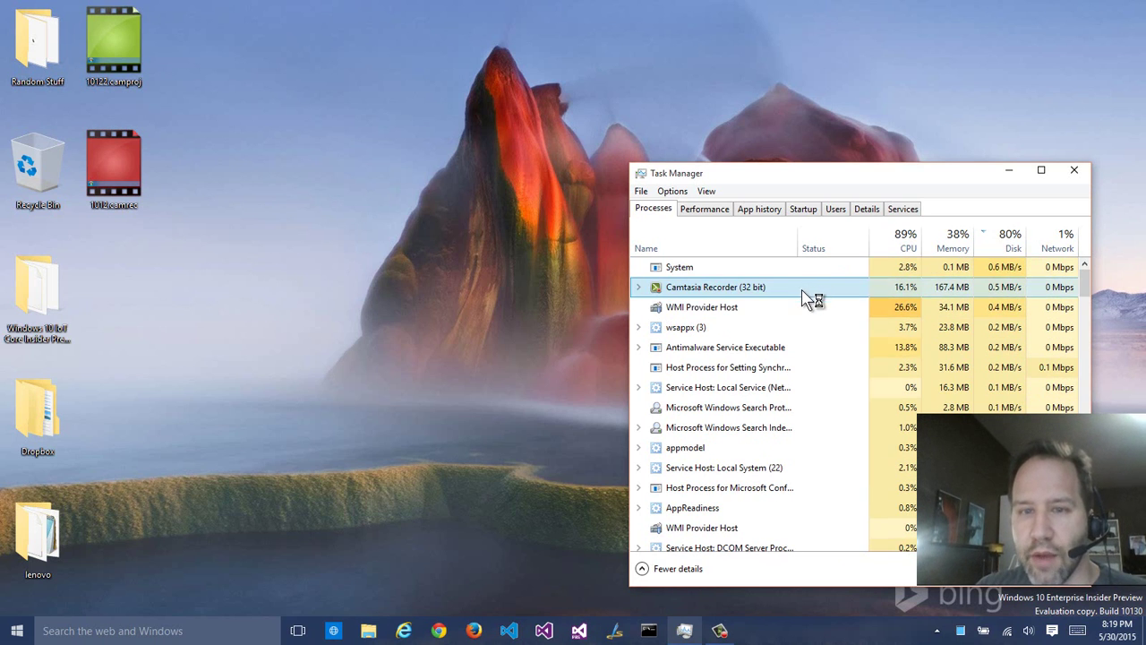
Step: Sort the Task Manager process list by CPU, then by Disk, and minimize it
left_click(906, 240)
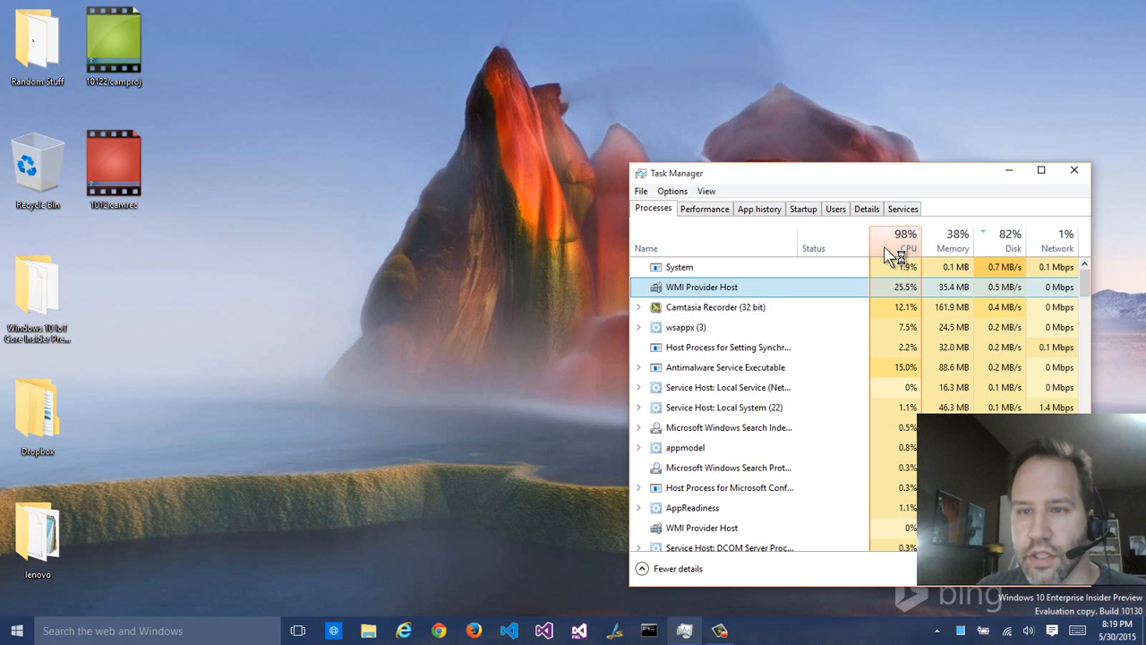
left_click(906, 238)
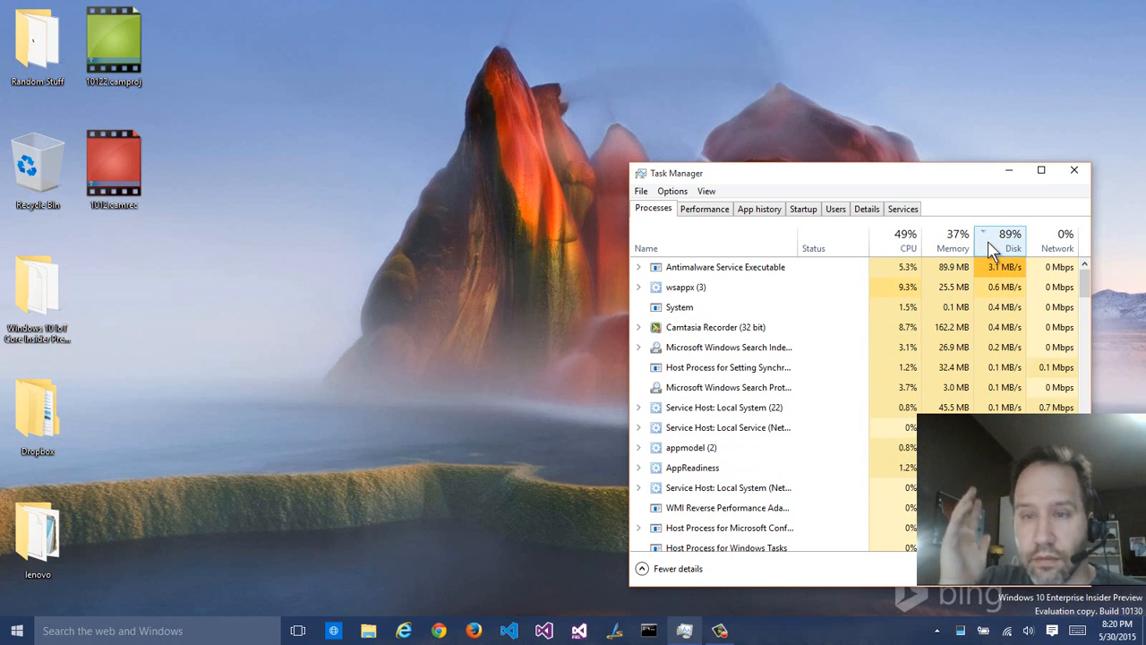
left_click(906, 233)
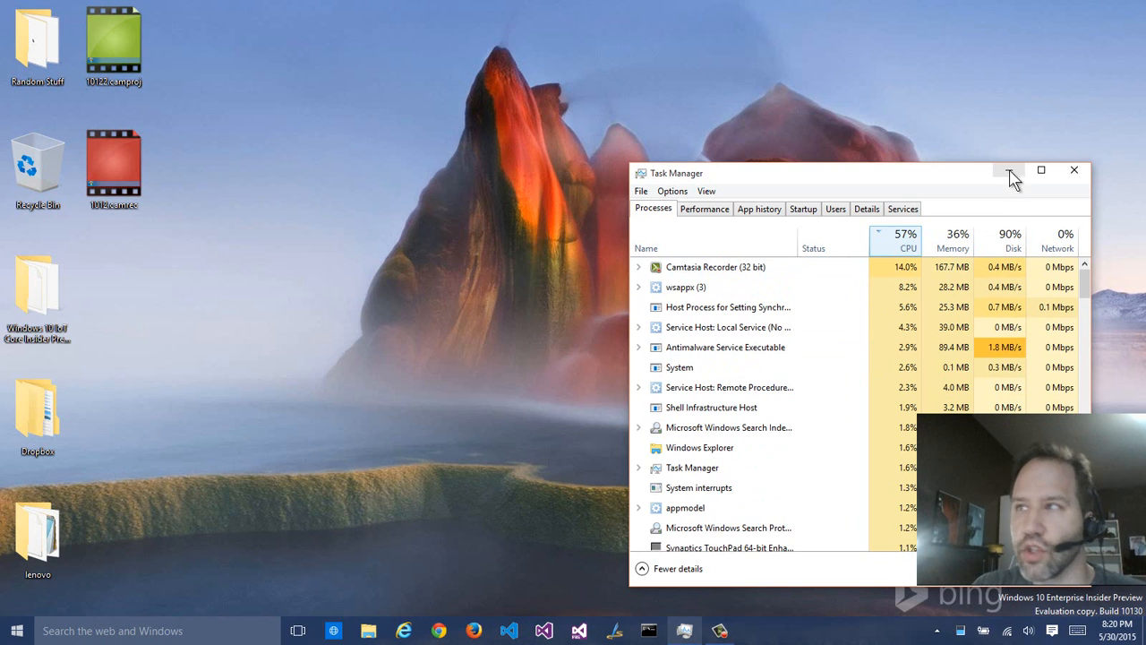
left_click(1010, 170)
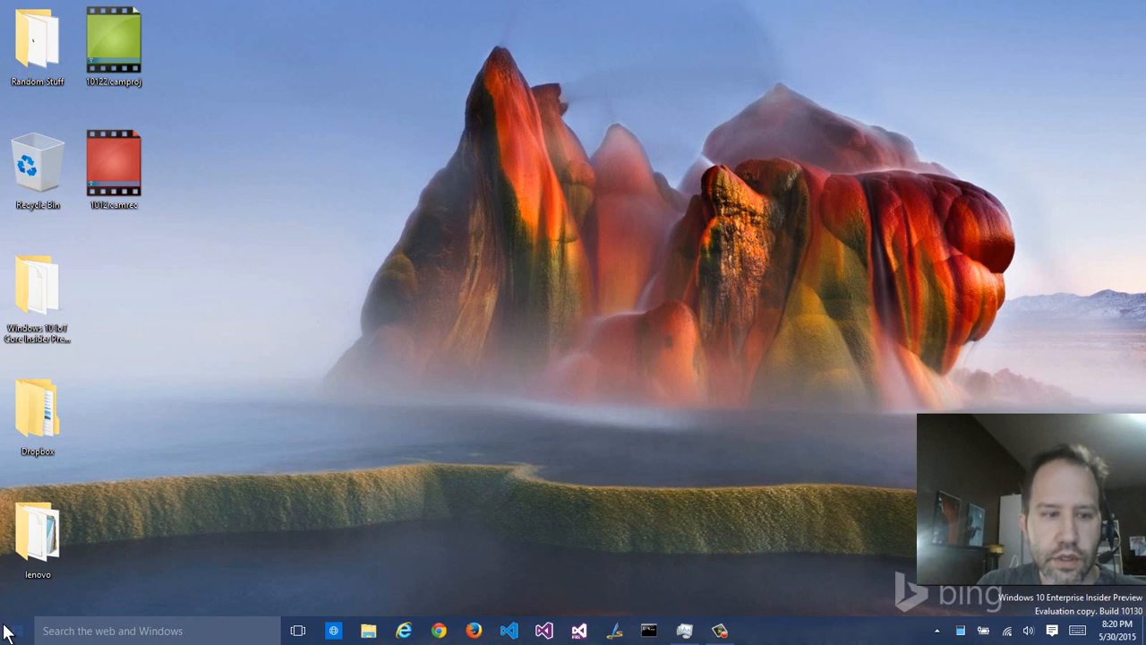
Step: Launch the Network Beta app from Start's Recently added list, which shows only 'Coming soon'
left_click(7, 631)
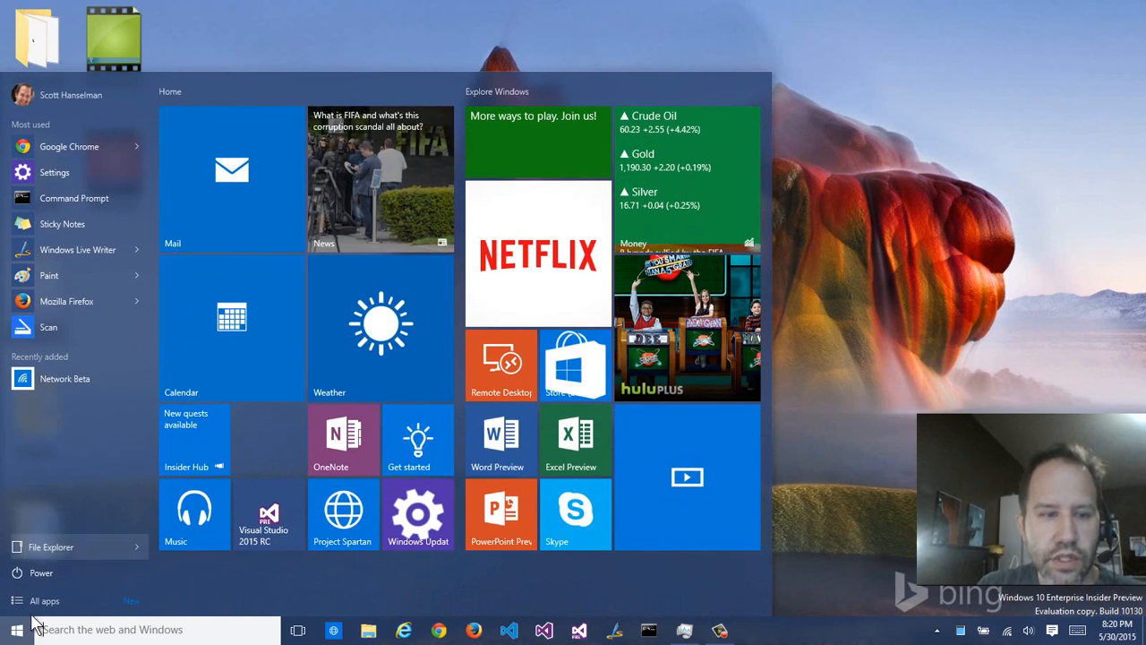
mouse_move(122, 378)
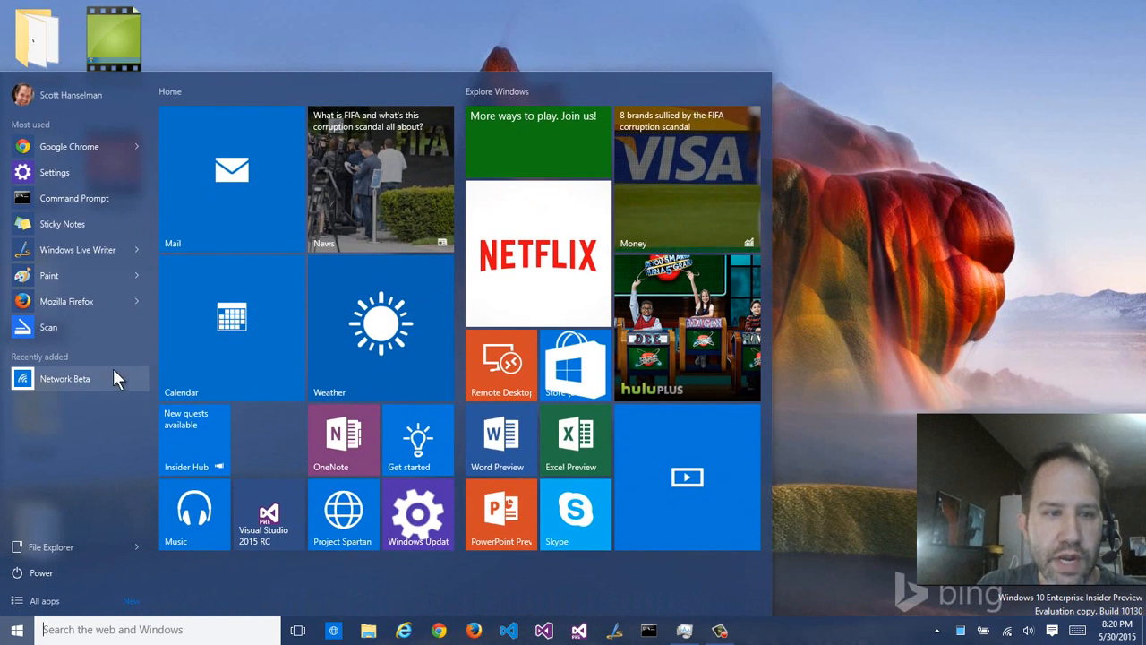
left_click(65, 378)
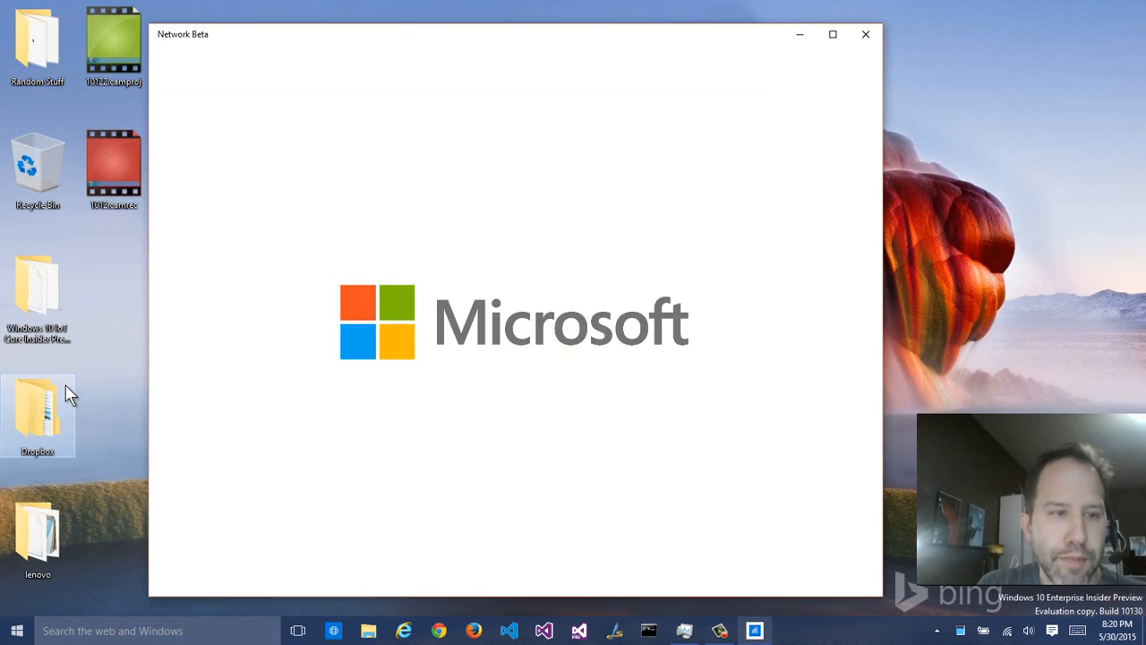
left_click(17, 630)
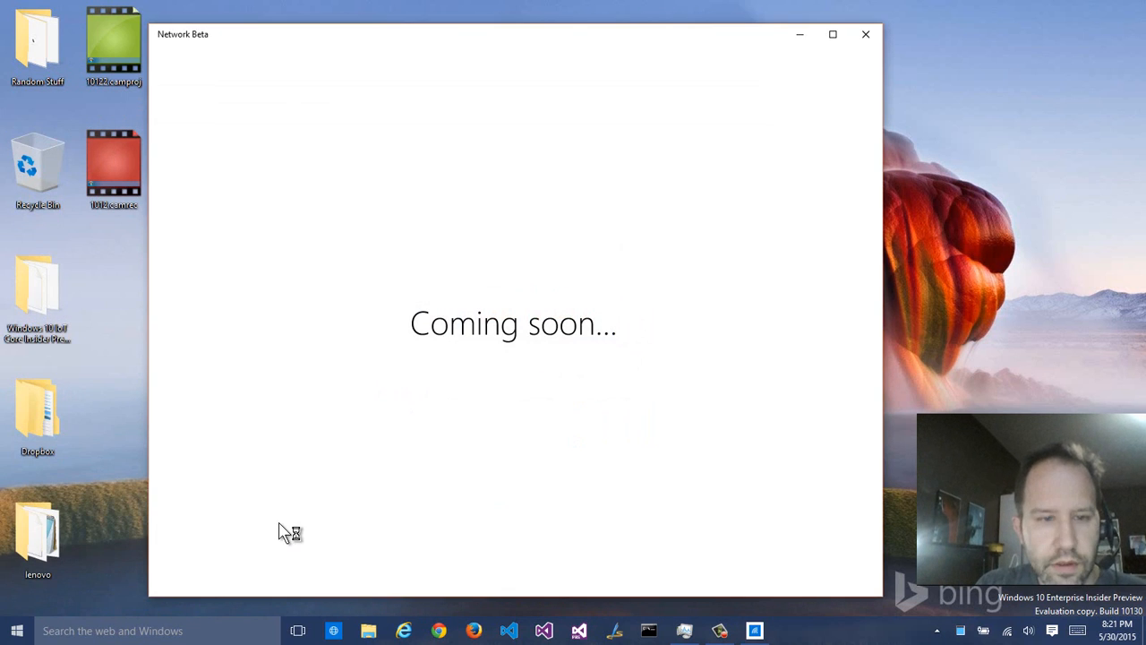
left_click(16, 630)
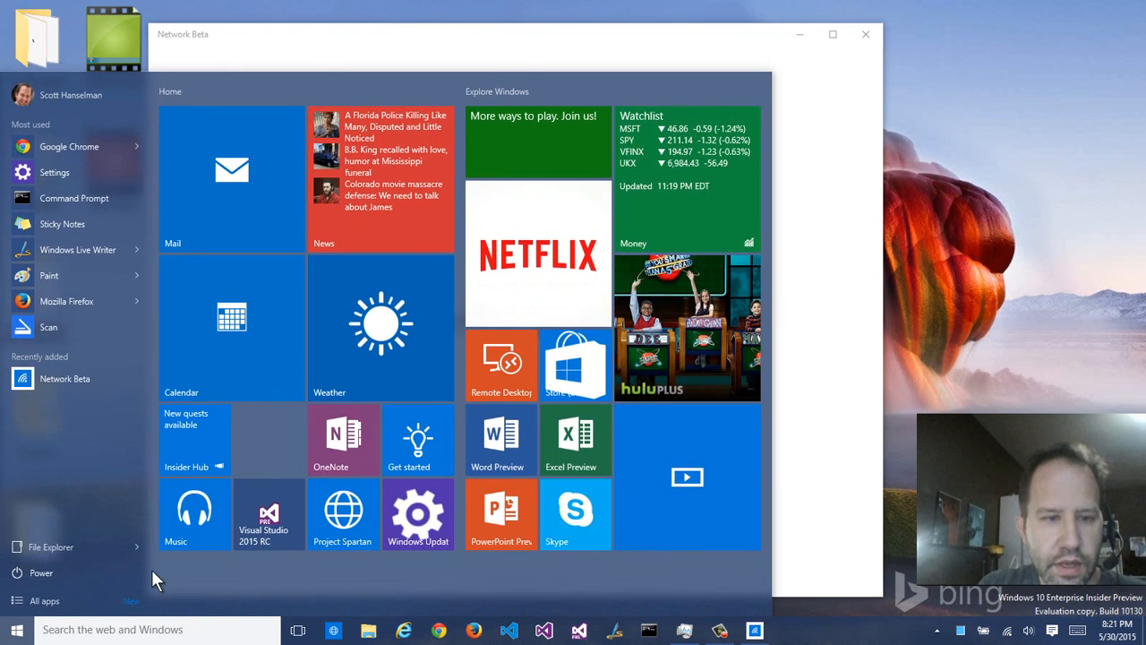
Step: View the Insider Hub tile options and Internet Explorer's taskbar jump list
right_click(193, 511)
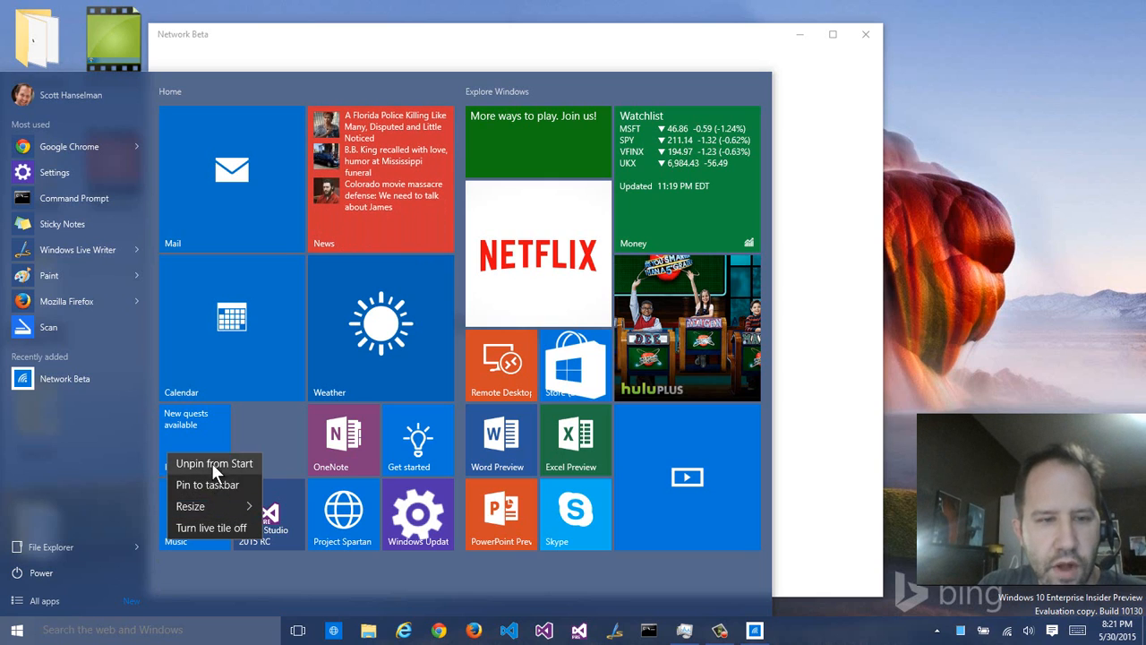
mouse_move(215, 498)
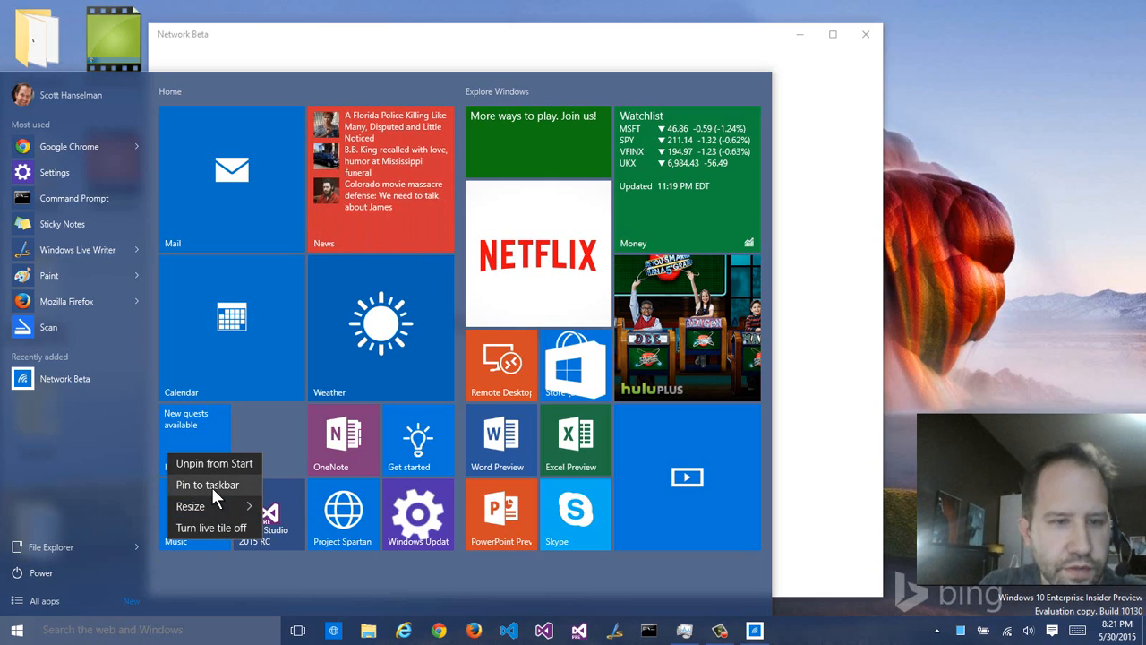
mouse_move(36, 541)
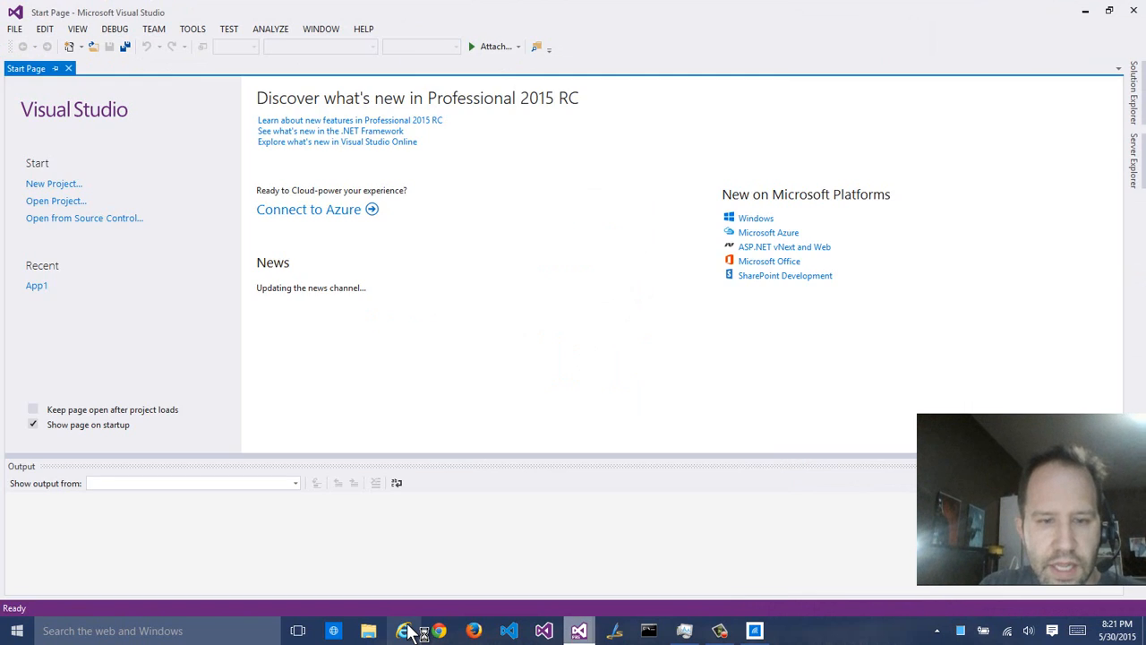
right_click(405, 630)
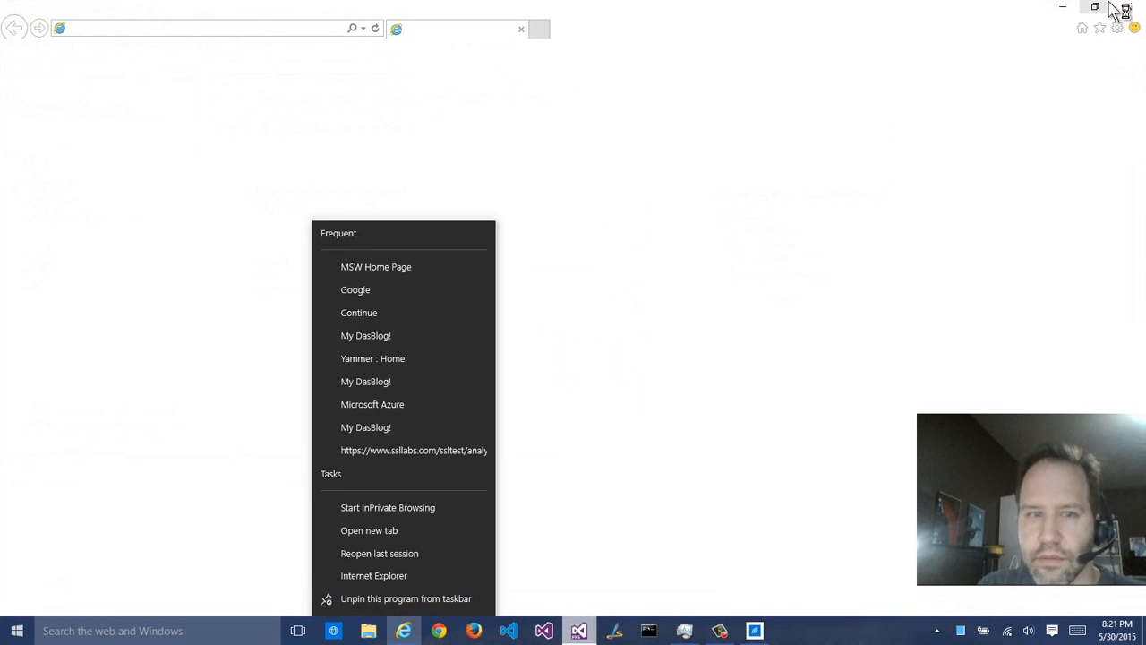
left_click(579, 630)
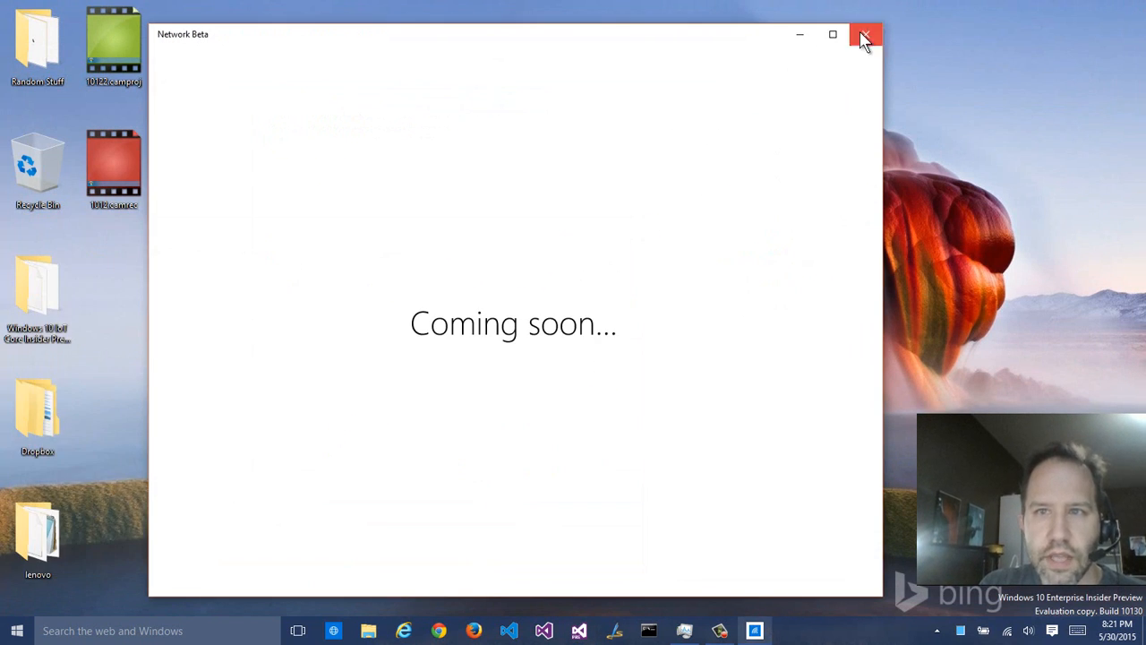
Step: Close the Network Beta app and bring up IE's frequent sites jump list again
left_click(865, 34)
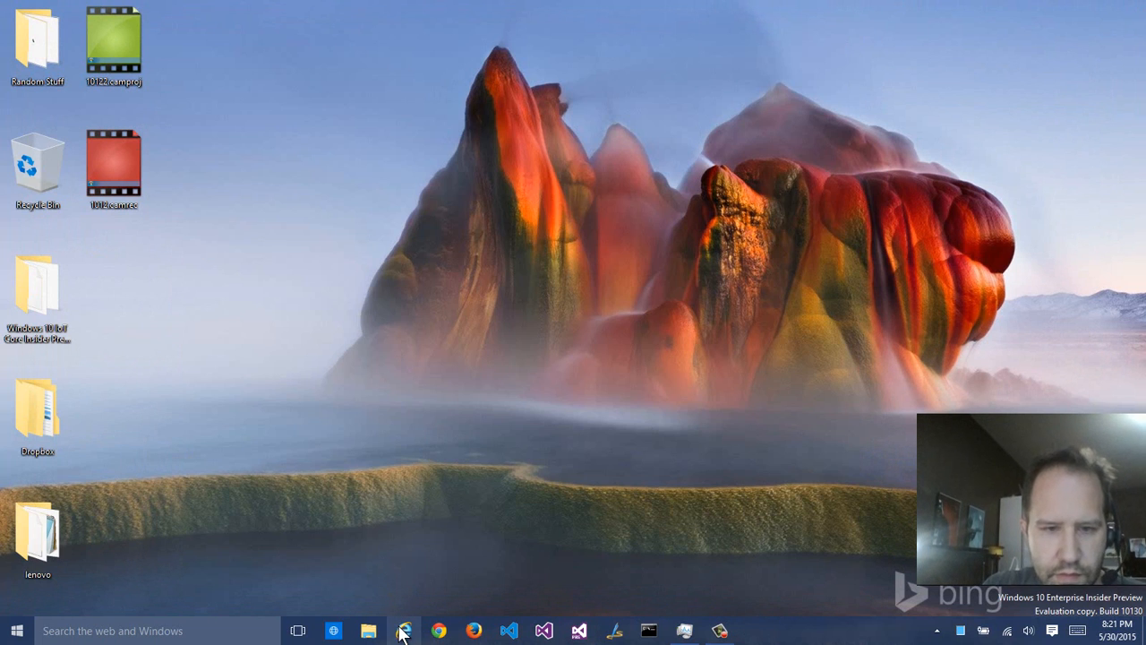
right_click(405, 631)
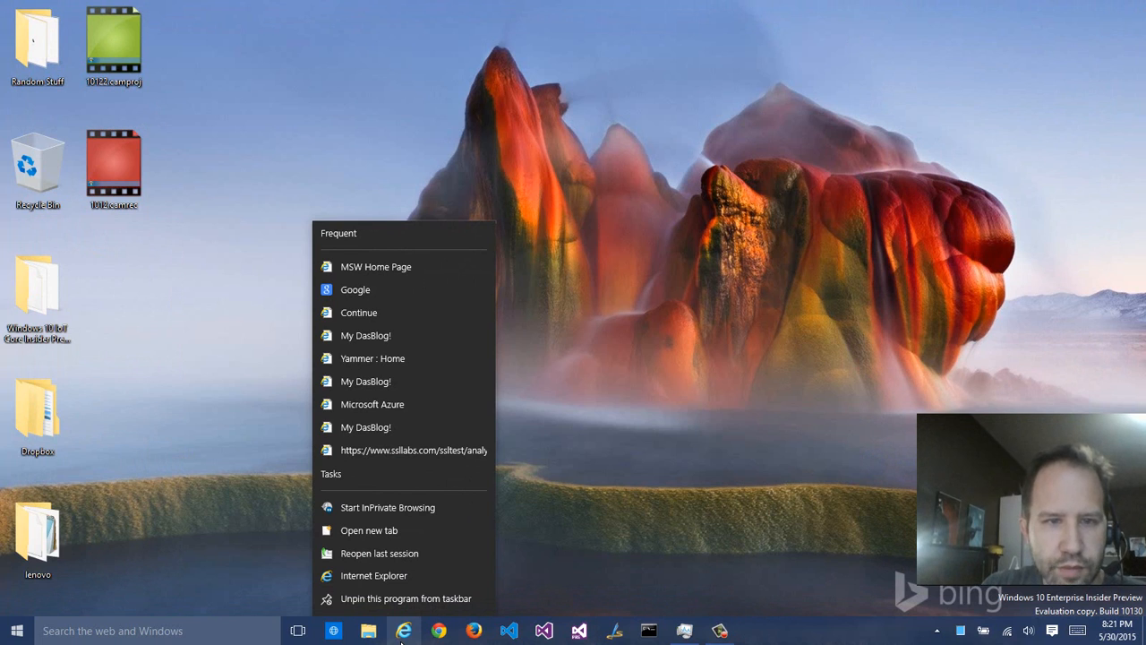
mouse_move(403, 380)
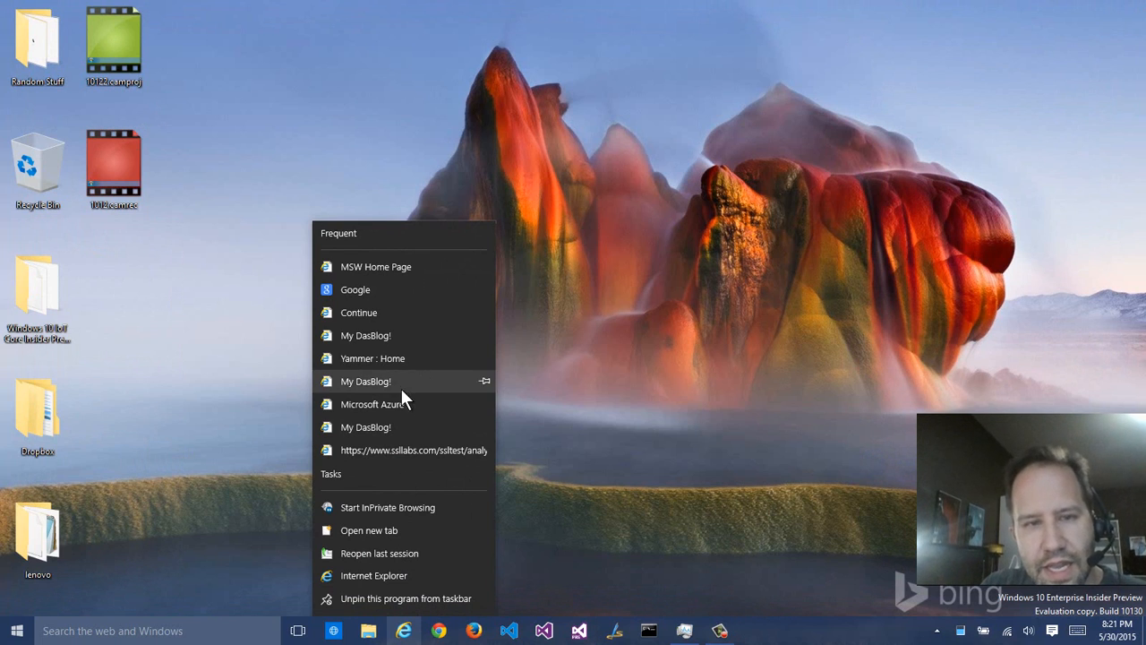
mouse_move(385, 426)
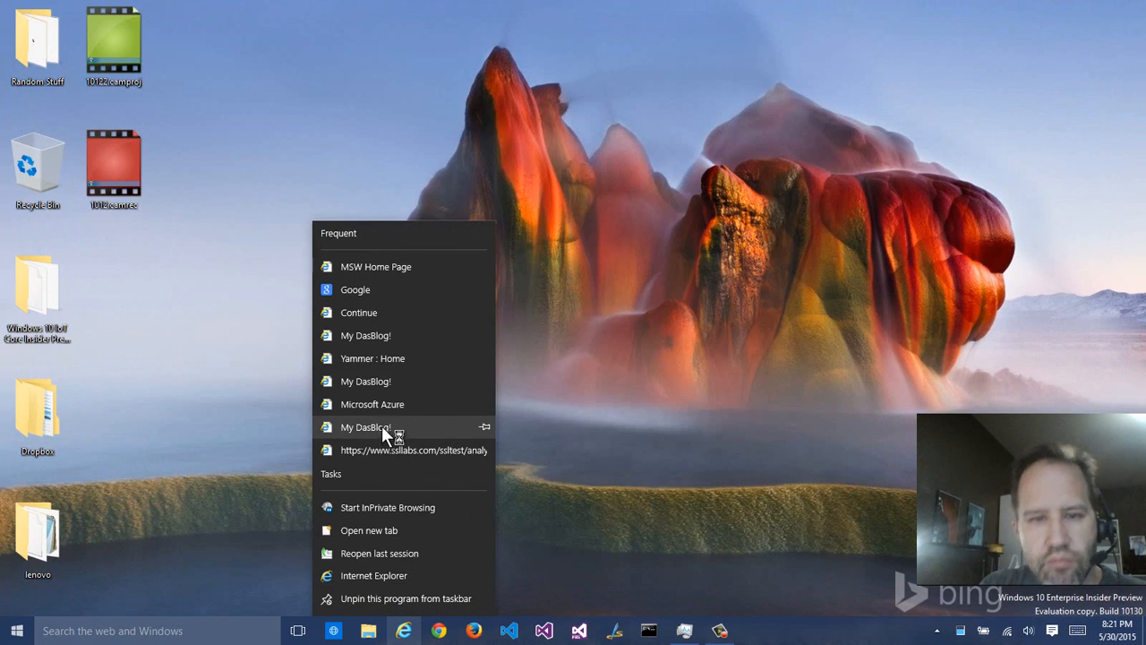
mouse_move(1038, 627)
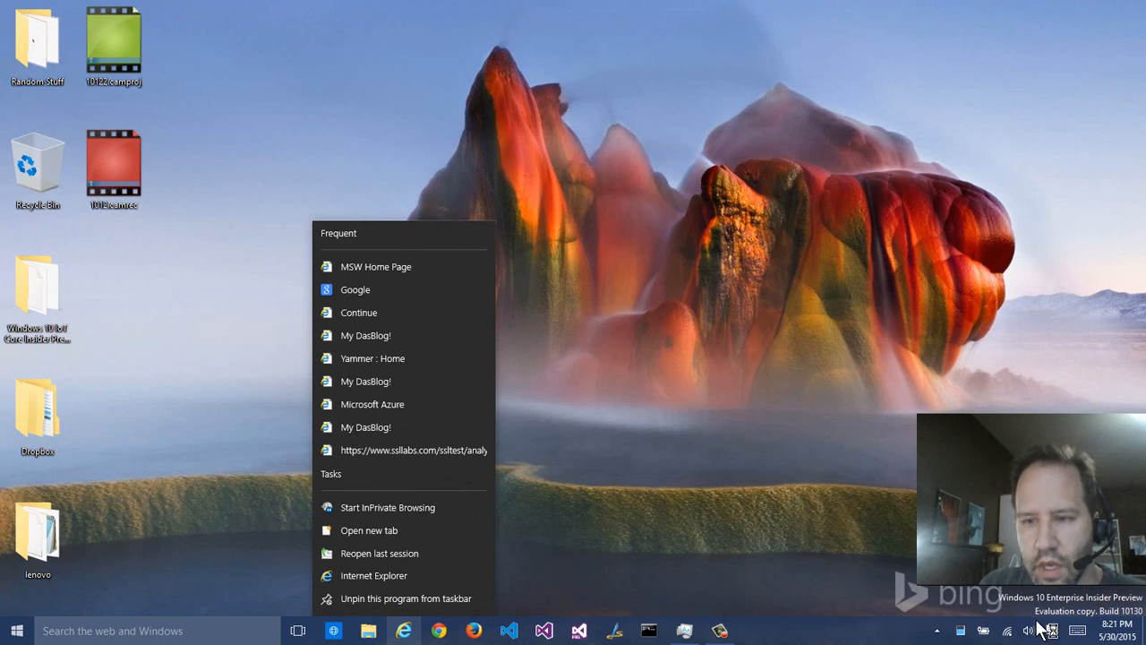
mouse_move(1060, 630)
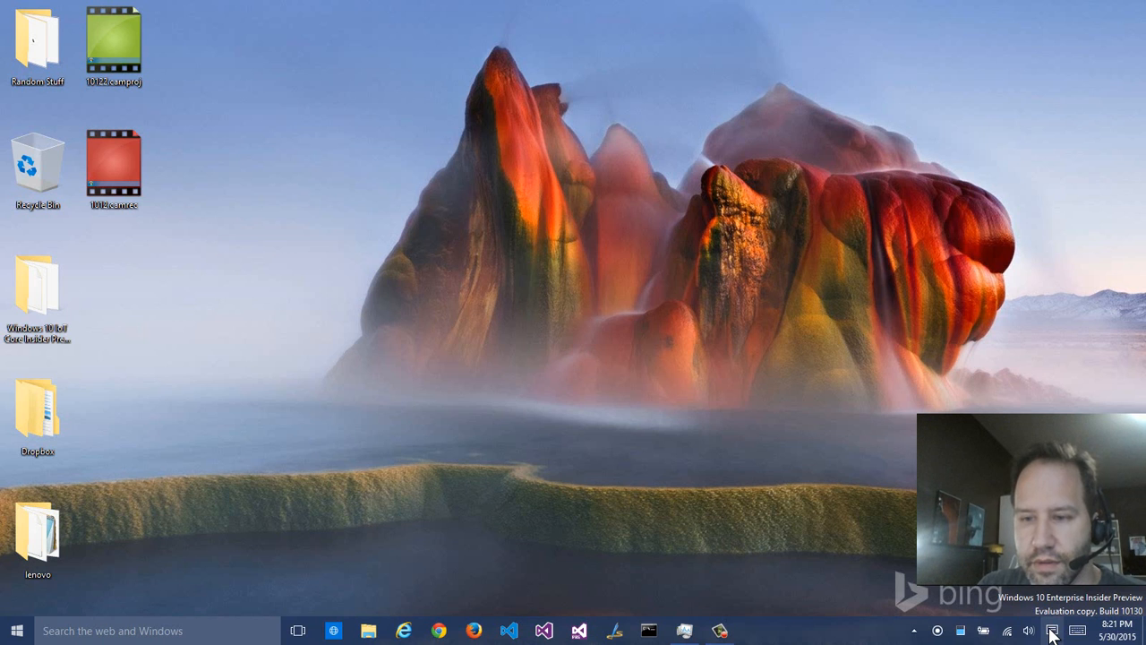
mouse_move(999, 637)
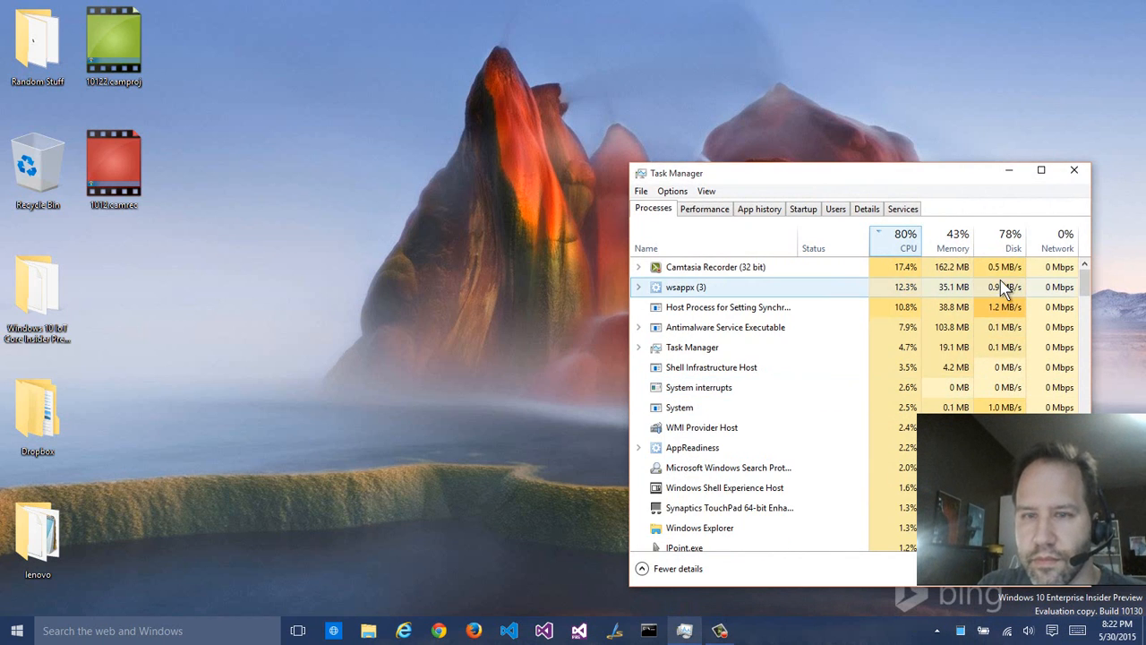
Step: Select the wsappx process in the restored Task Manager process list
left_click(1010, 240)
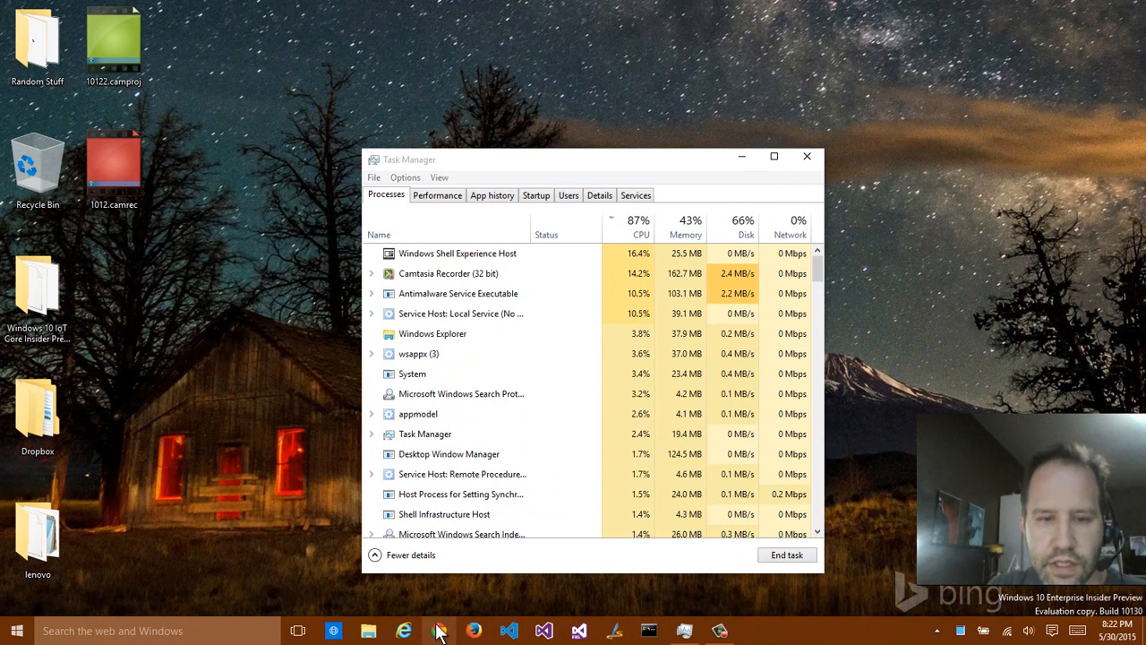
Step: View Chrome's jump list and close it, briefly run Windows Live Writer, then sort processes by network usage
right_click(437, 630)
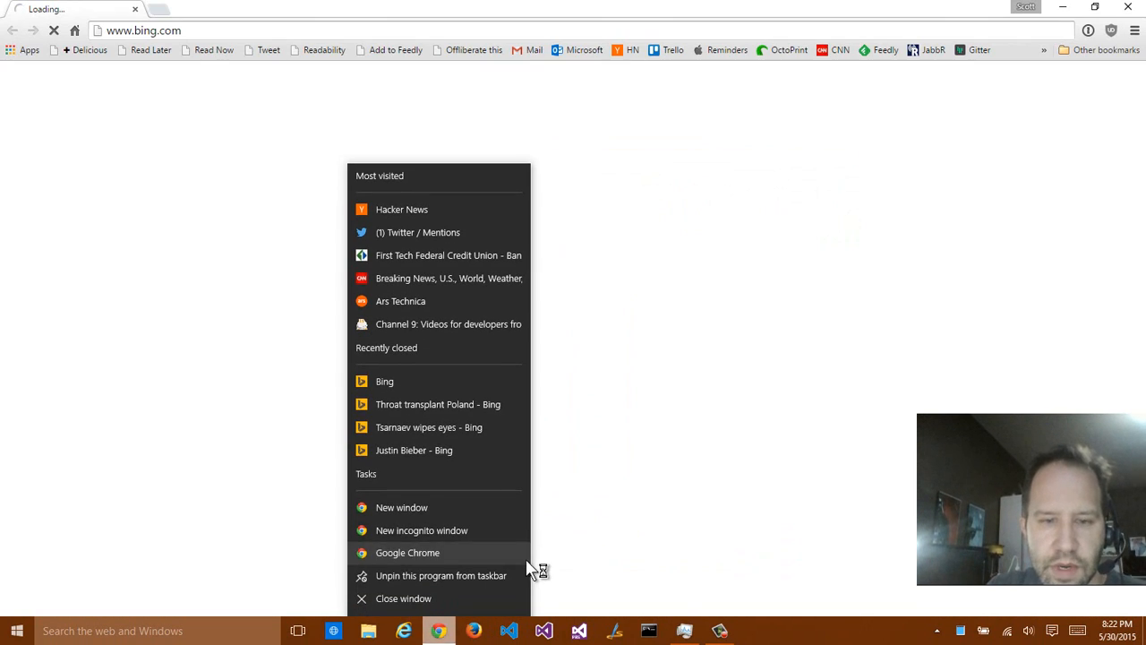
mouse_move(576, 541)
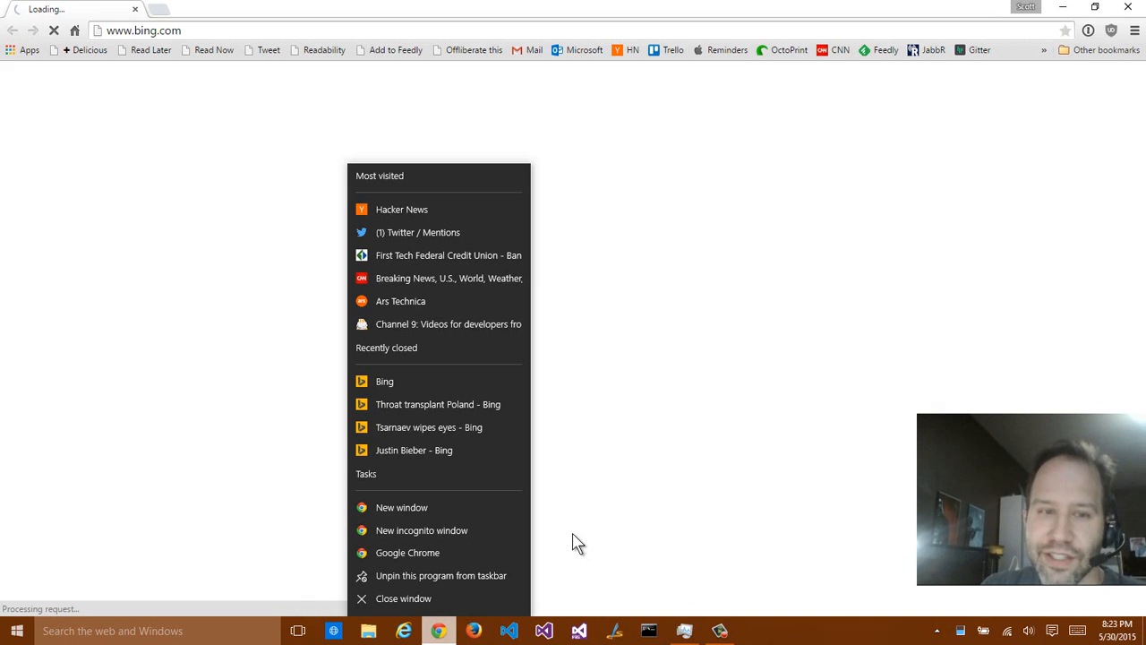
mouse_move(809, 210)
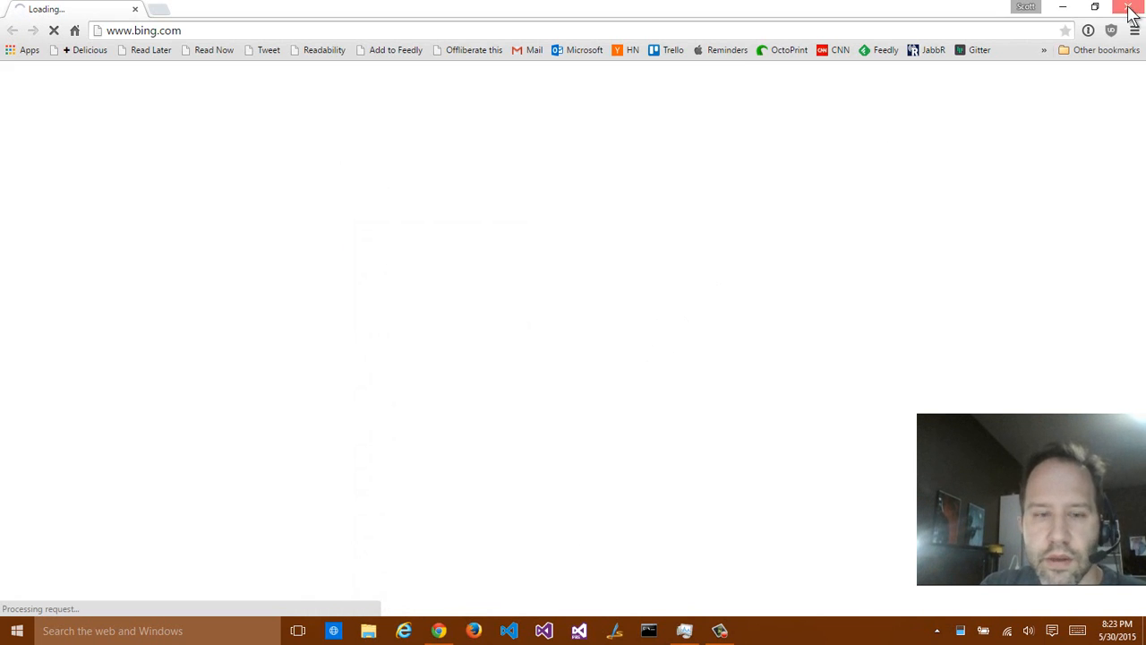
left_click(1132, 11)
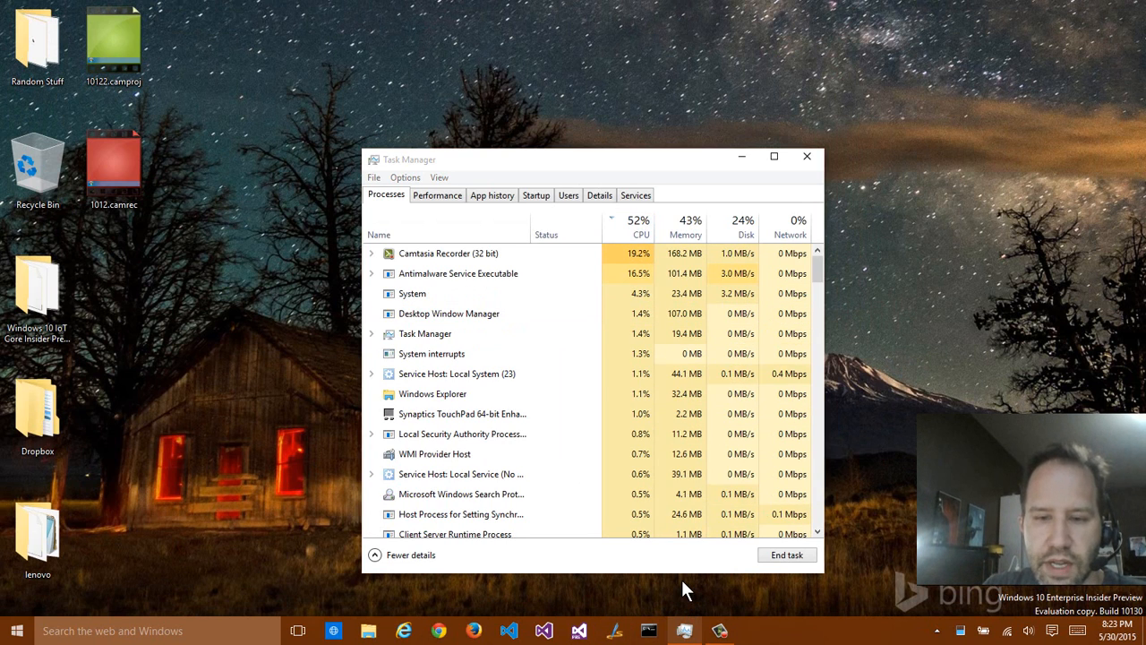
left_click(684, 630)
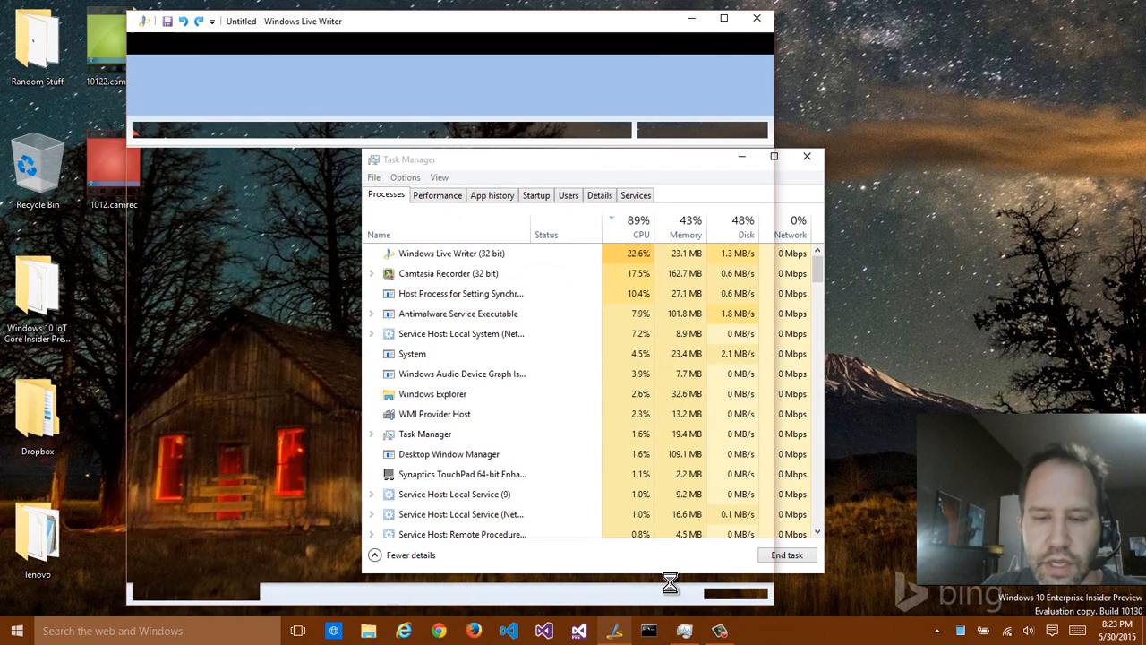
left_click(448, 90)
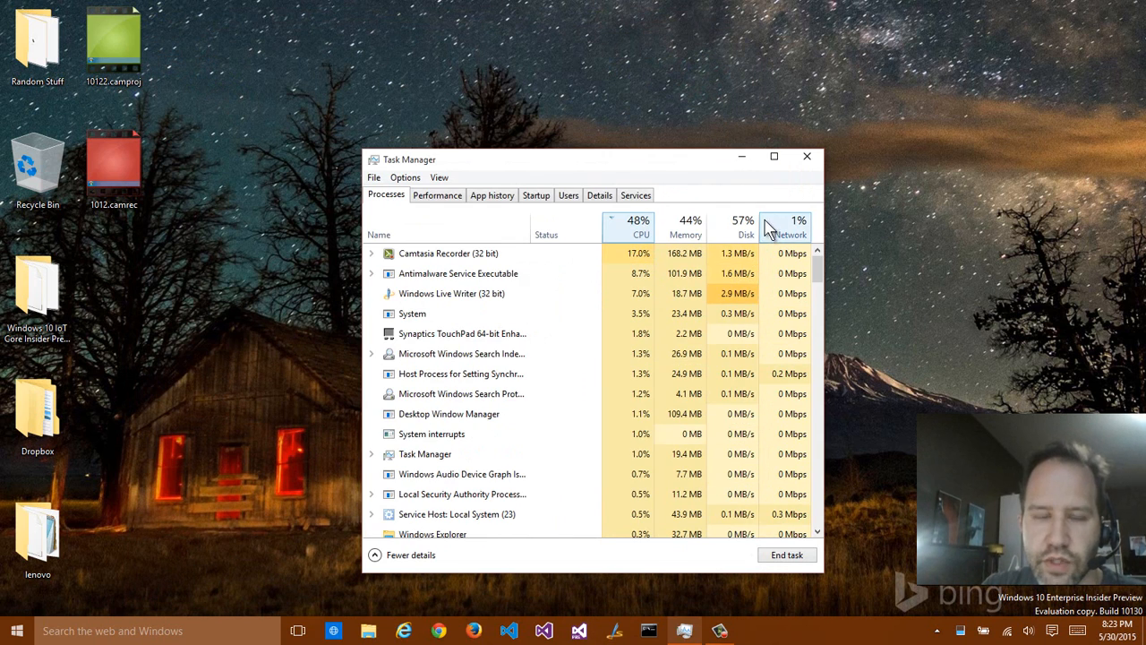
left_click(806, 157)
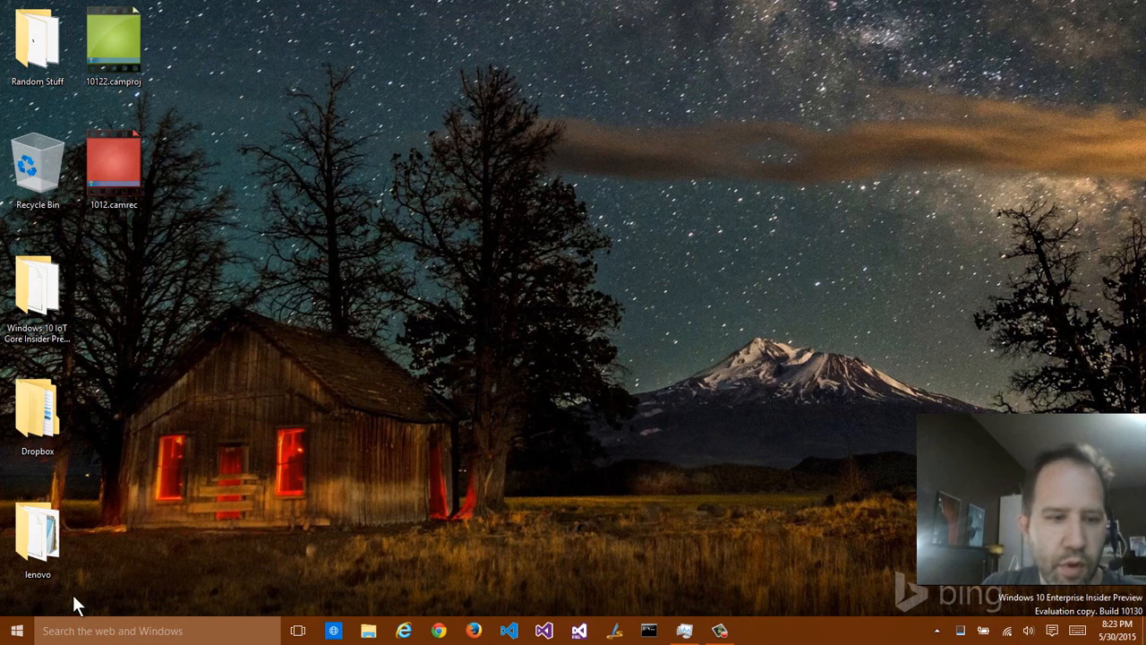
Step: Open Settings from Start, view Network & Internet's Wi-Fi list, and return to Settings home
left_click(16, 631)
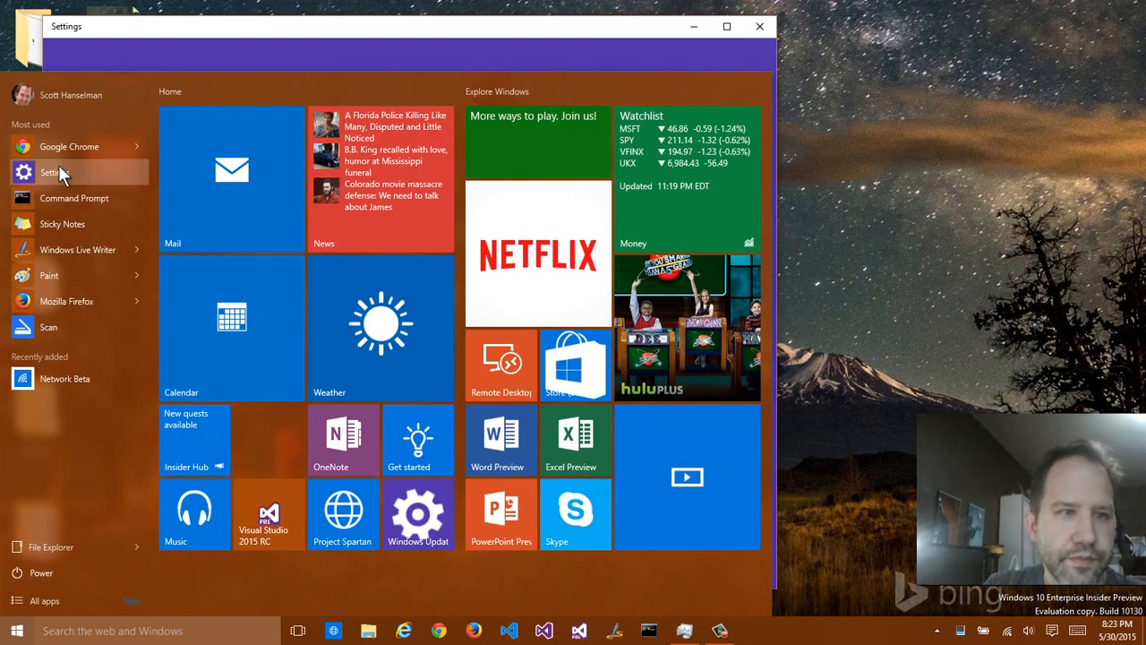
left_click(52, 172)
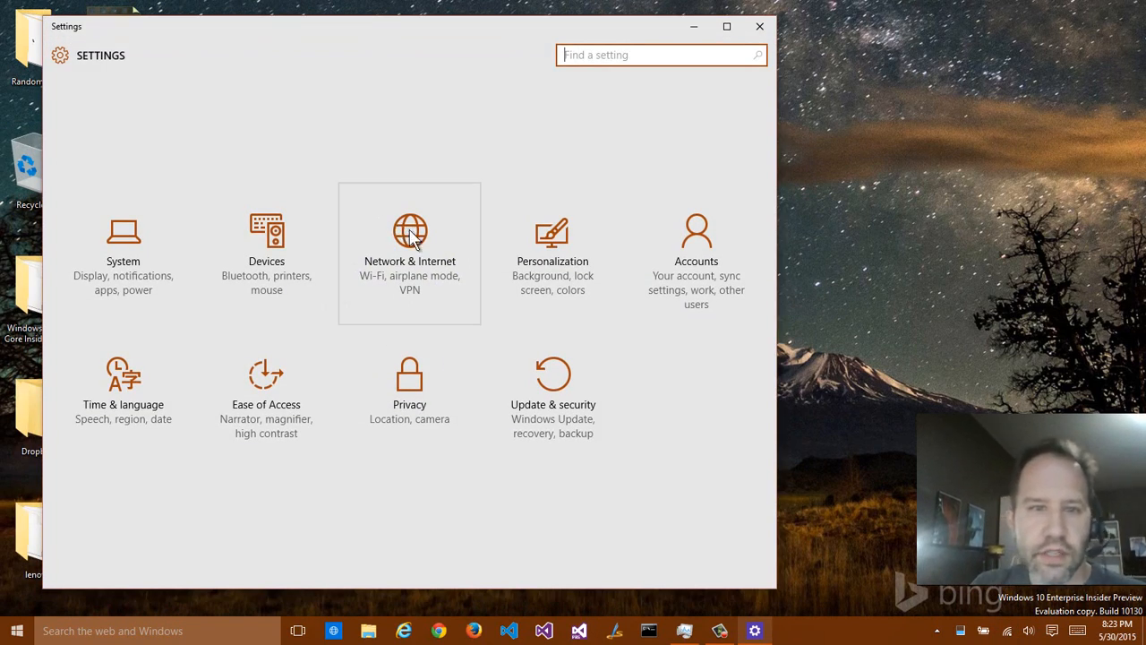
left_click(408, 250)
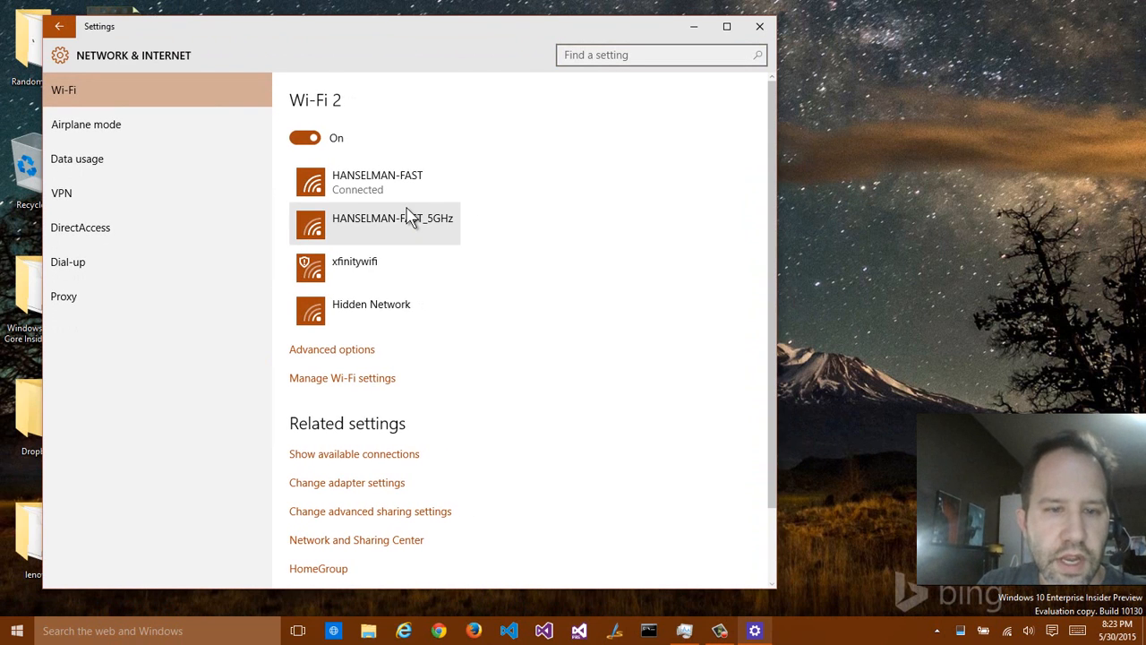
left_click(59, 27)
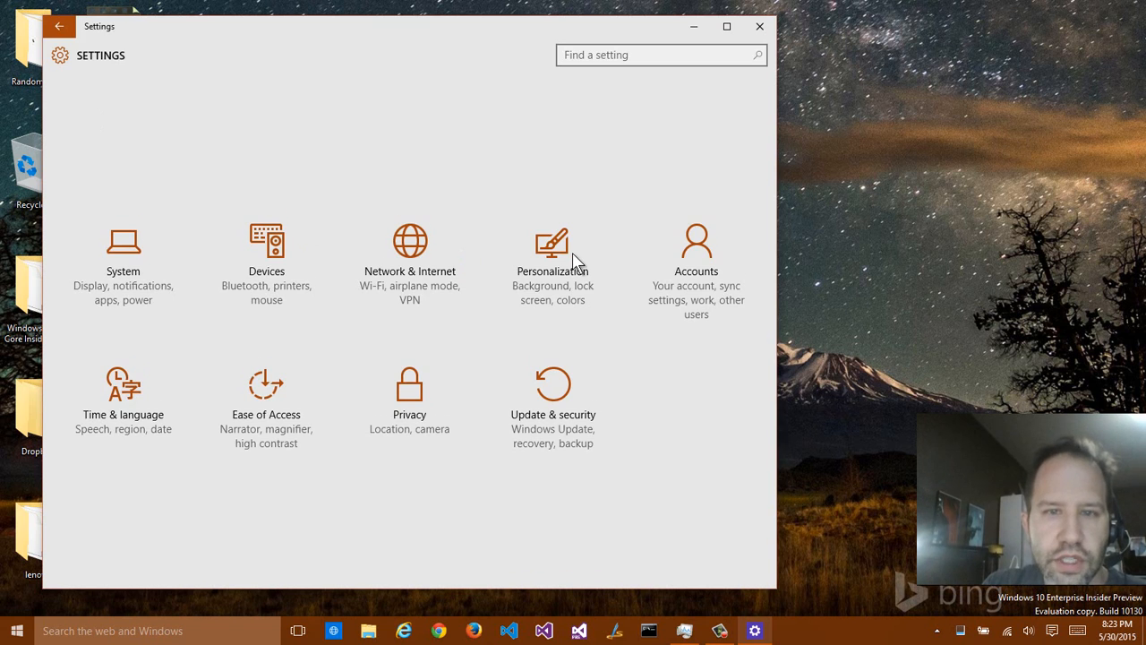
Step: Open Personalization's Start settings and expand the full-screen Start menu's side list
left_click(551, 260)
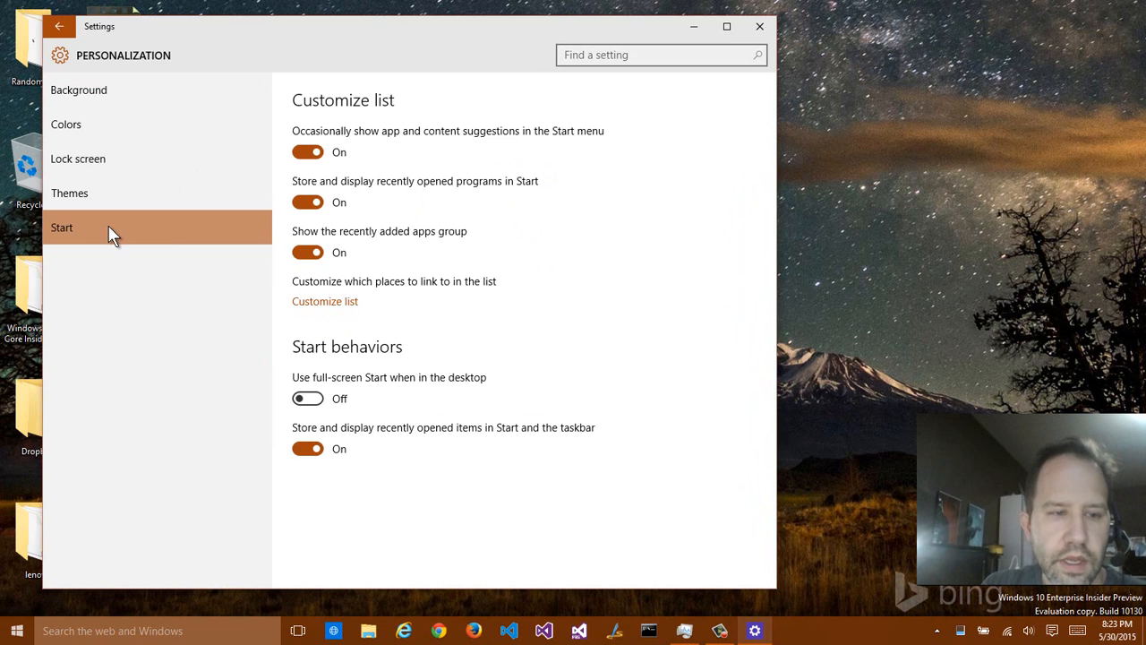
left_click(16, 630)
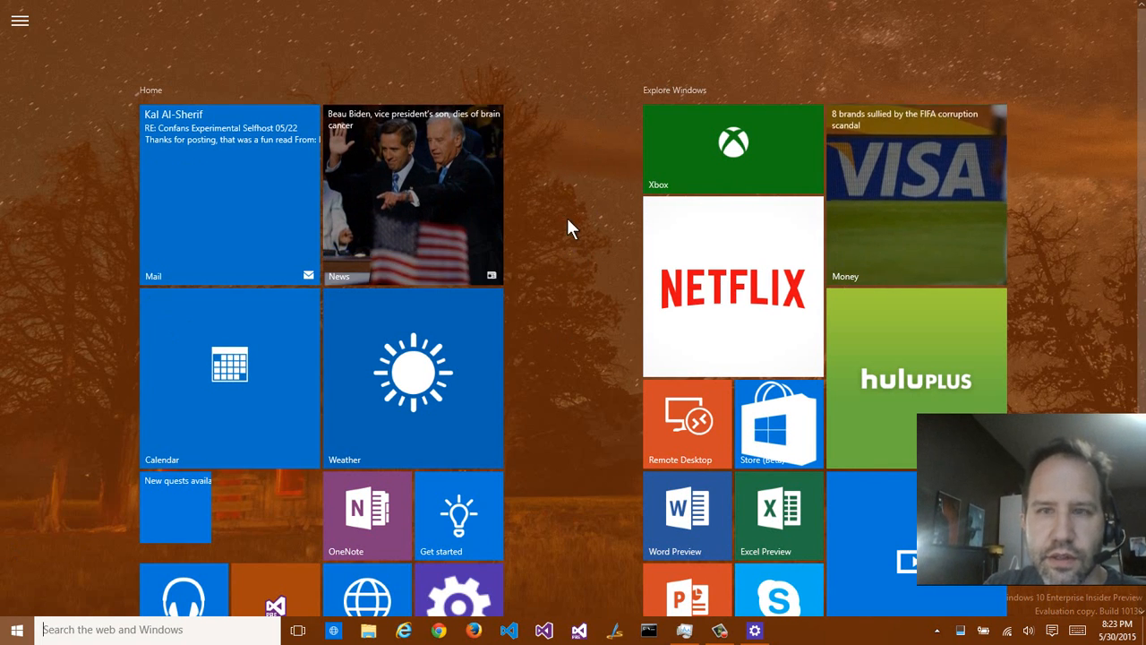
left_click(20, 22)
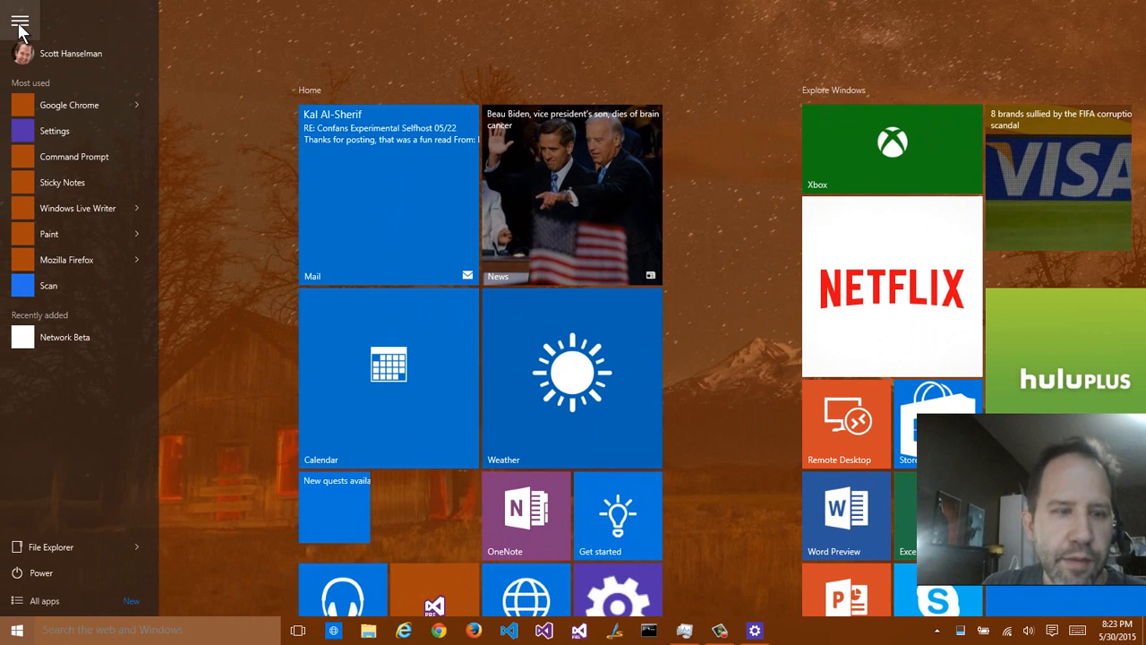
left_click(20, 21)
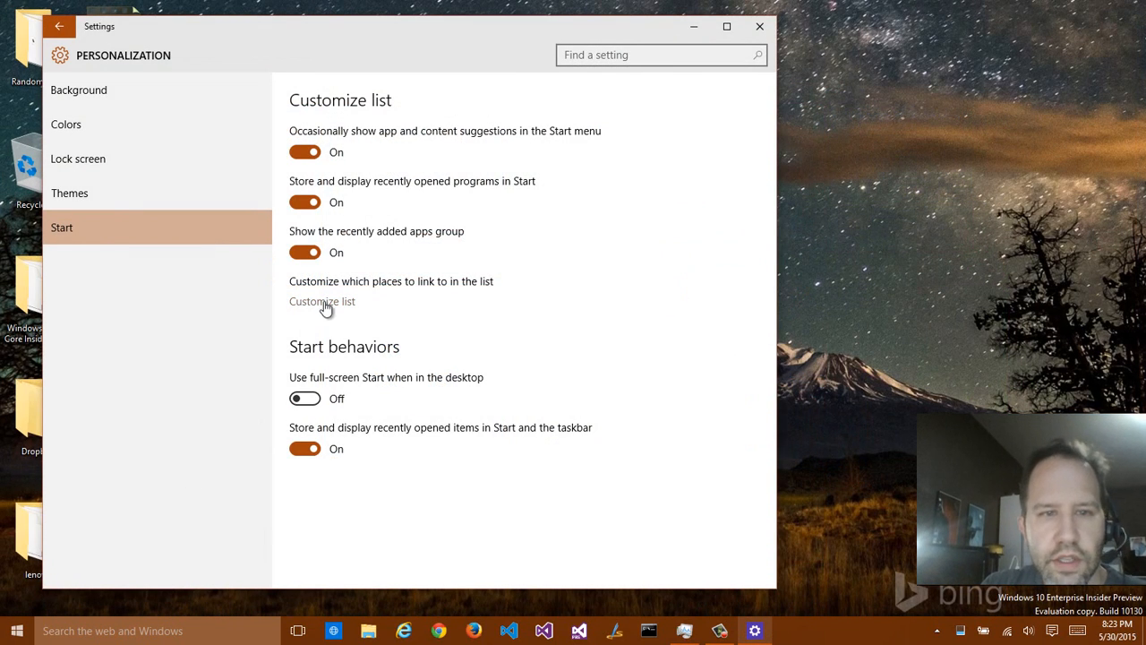
mouse_move(328, 308)
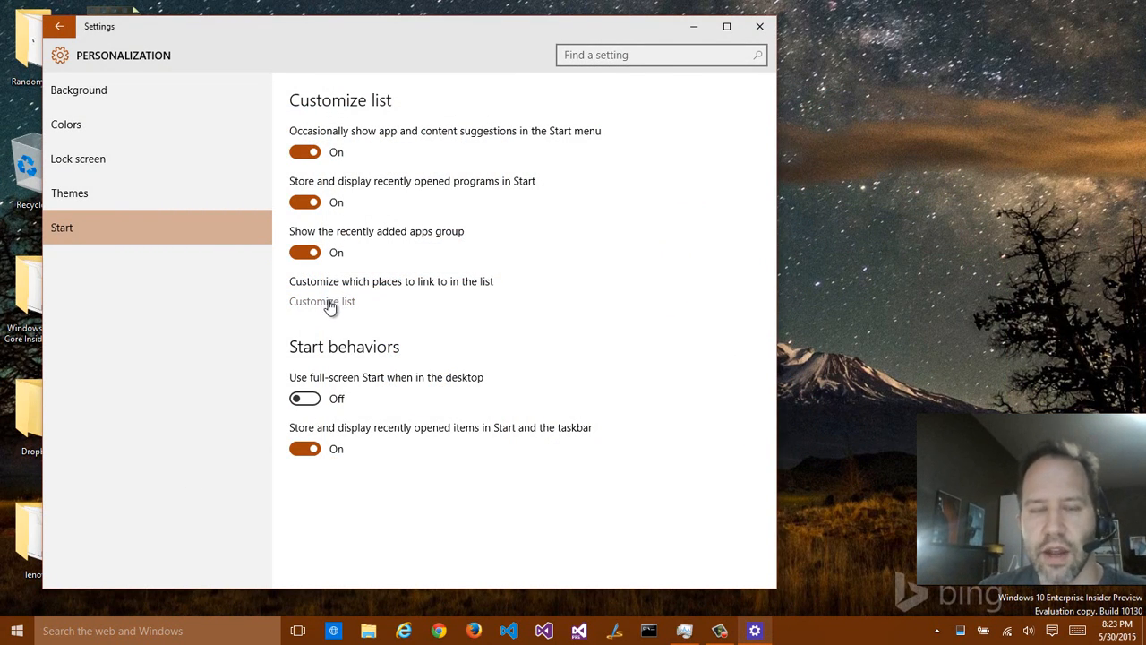
Step: In Customize list, switch the Downloads and Network Start links to On
left_click(322, 300)
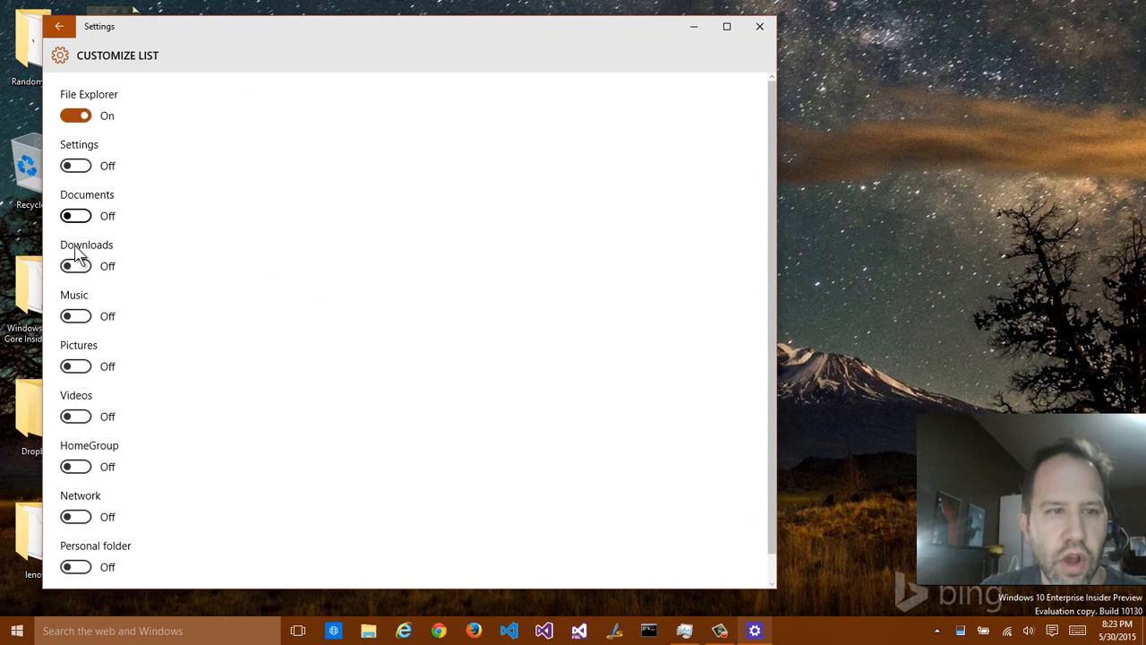
left_click(75, 265)
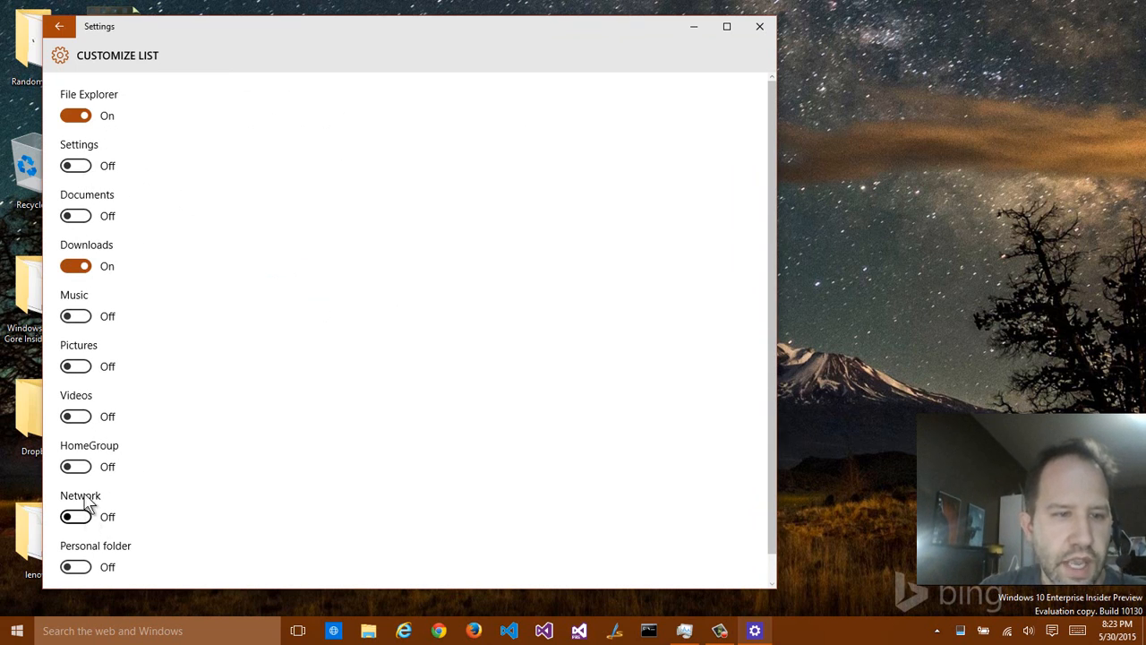
left_click(76, 516)
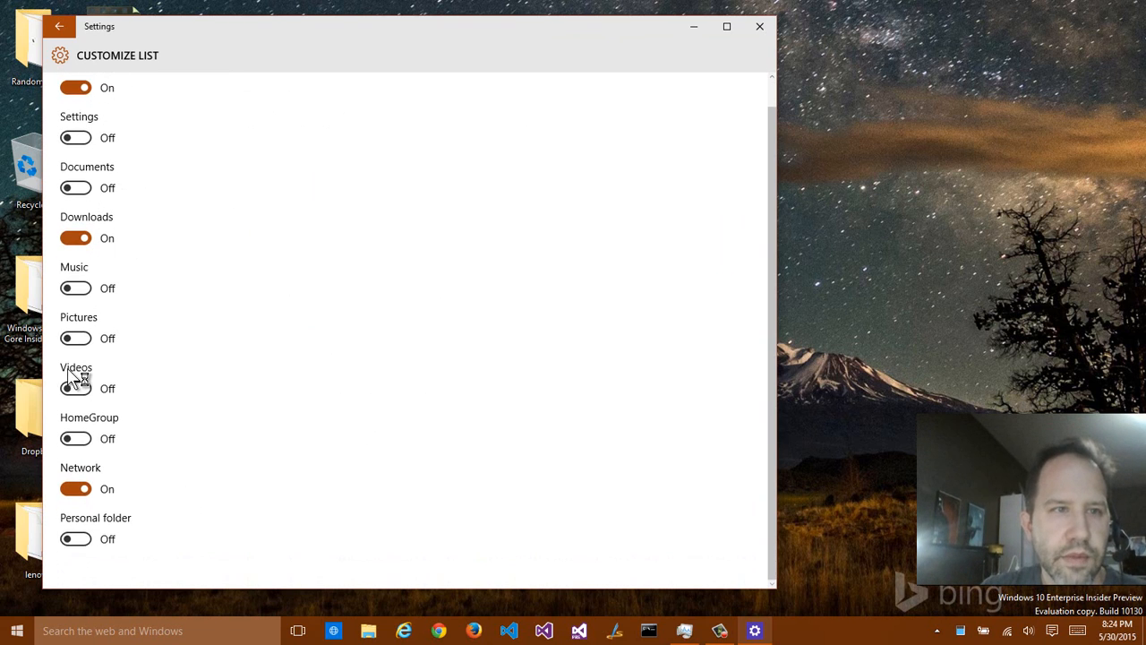
Step: Open the Downloads folder from the new Start link, close it, and reopen Start
left_click(17, 631)
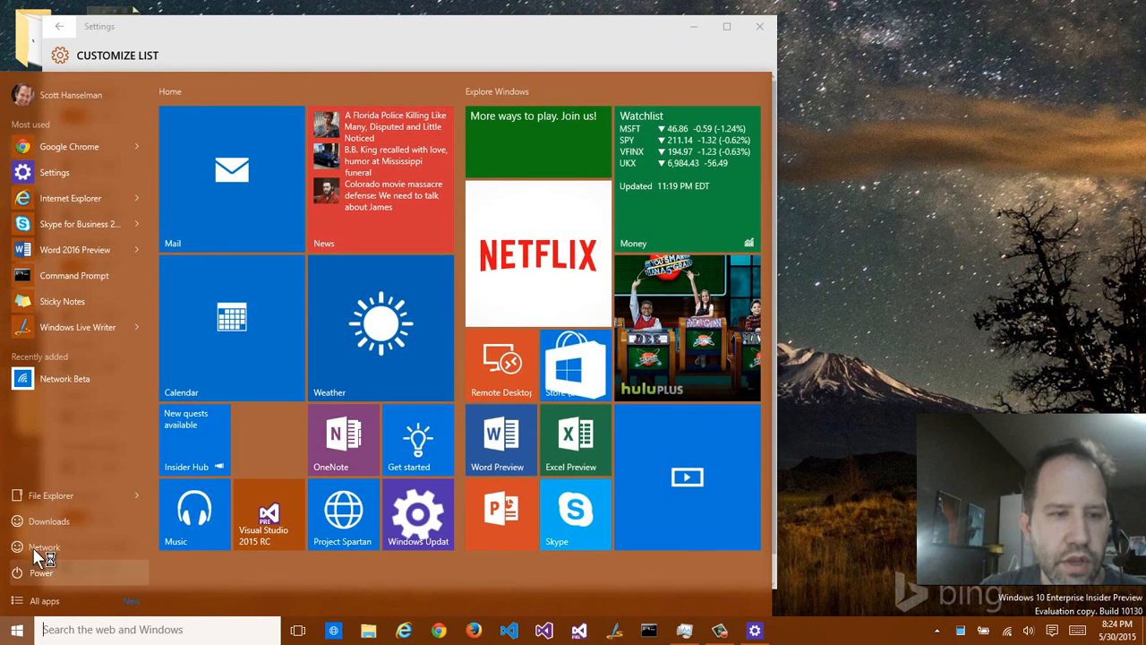
mouse_move(49, 520)
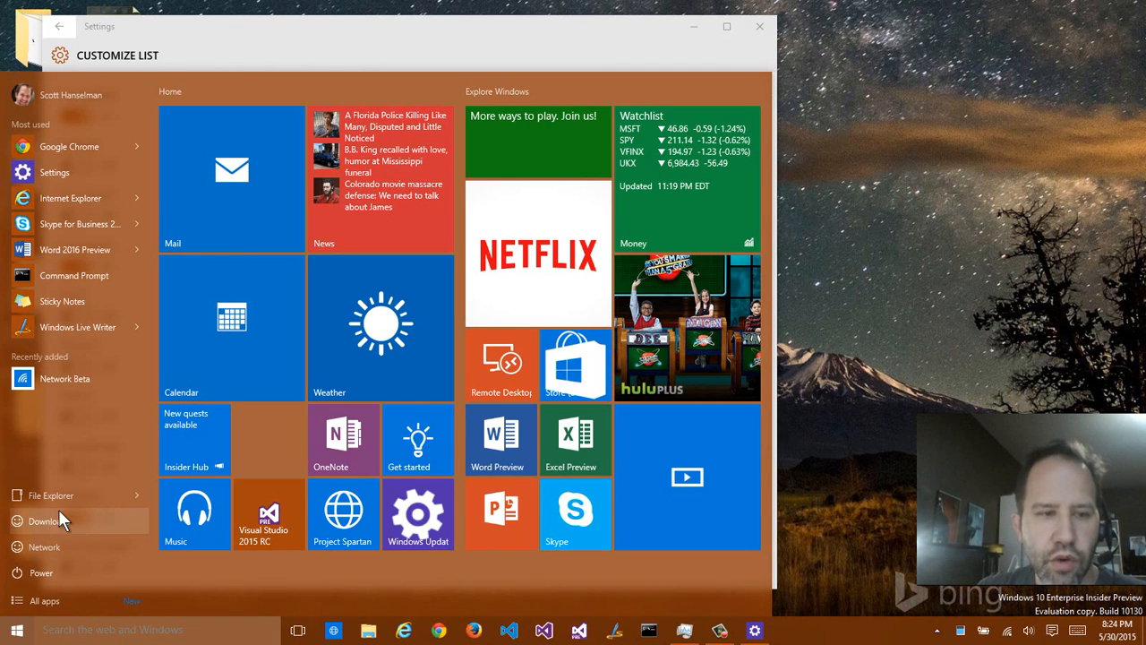
left_click(44, 519)
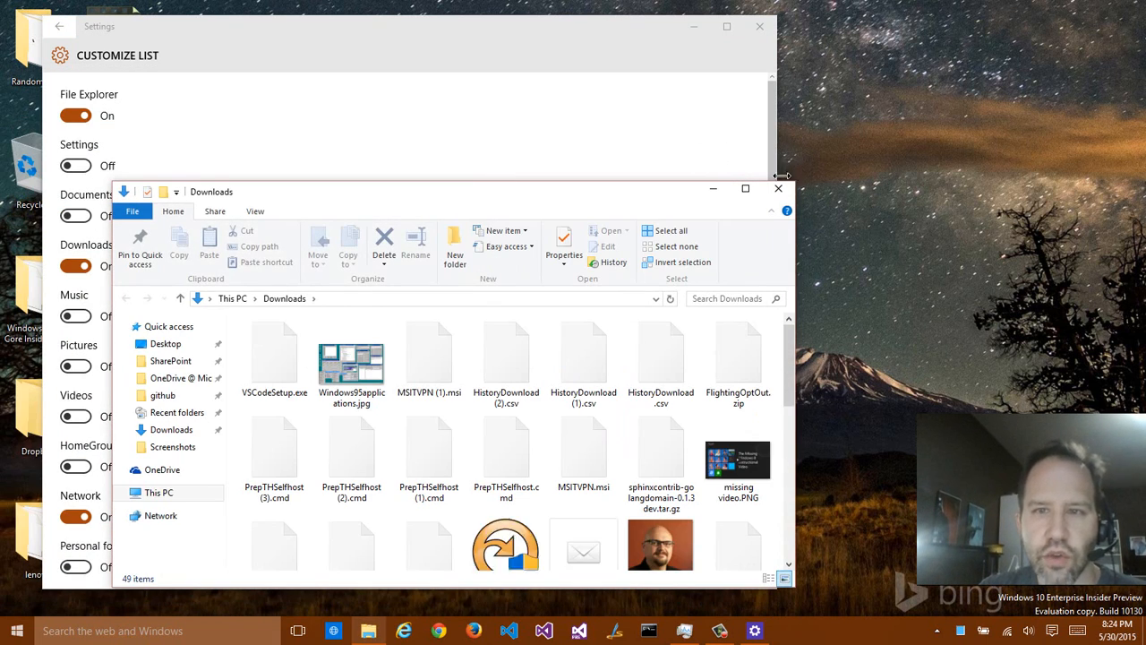
left_click(777, 188)
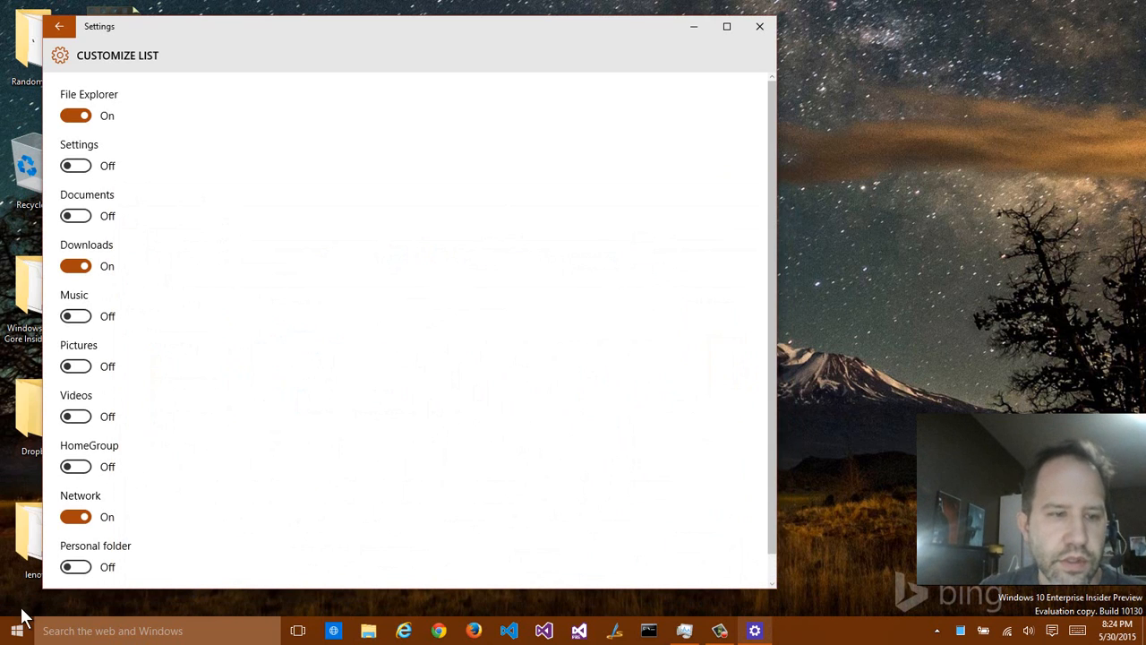
left_click(16, 630)
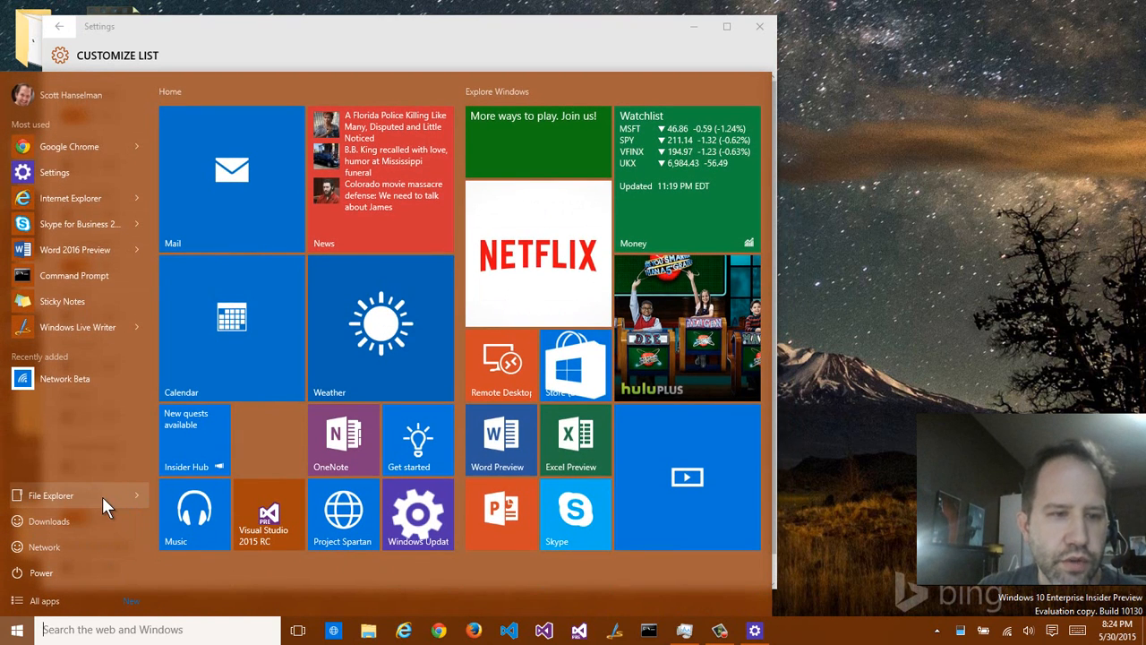
mouse_move(139, 505)
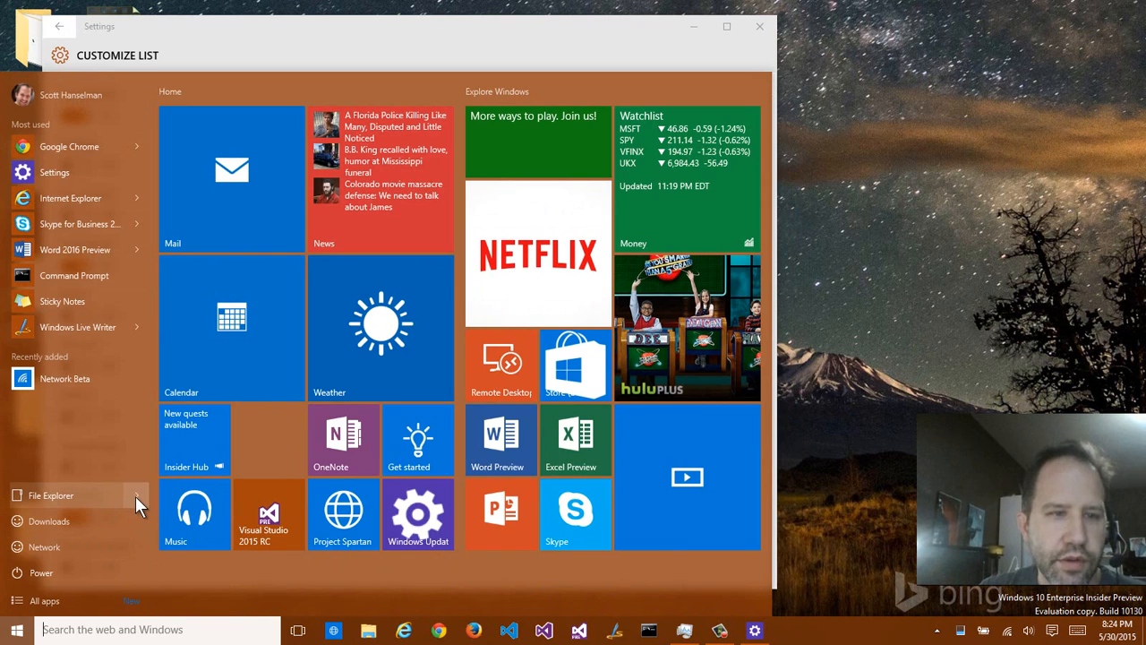
Step: Show File Explorer's pinned and frequent folders jump list in the Start menu
left_click(50, 494)
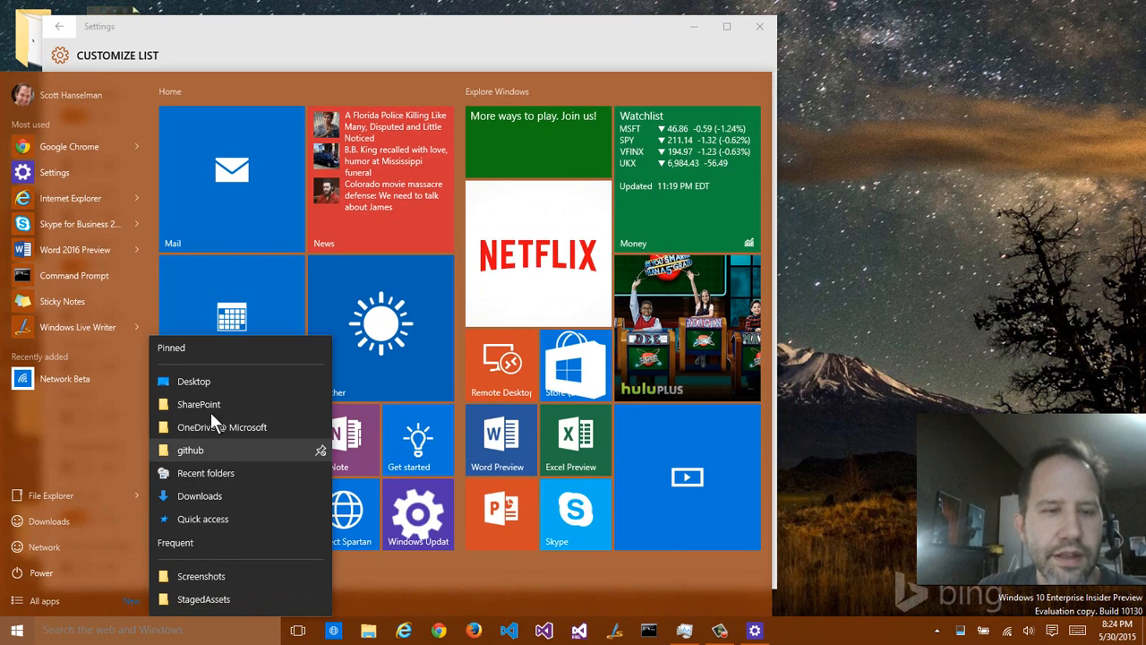
mouse_move(211, 472)
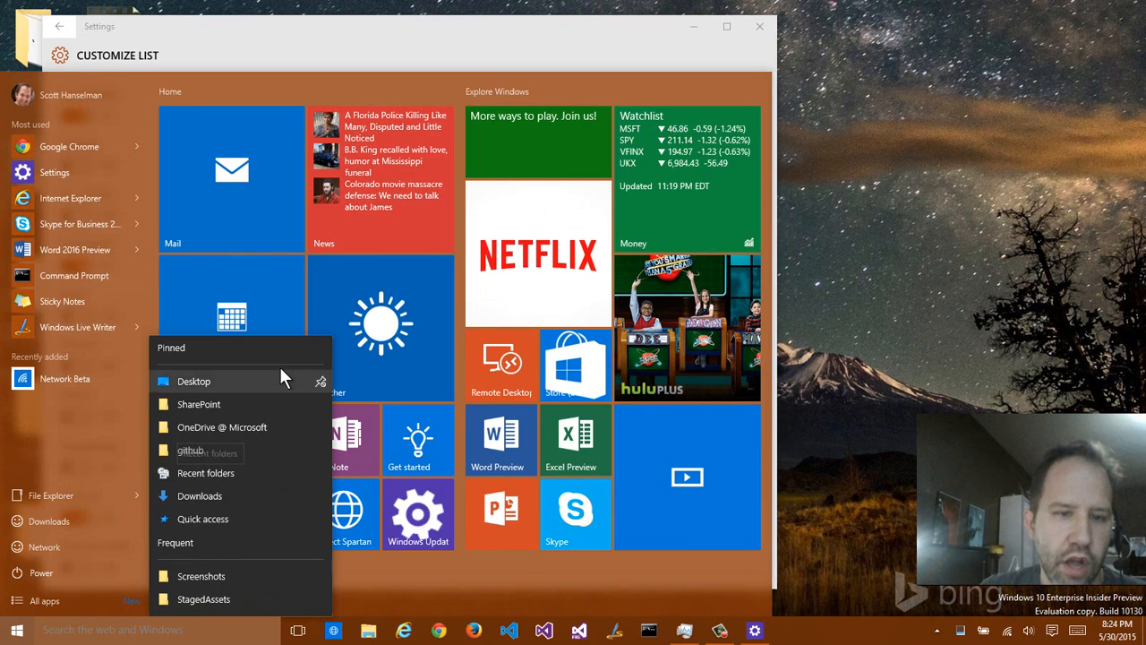
mouse_move(200, 366)
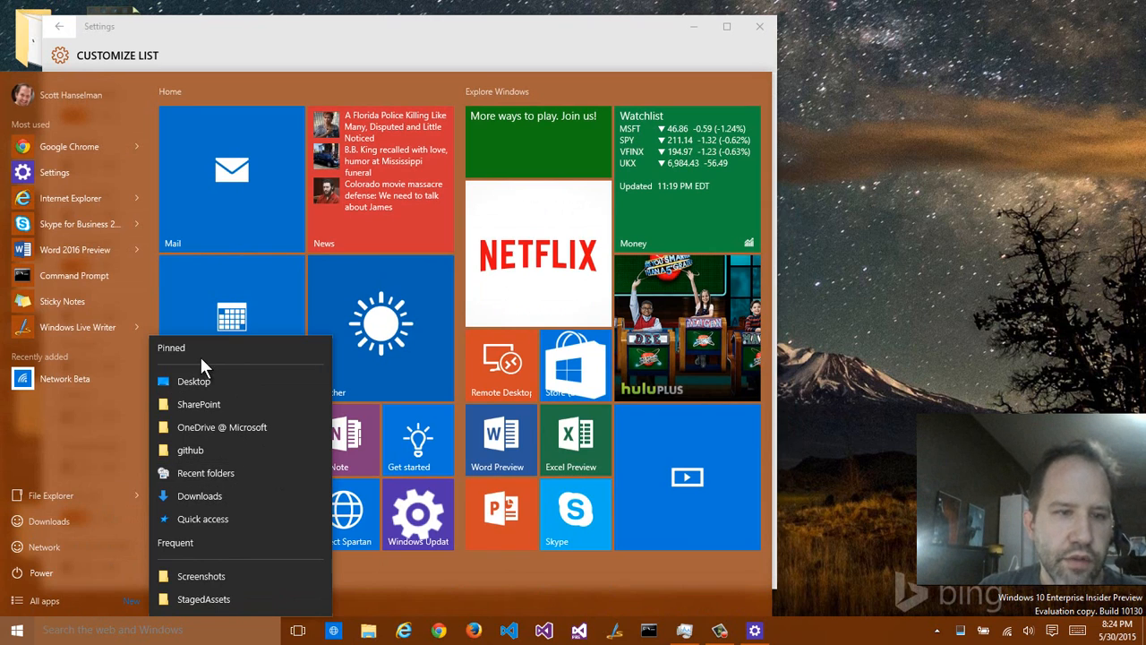
mouse_move(208, 367)
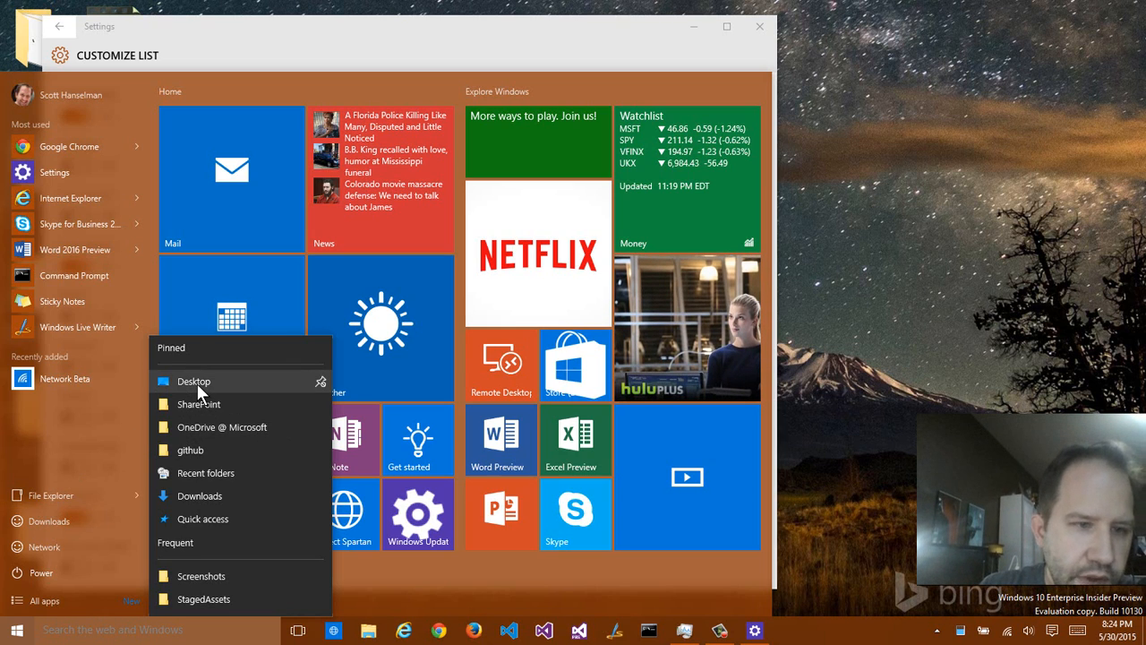
mouse_move(63, 505)
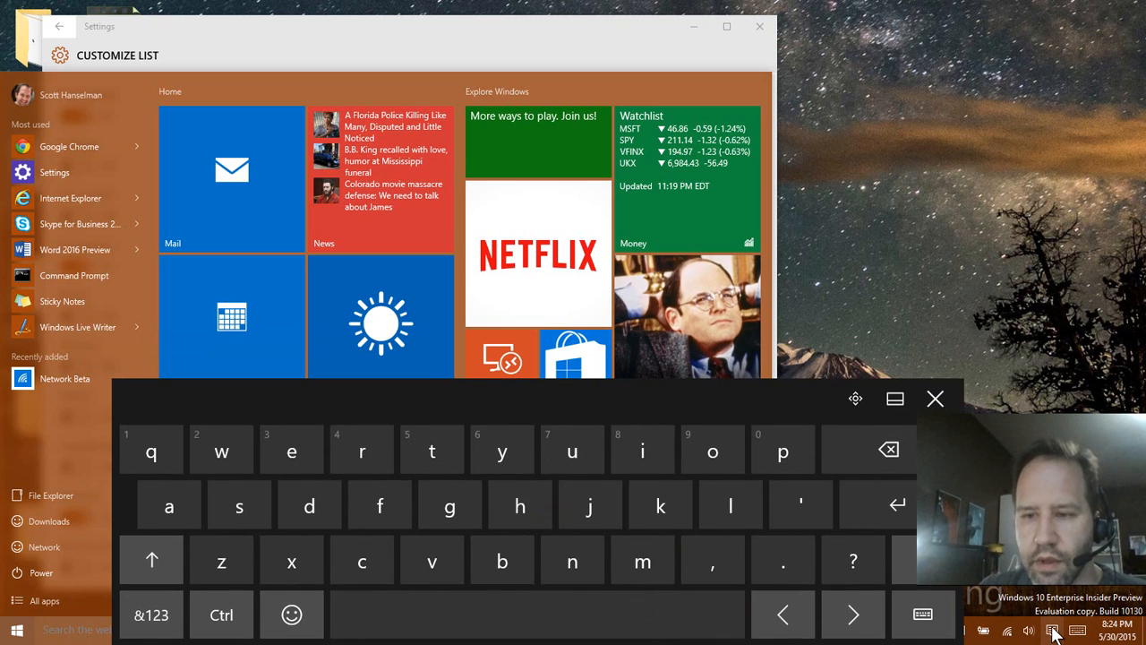
Step: Check the Action Center notifications, then dismiss it and the Start menu to clear the desktop
left_click(1053, 631)
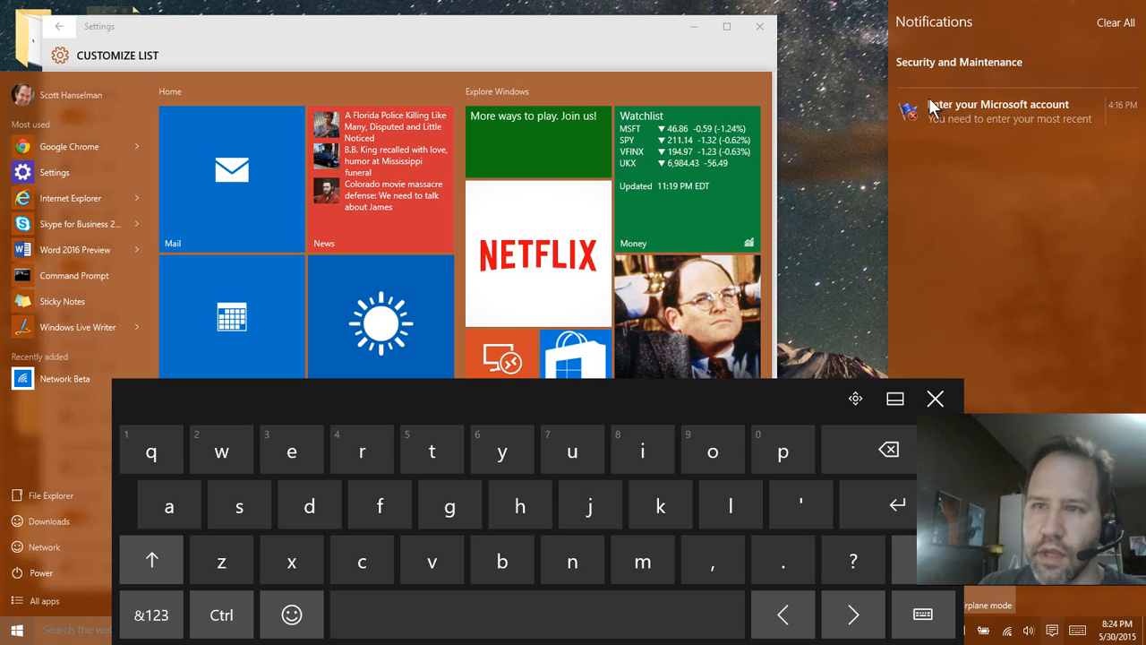
mouse_move(999, 103)
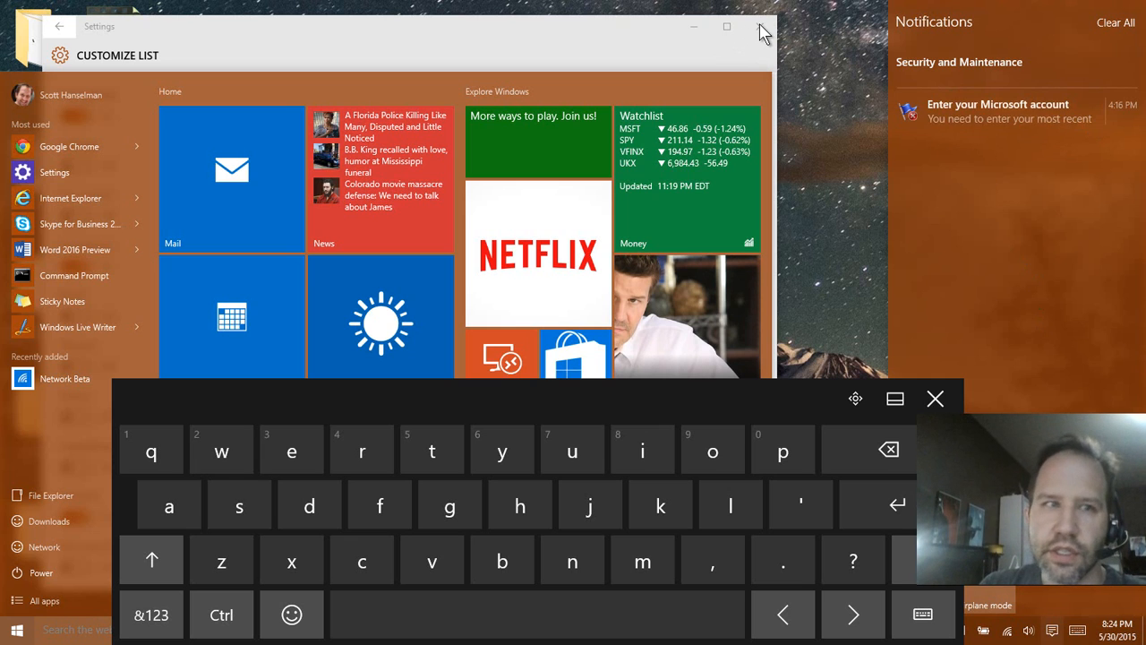
left_click(763, 28)
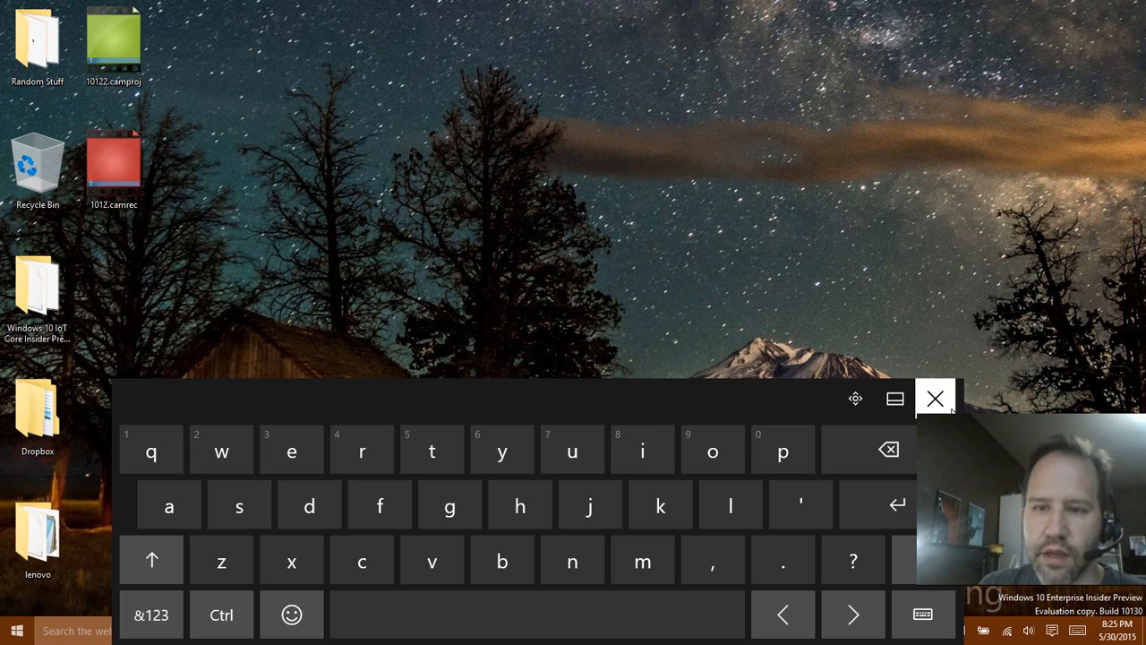
Step: Close the touch keyboard and show the Task View overview of windows and desktops
left_click(935, 397)
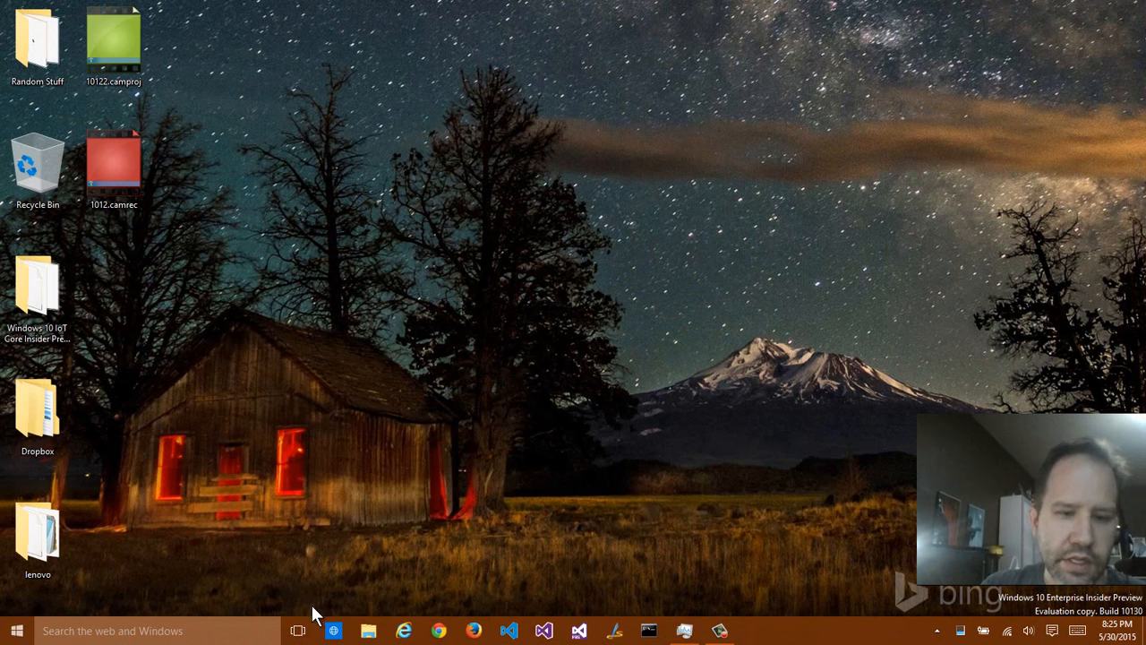
mouse_move(297, 630)
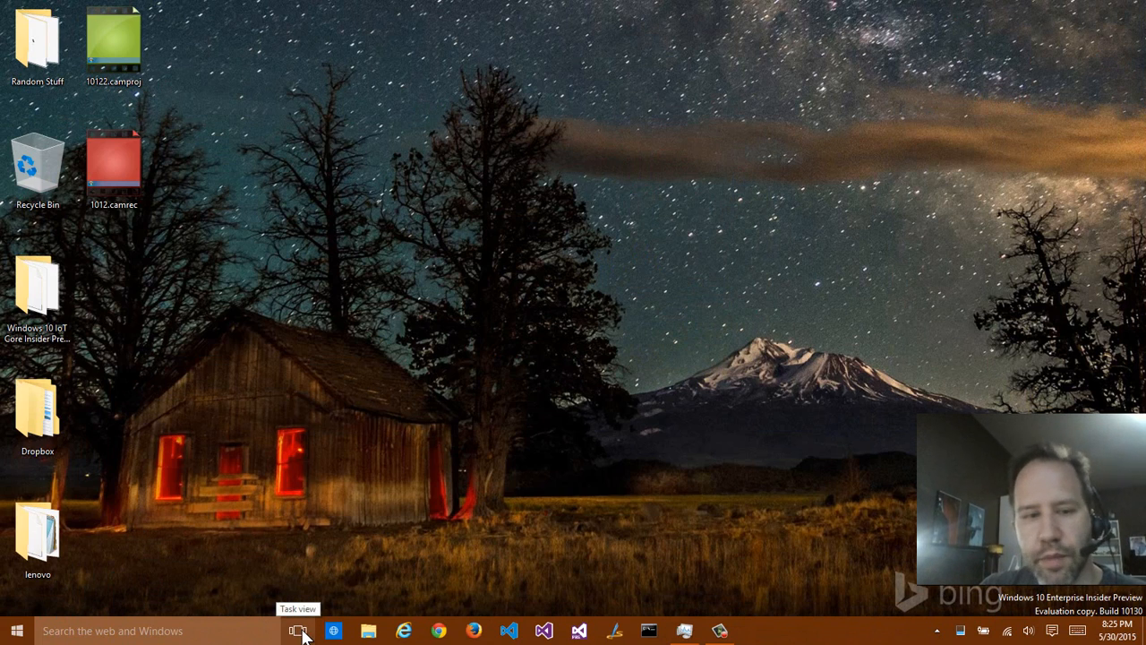
left_click(297, 631)
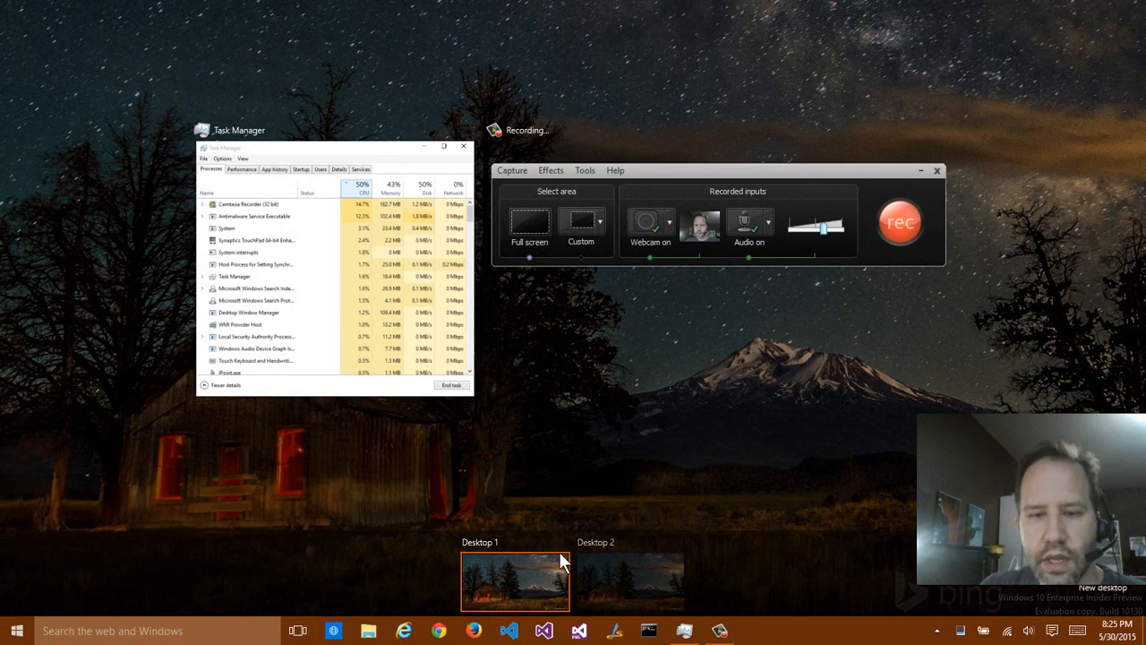
mouse_move(551, 573)
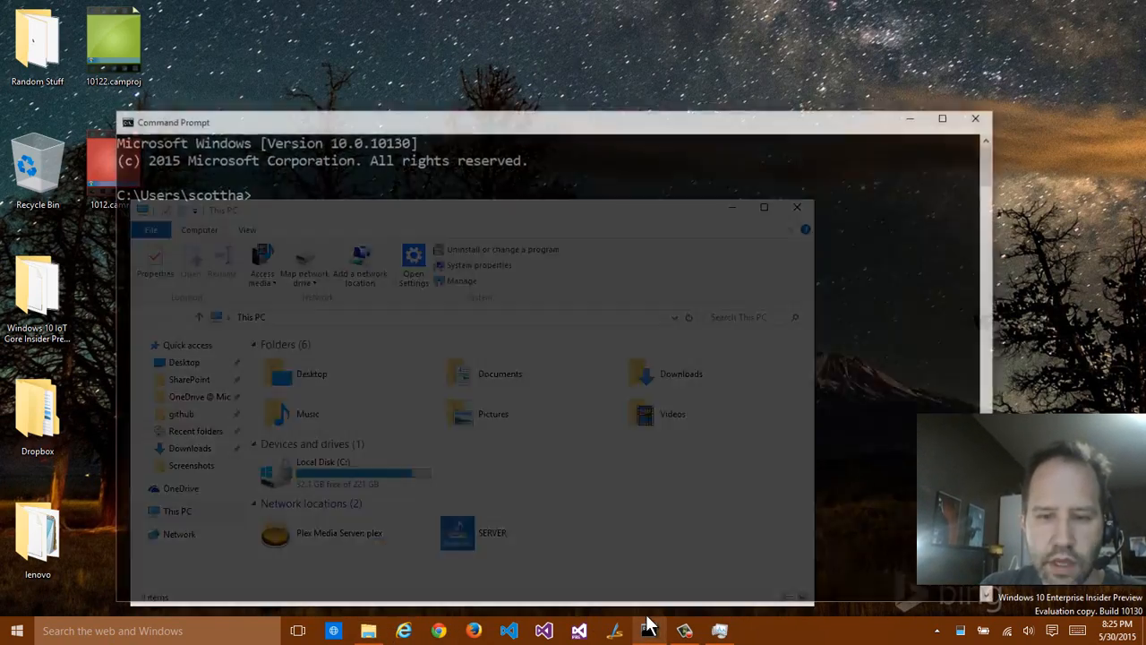
mouse_move(648, 631)
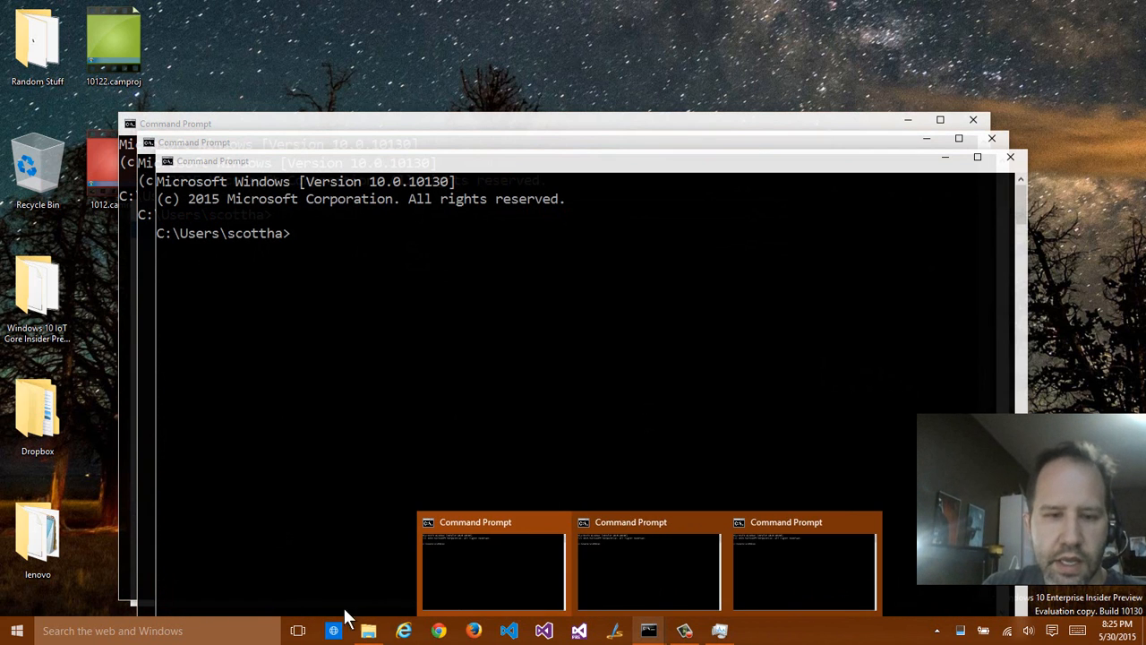
Step: Switch to Desktop 2 from Task View and bring its Command Prompt window into focus
left_click(297, 630)
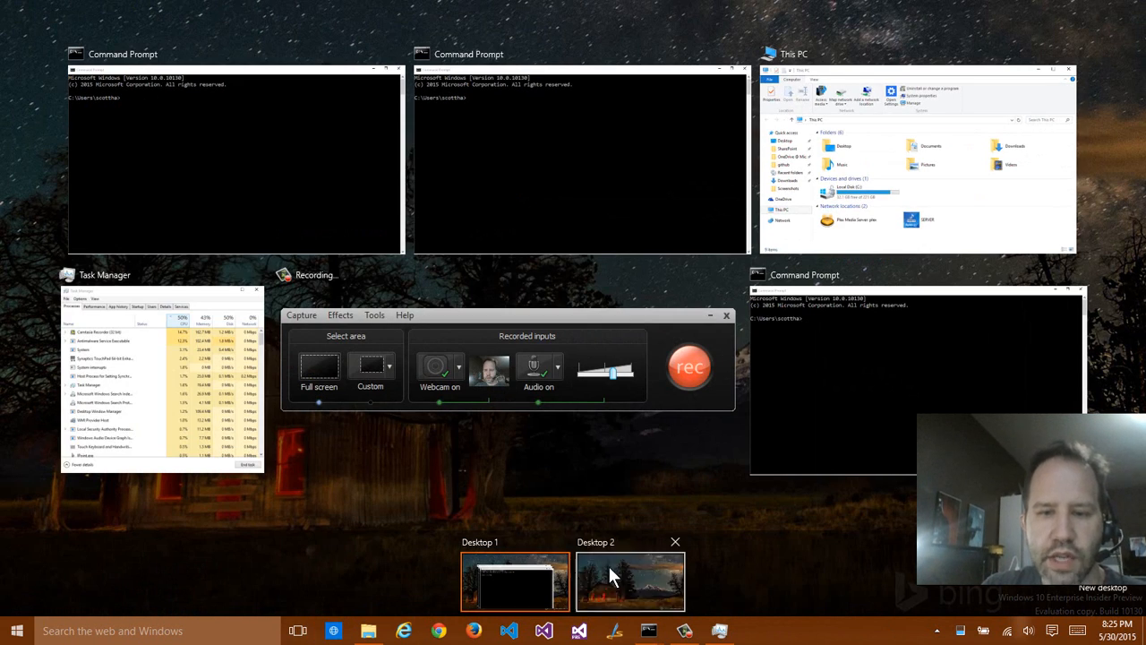
left_click(630, 580)
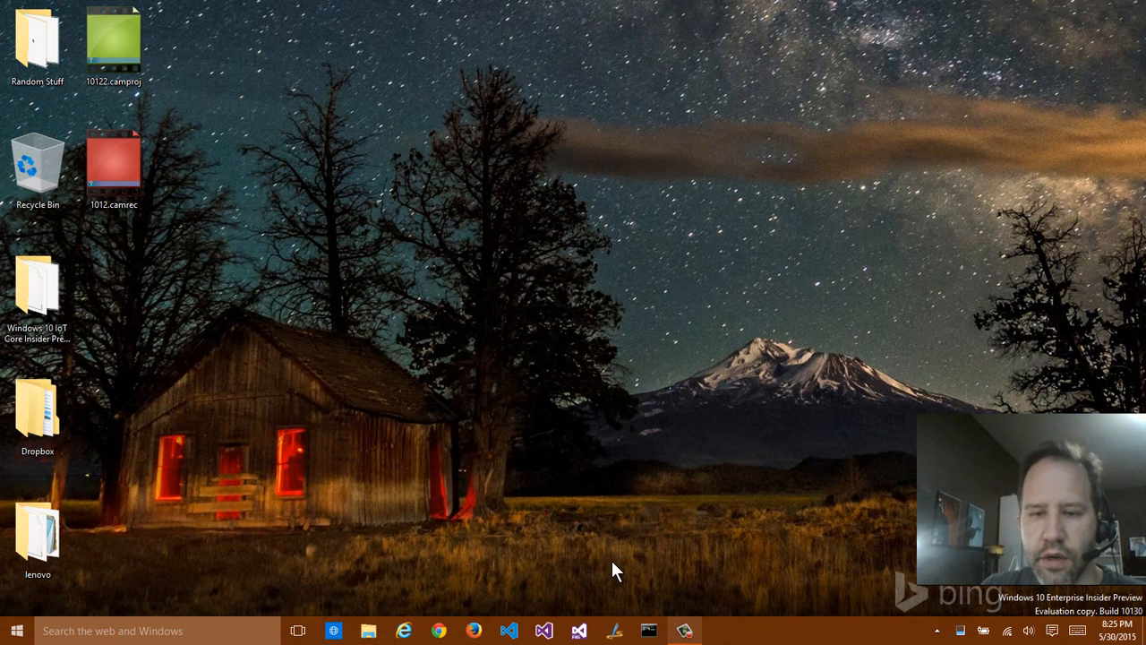
mouse_move(680, 584)
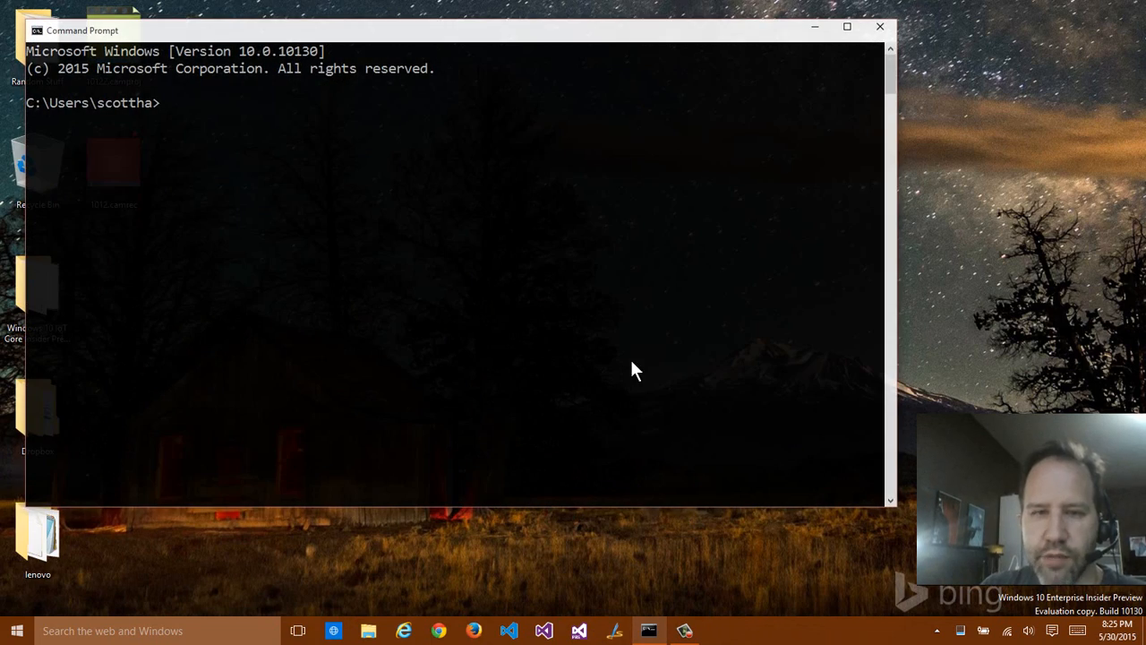
left_click(297, 631)
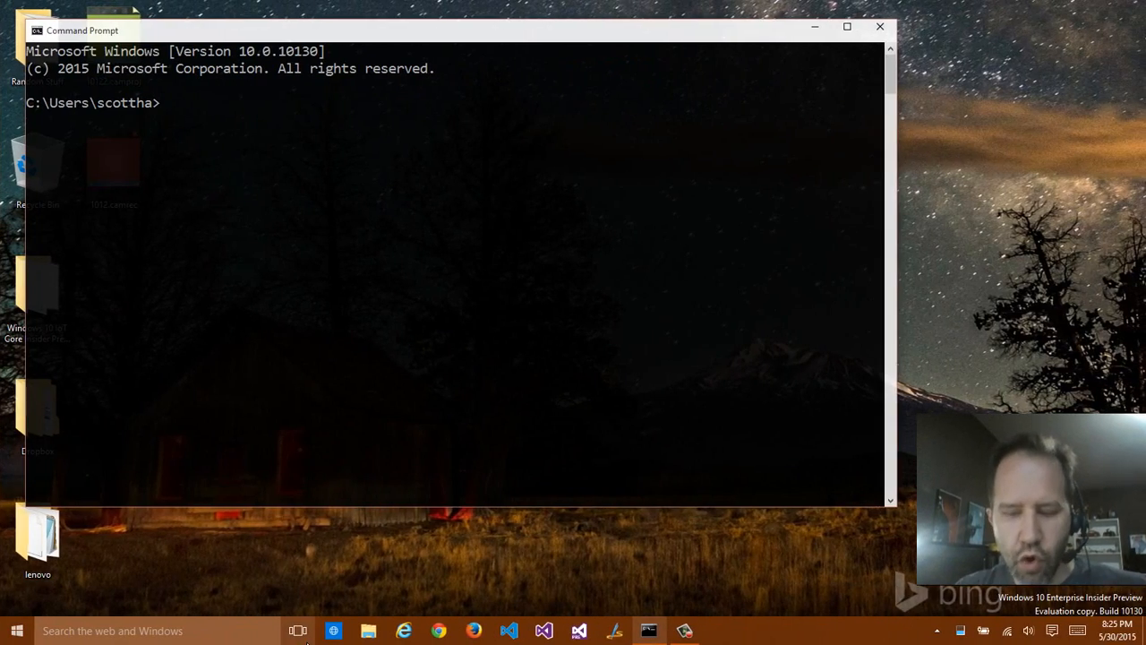
mouse_move(516, 537)
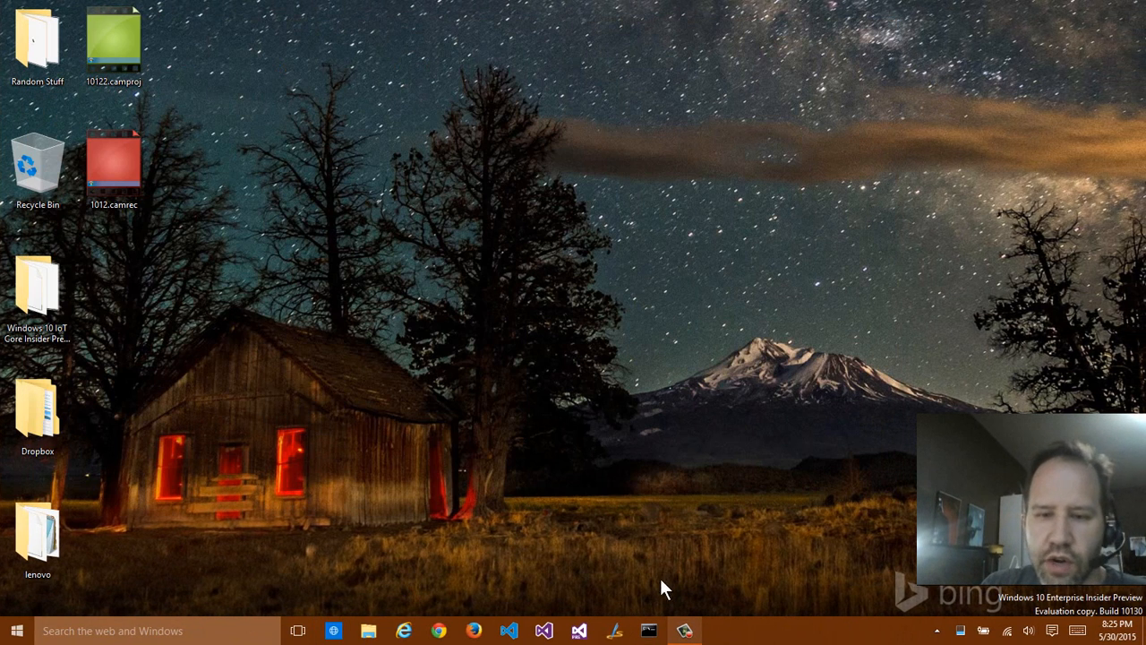
mouse_move(600, 562)
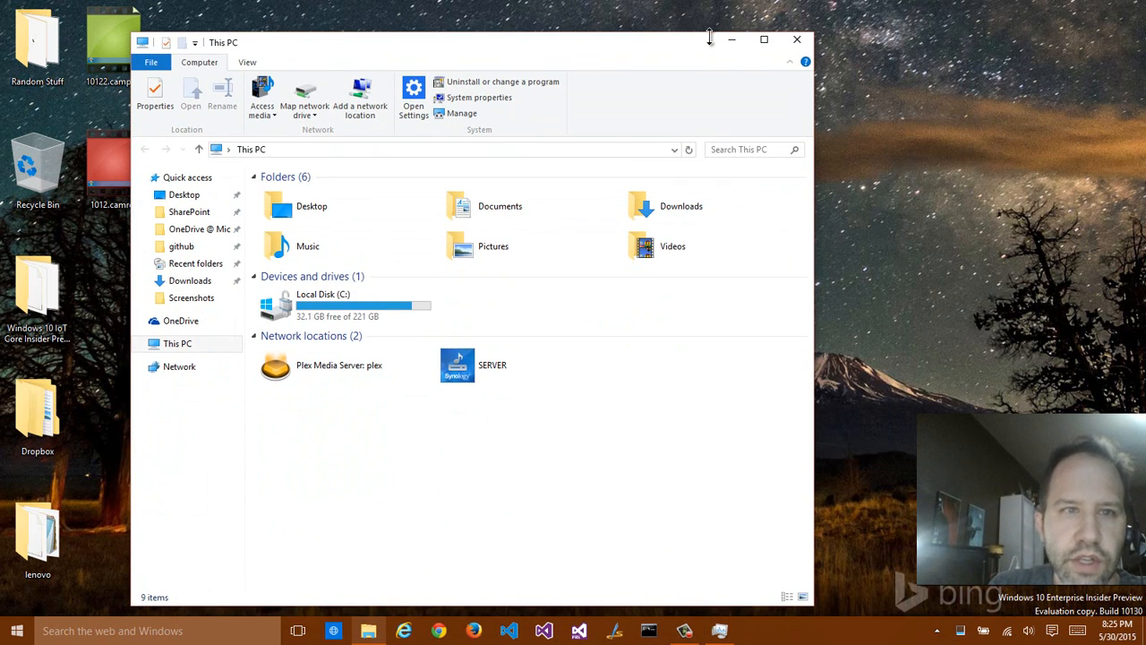
mouse_move(408, 134)
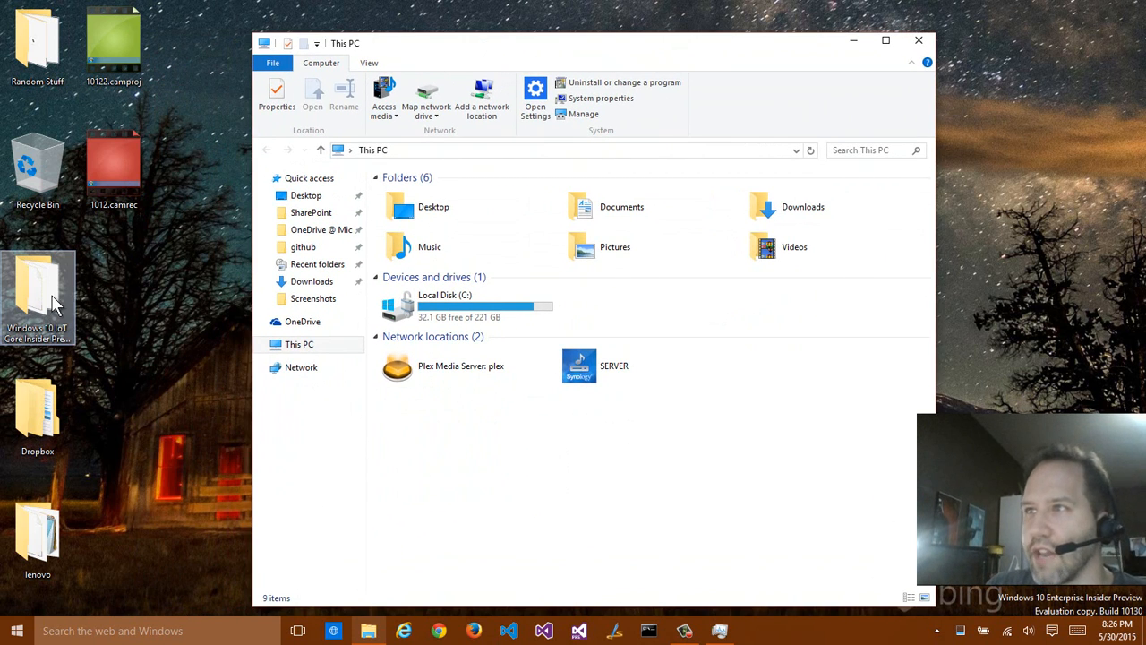
mouse_move(50, 161)
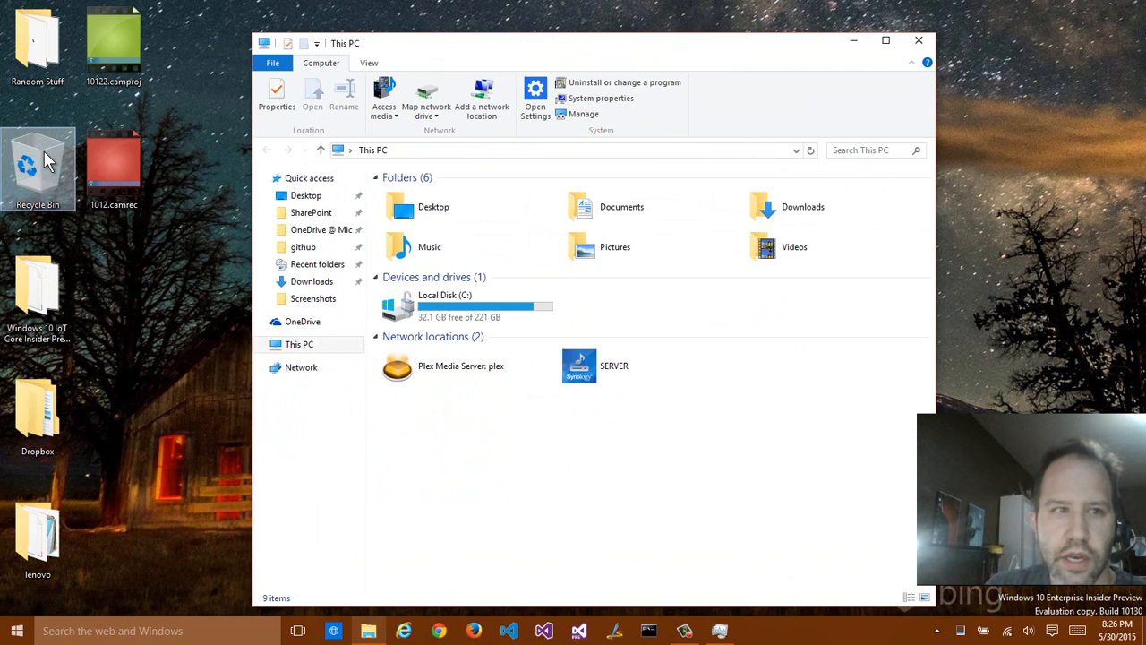
mouse_move(54, 190)
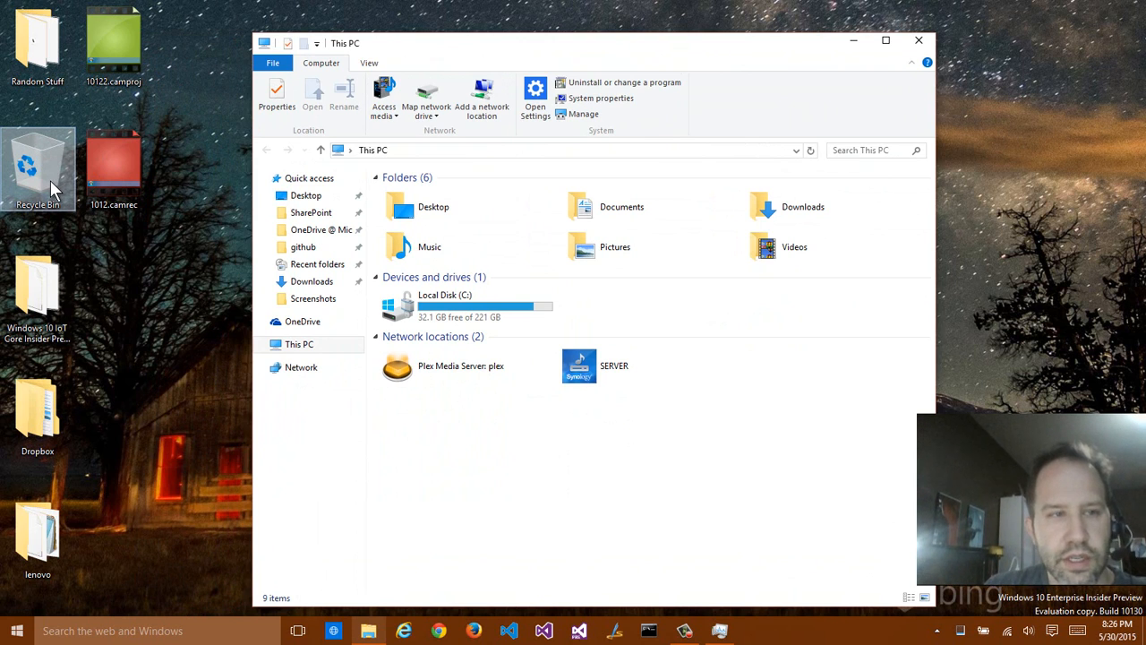
mouse_move(86, 188)
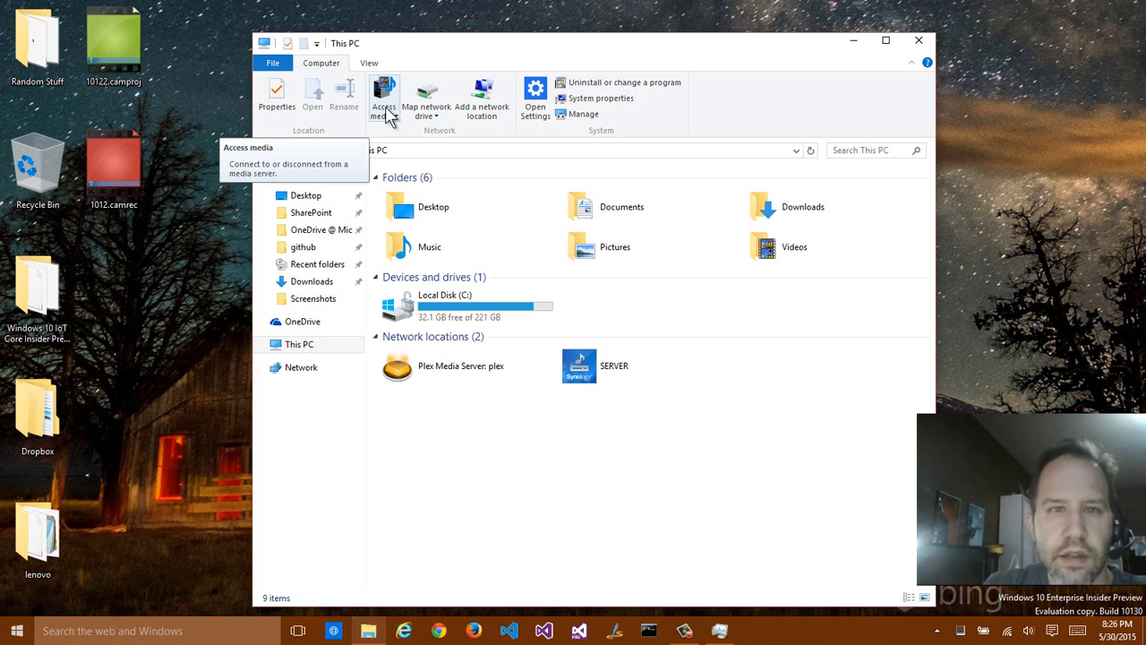
mouse_move(591, 68)
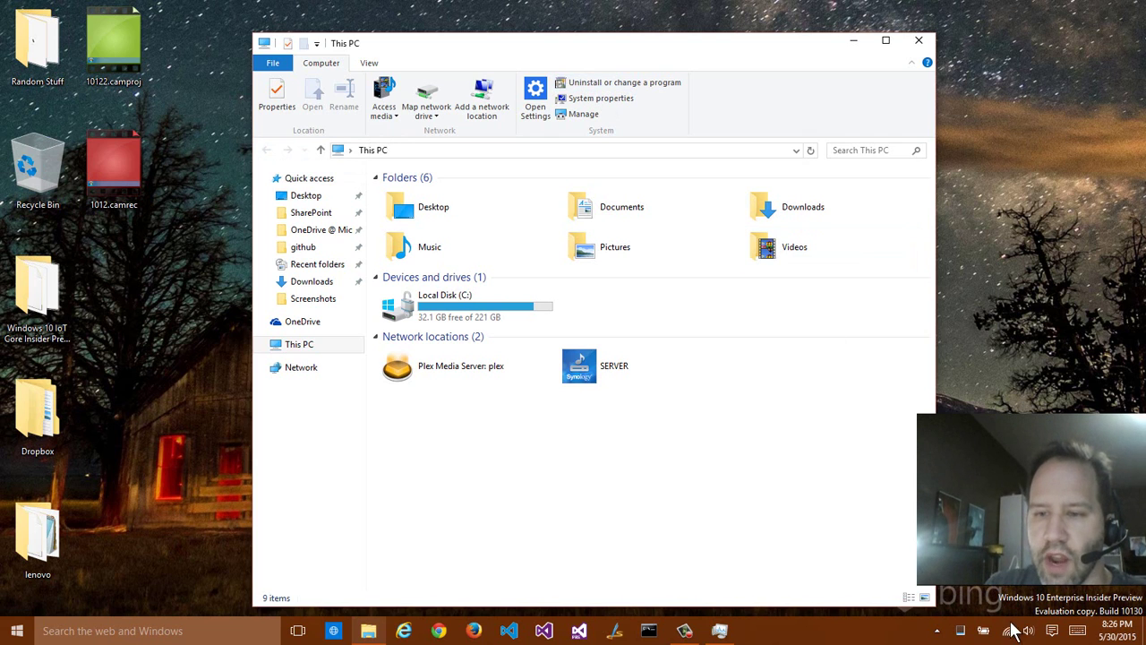
mouse_move(1010, 631)
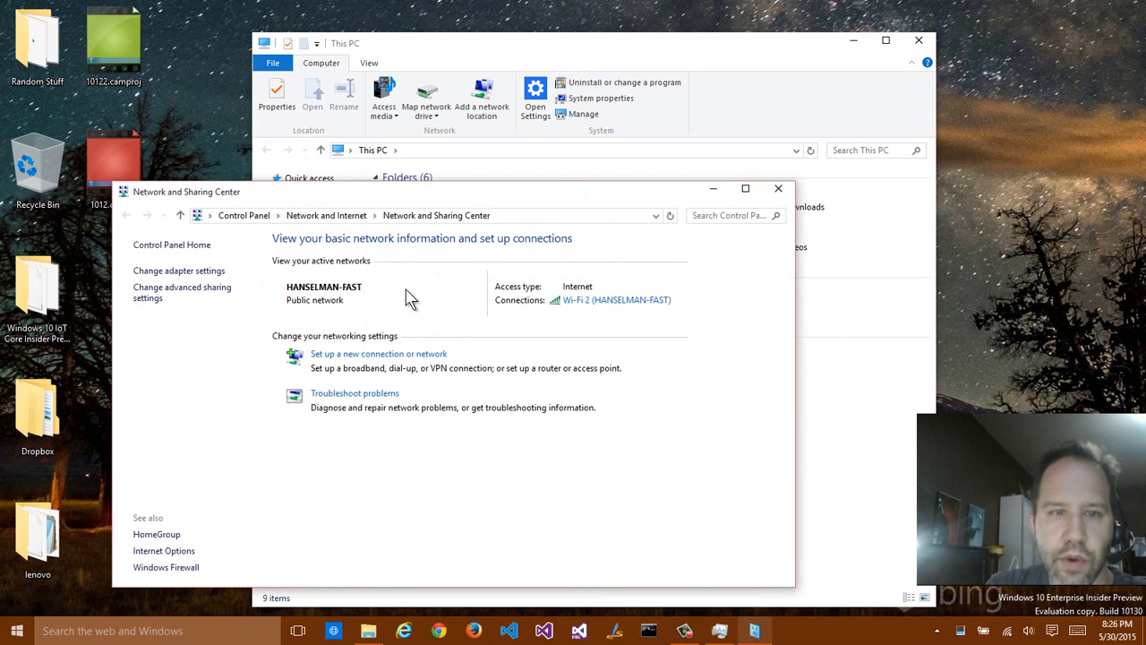
mouse_move(301, 358)
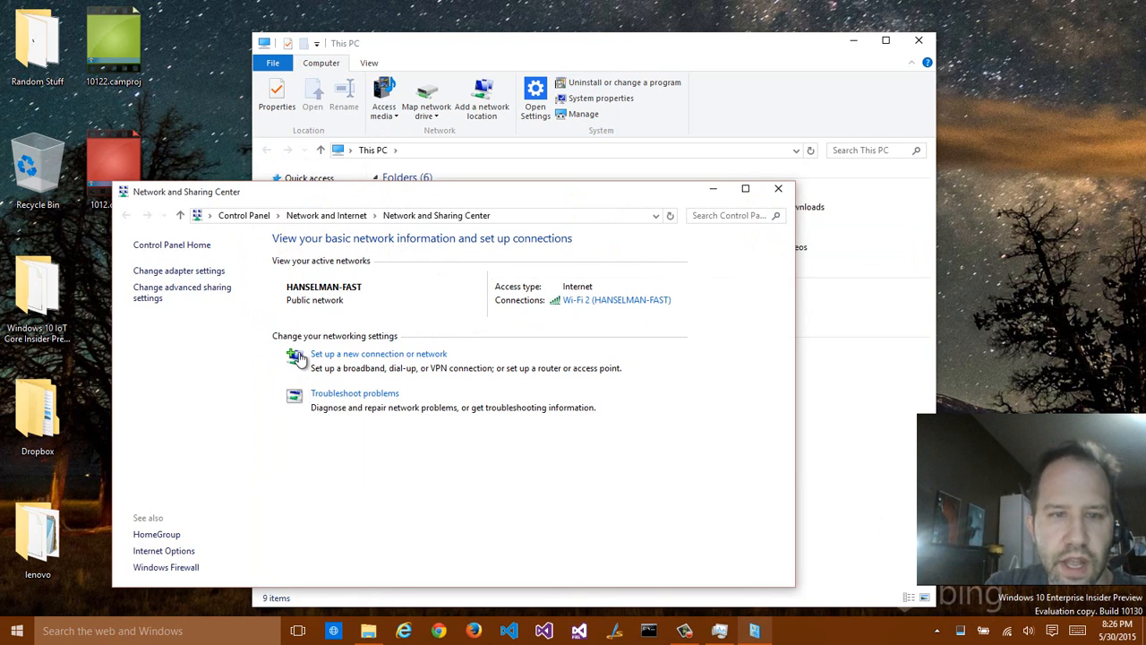
mouse_move(559, 315)
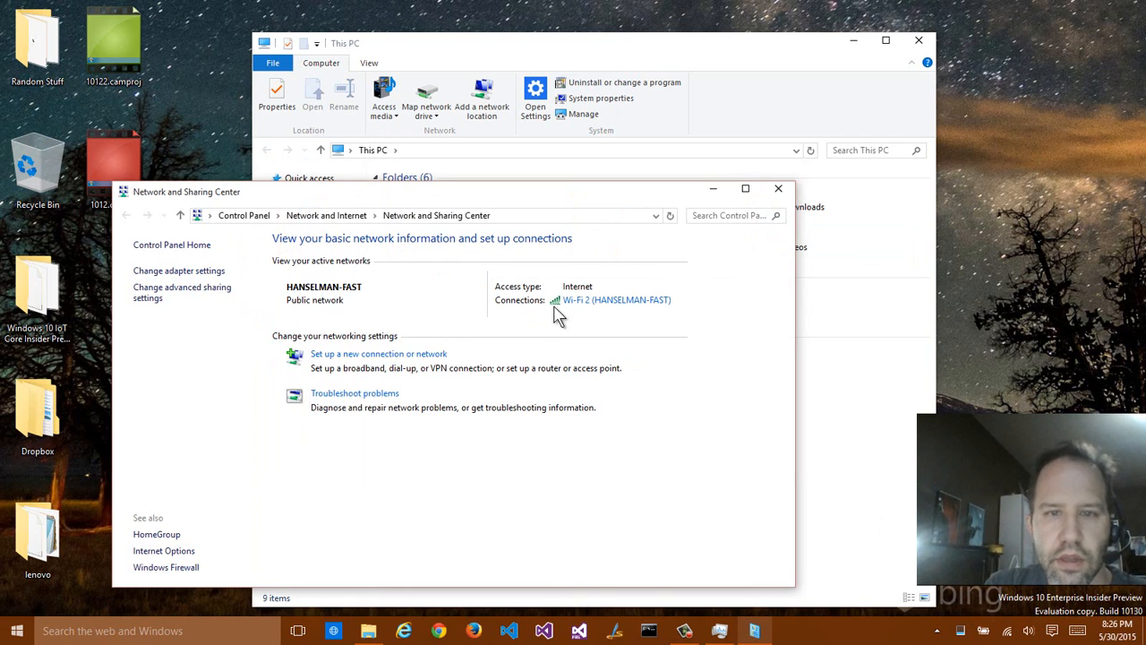
mouse_move(571, 303)
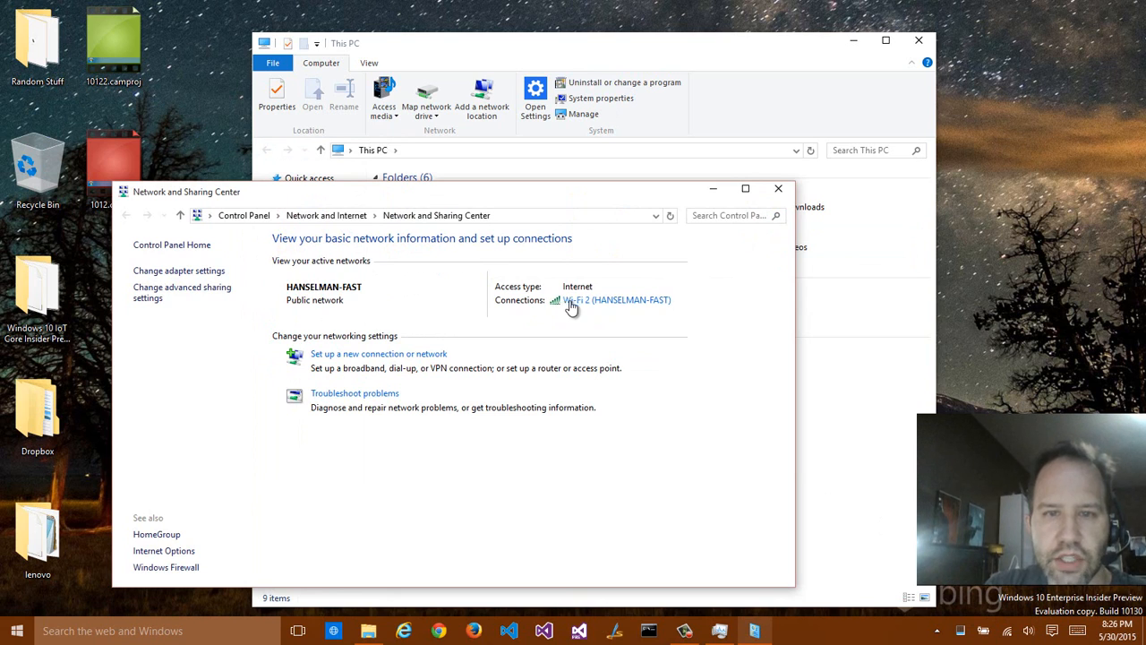
Step: View the Wi-Fi 2 connection status in Network and Sharing Center, then close it
left_click(616, 301)
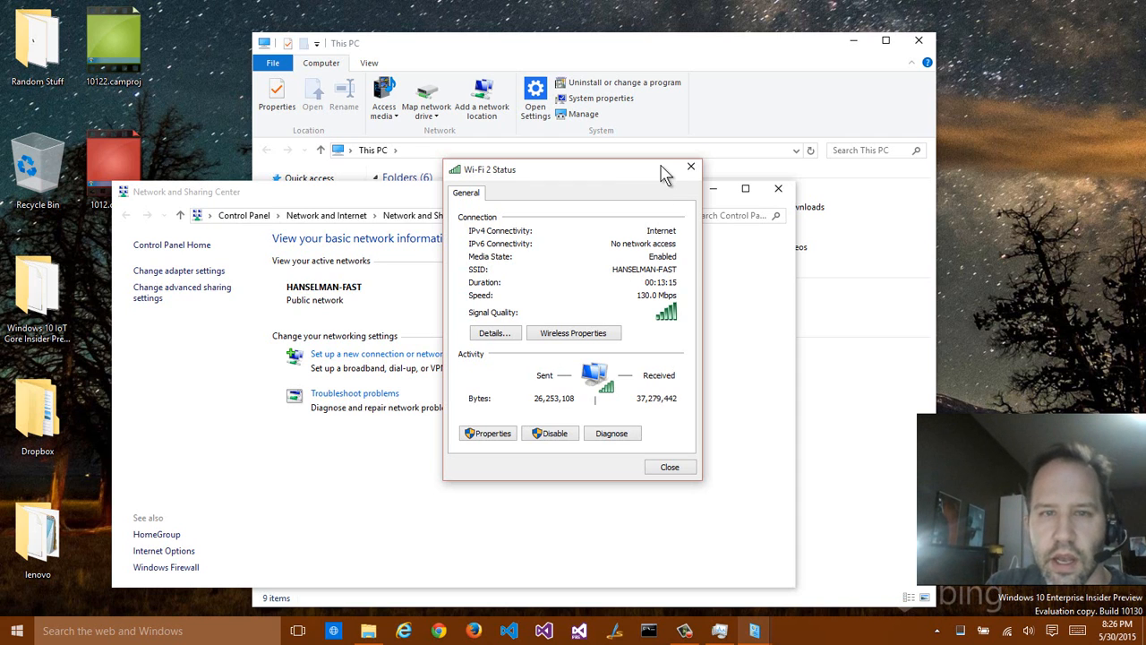
left_click(691, 166)
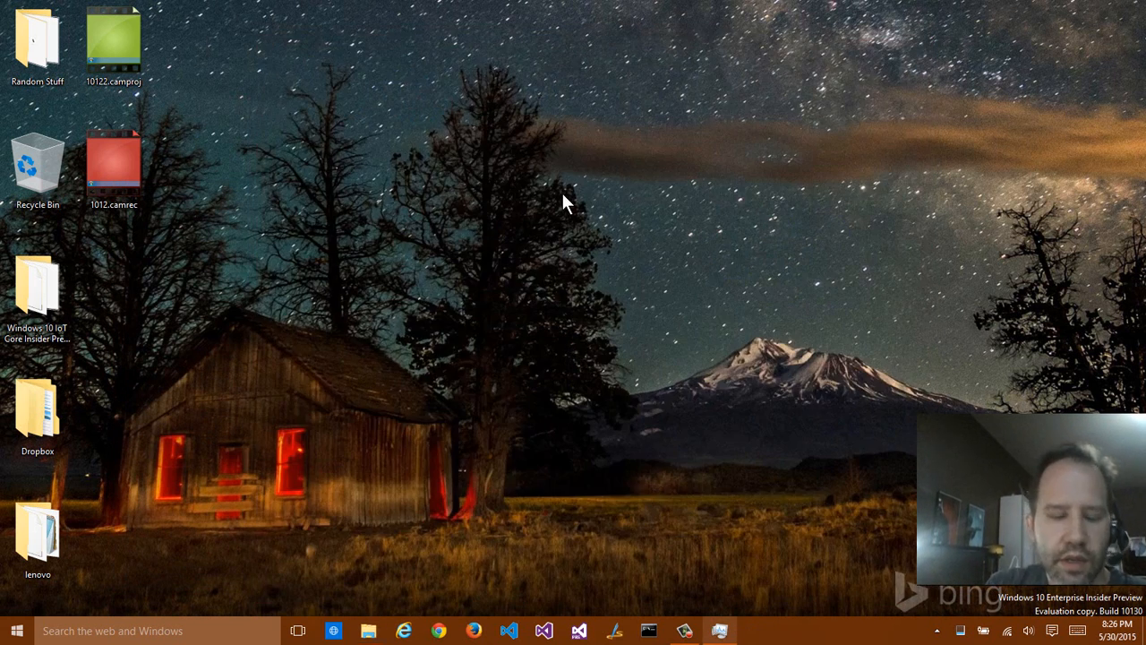
Step: Restore the This PC window from the taskbar, look over Quick access, then bring up Start
left_click(369, 630)
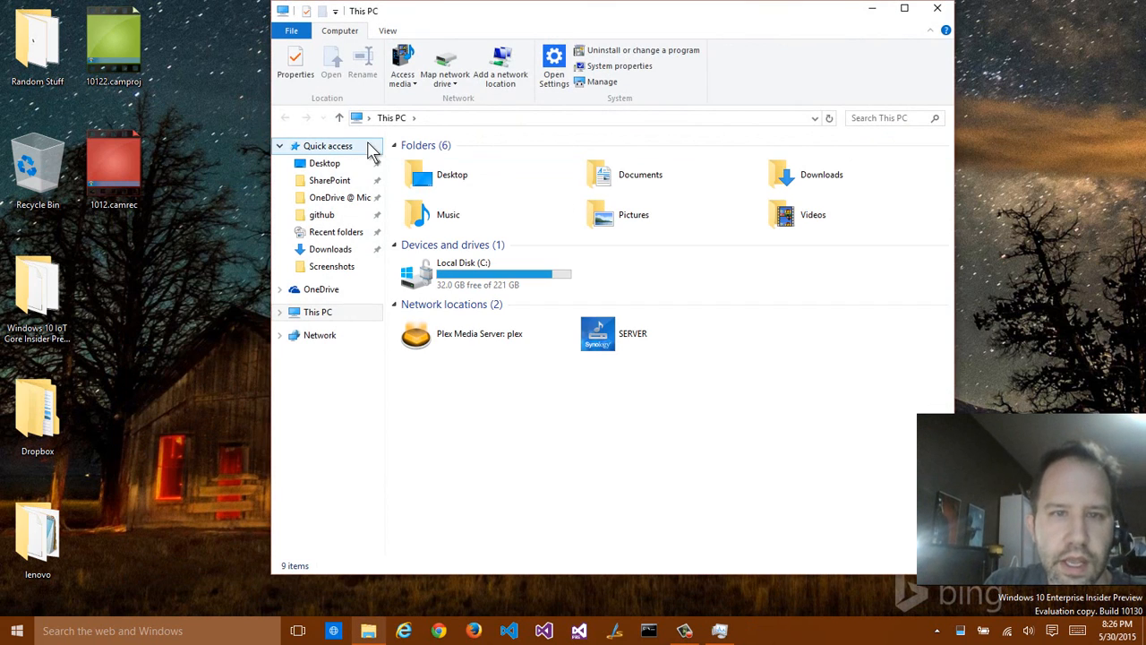
left_click(280, 145)
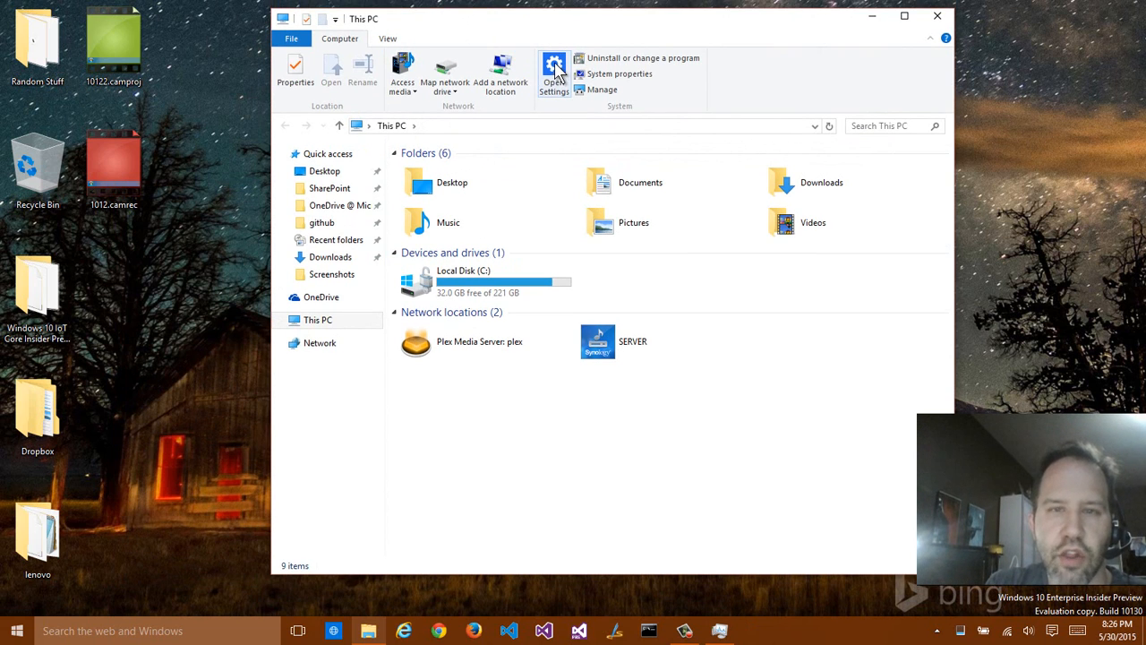
mouse_move(554, 73)
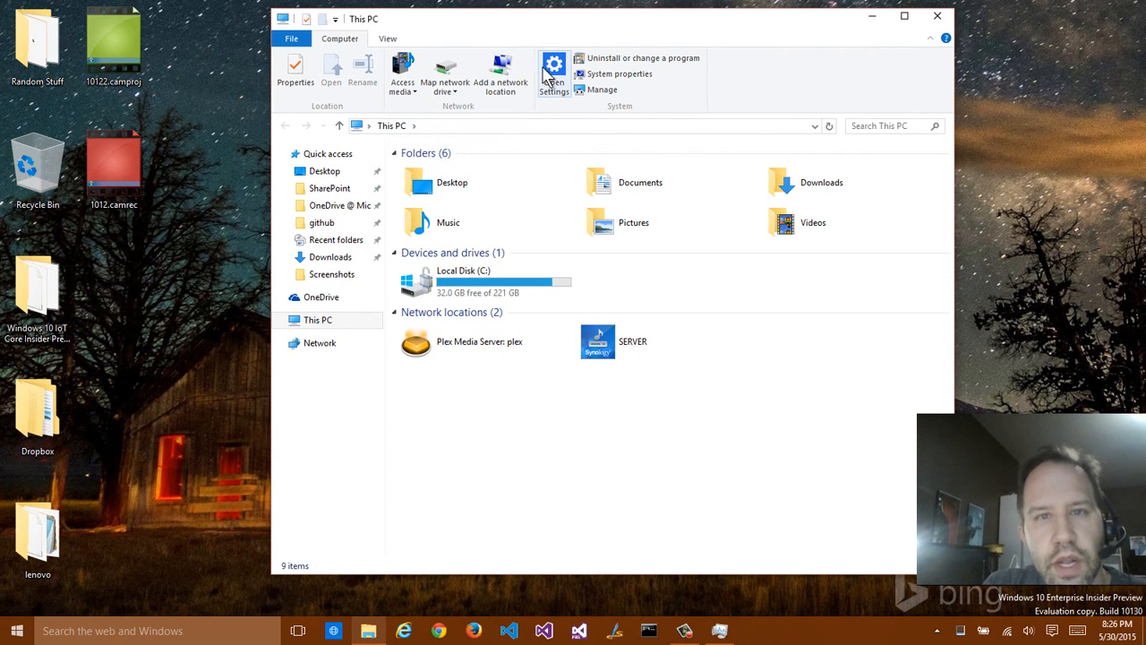
mouse_move(552, 80)
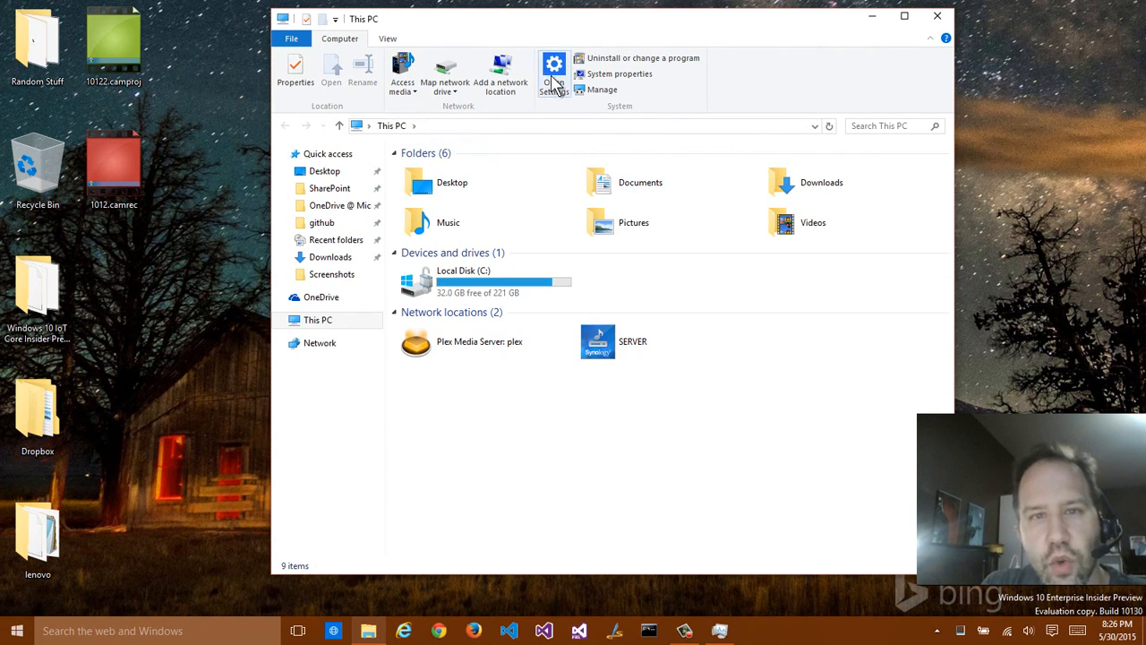
mouse_move(553, 72)
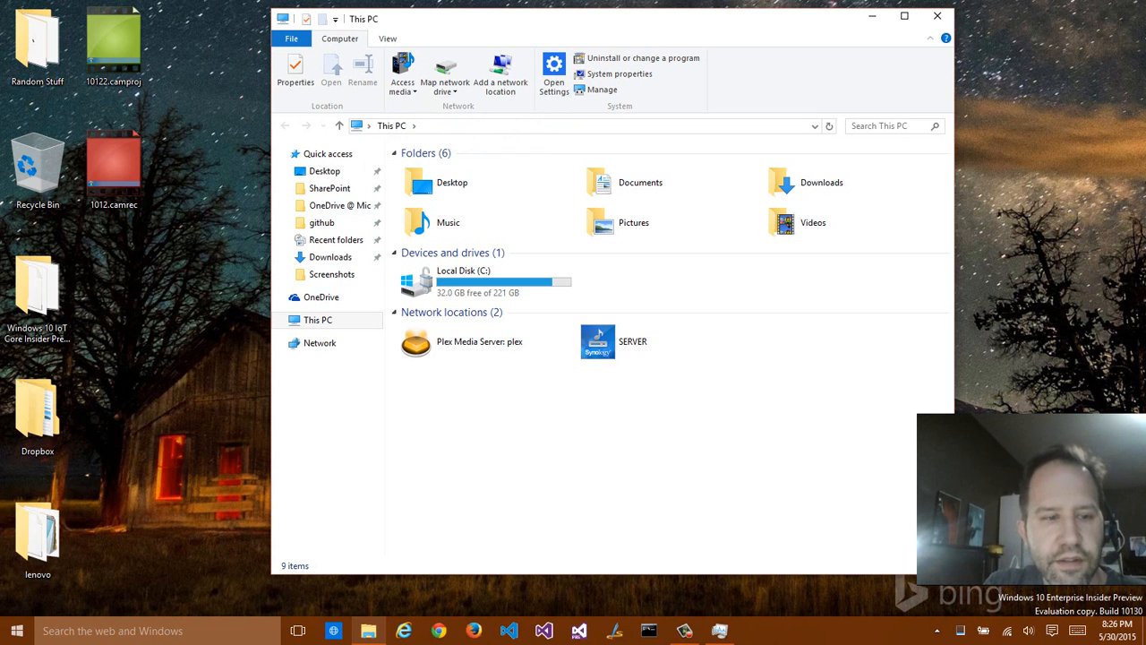
left_click(16, 630)
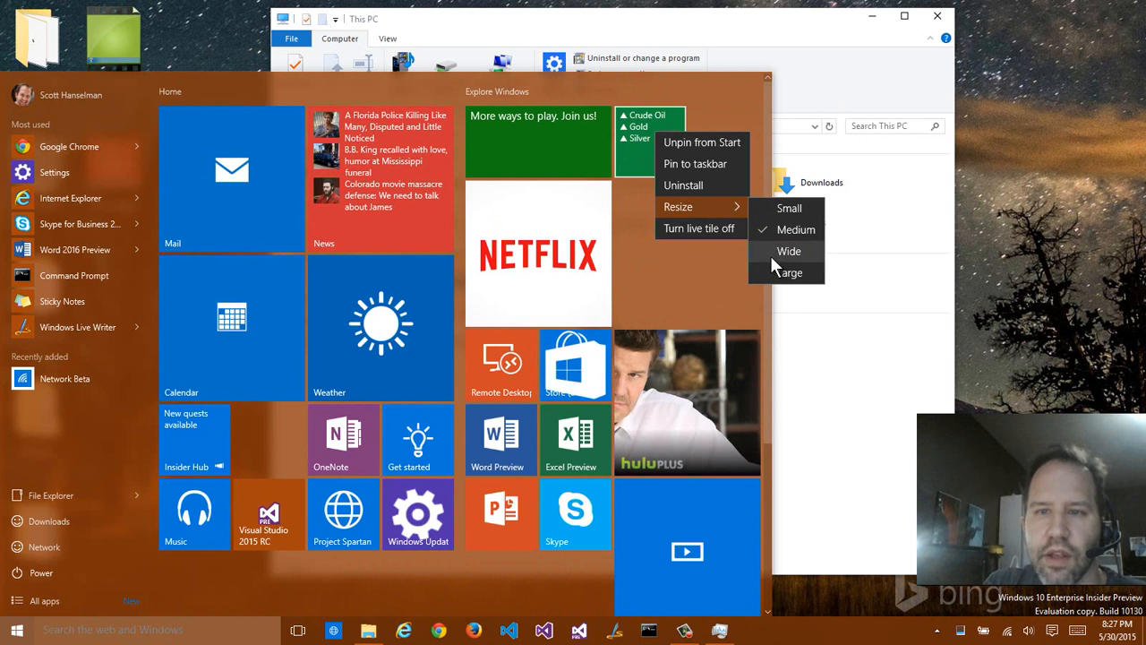
Step: Resize the Money tile to Large among the Explore Windows tiles
left_click(795, 230)
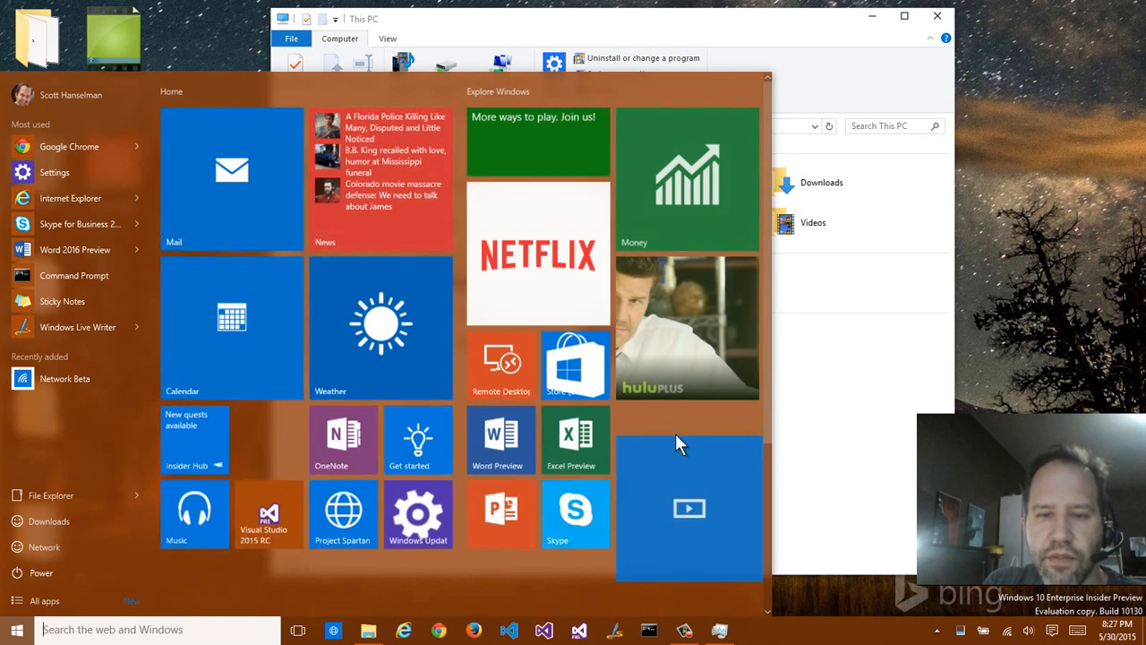
left_click(688, 508)
type("tv")
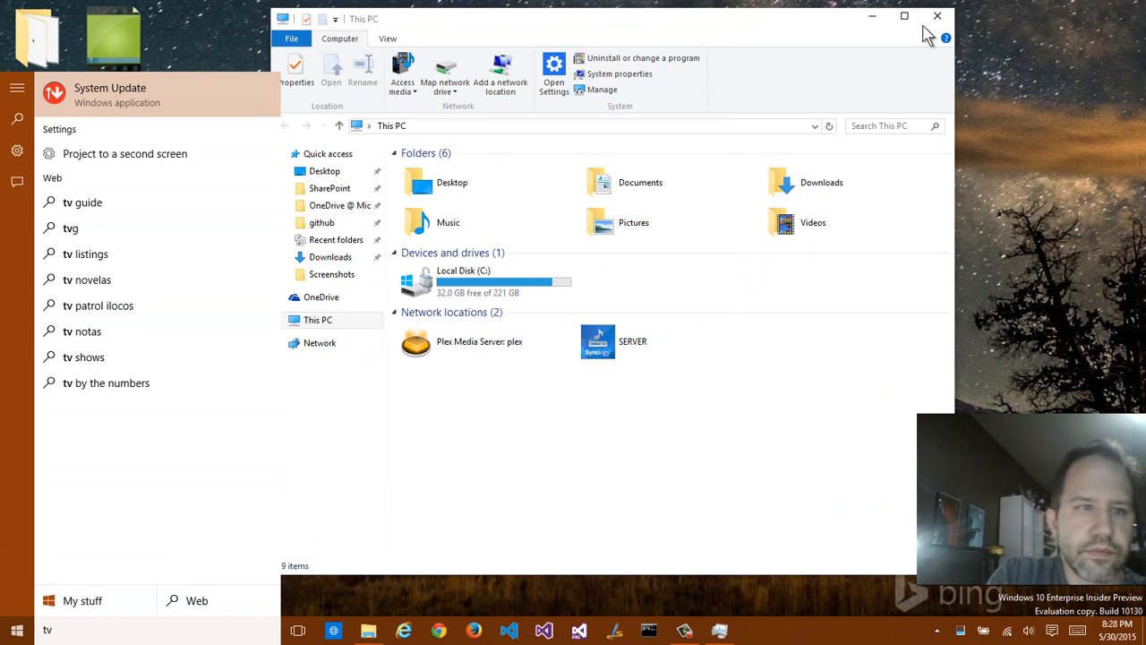
Step: Close the This PC window and dismiss the Start menu, leaving an empty desktop
left_click(16, 630)
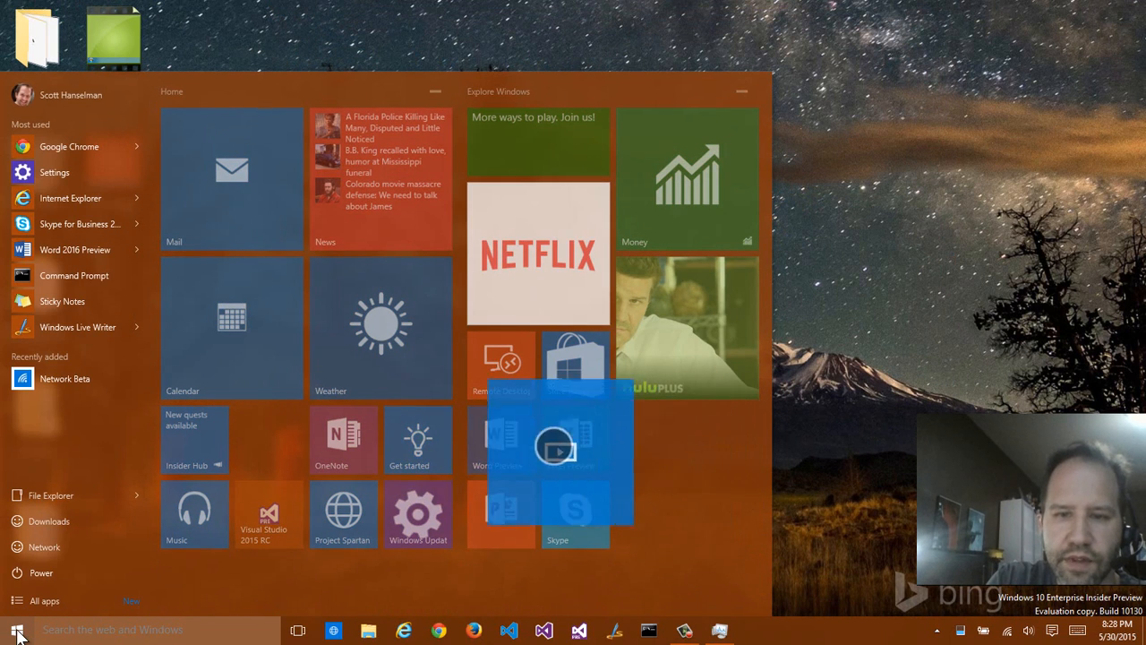
left_click(14, 630)
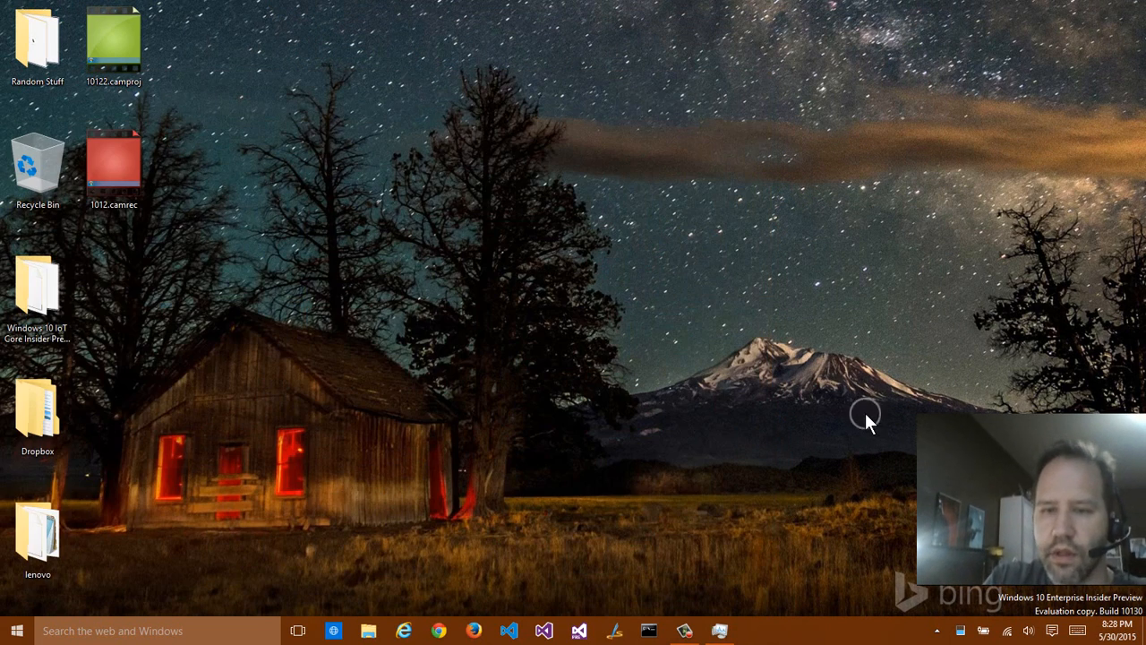
mouse_move(868, 423)
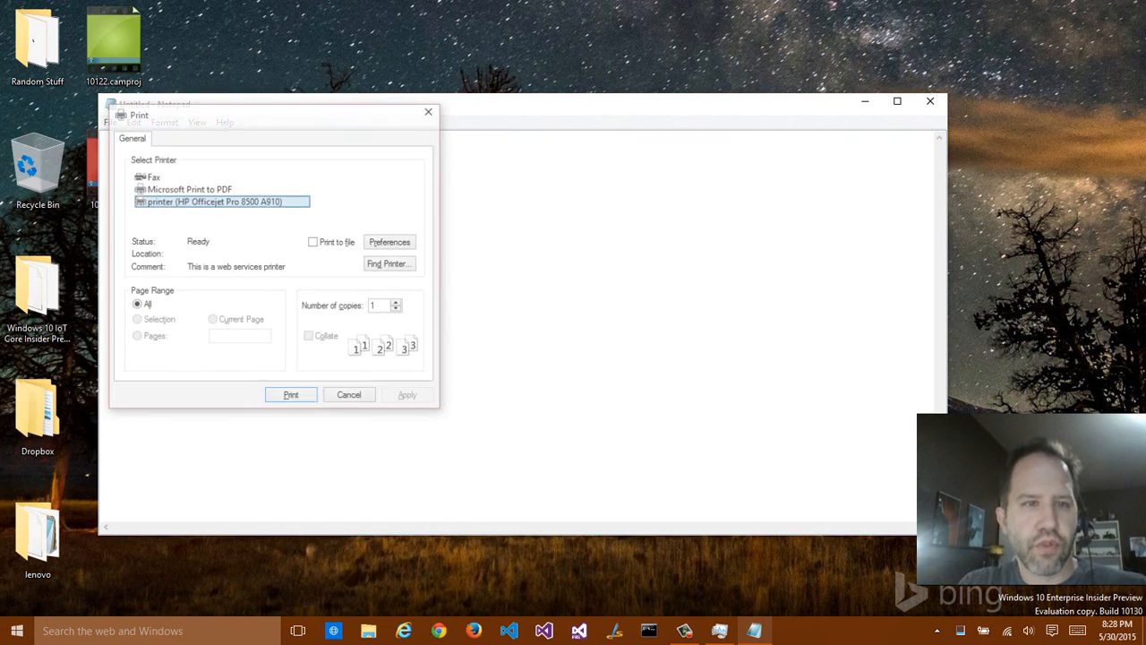
Step: Print the 'asdasdad' note via Microsoft Print to PDF, saving it to the Desktop, then close Notepad
left_click(190, 190)
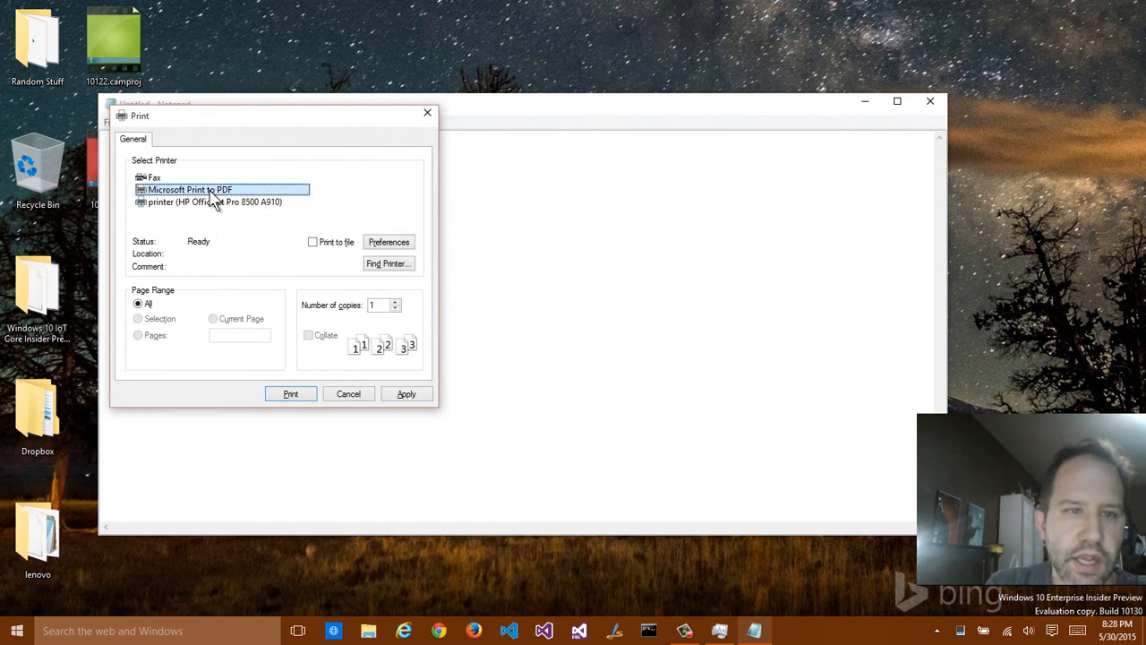
mouse_move(290, 394)
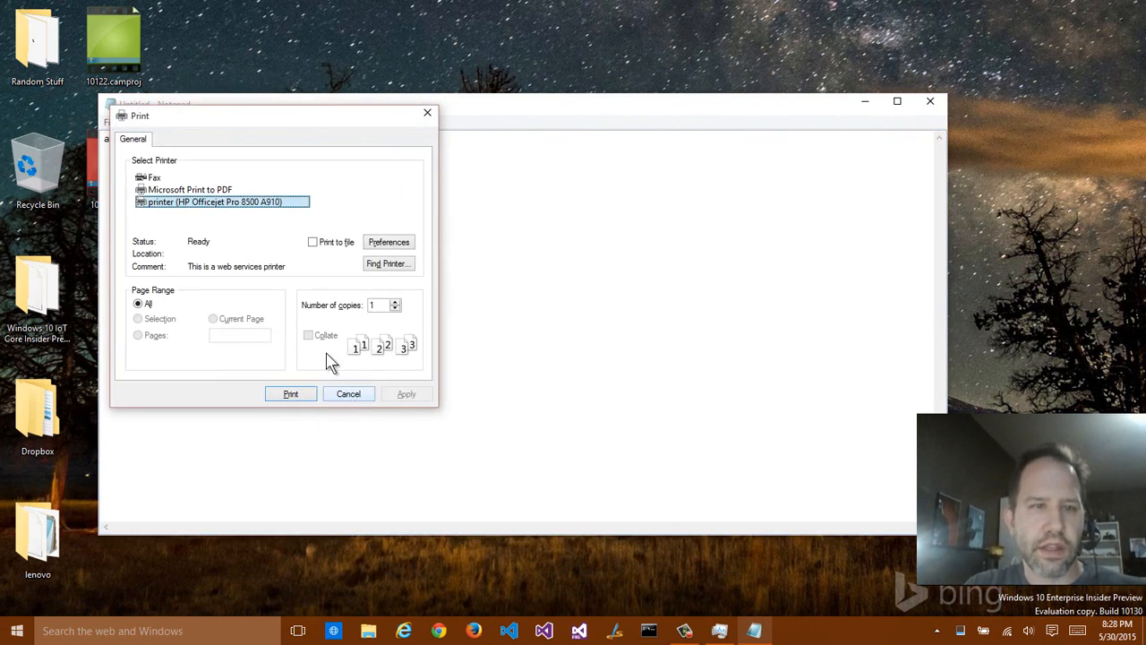
left_click(290, 394)
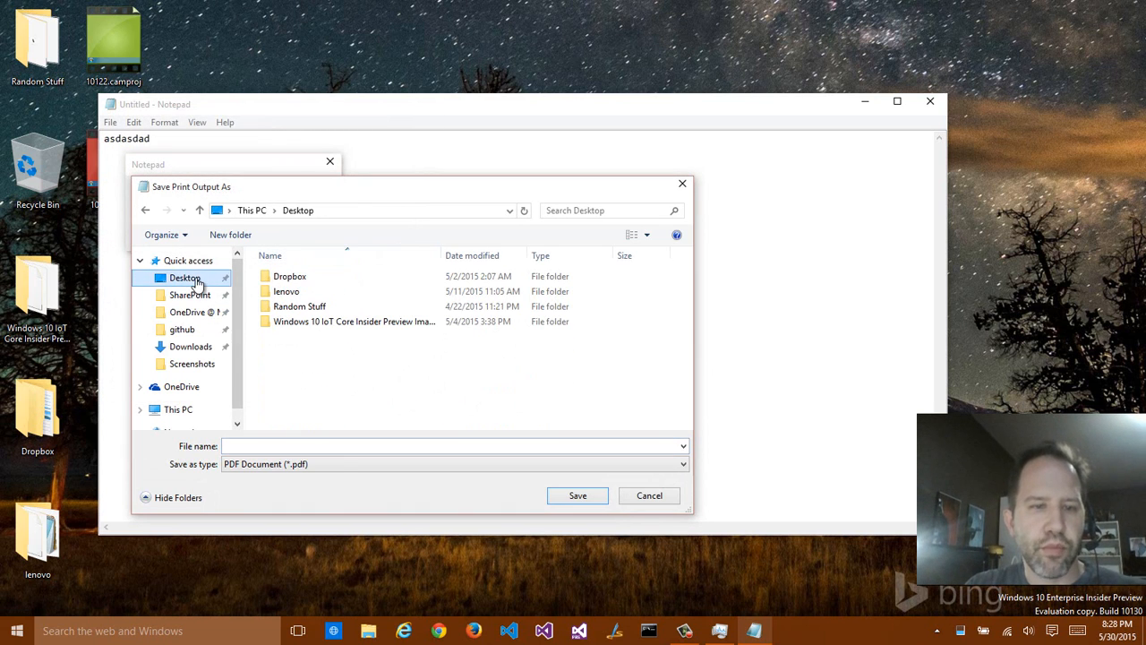
left_click(576, 494)
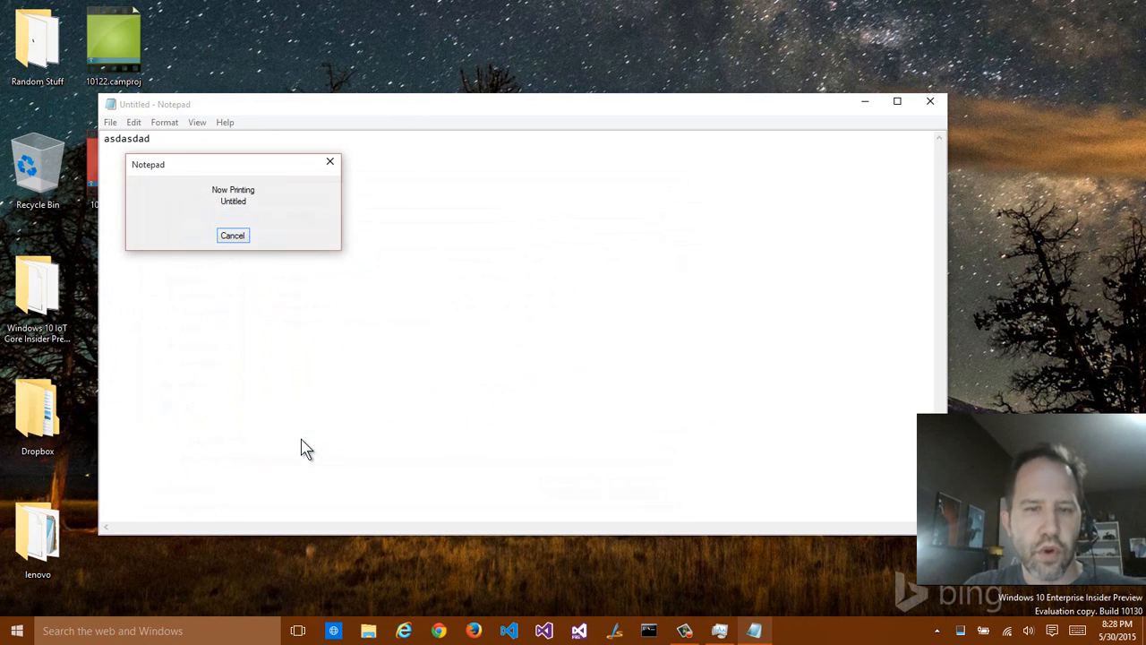
left_click(931, 100)
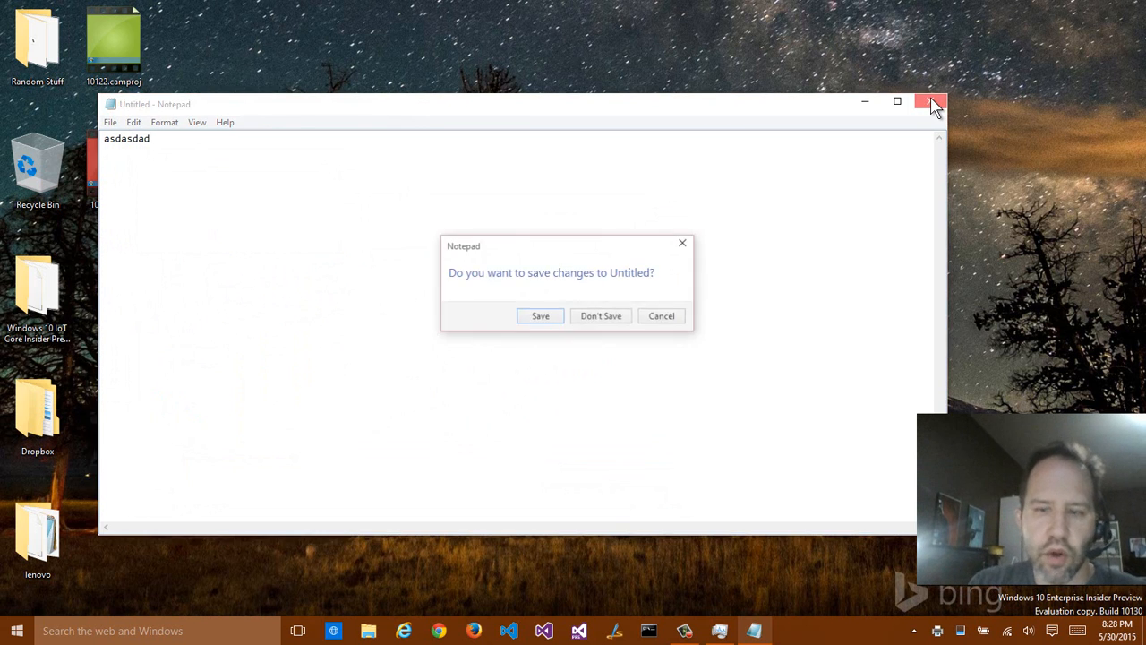
Step: Discard the unsaved note, place foo.pdf among the desktop icons and open it
left_click(602, 316)
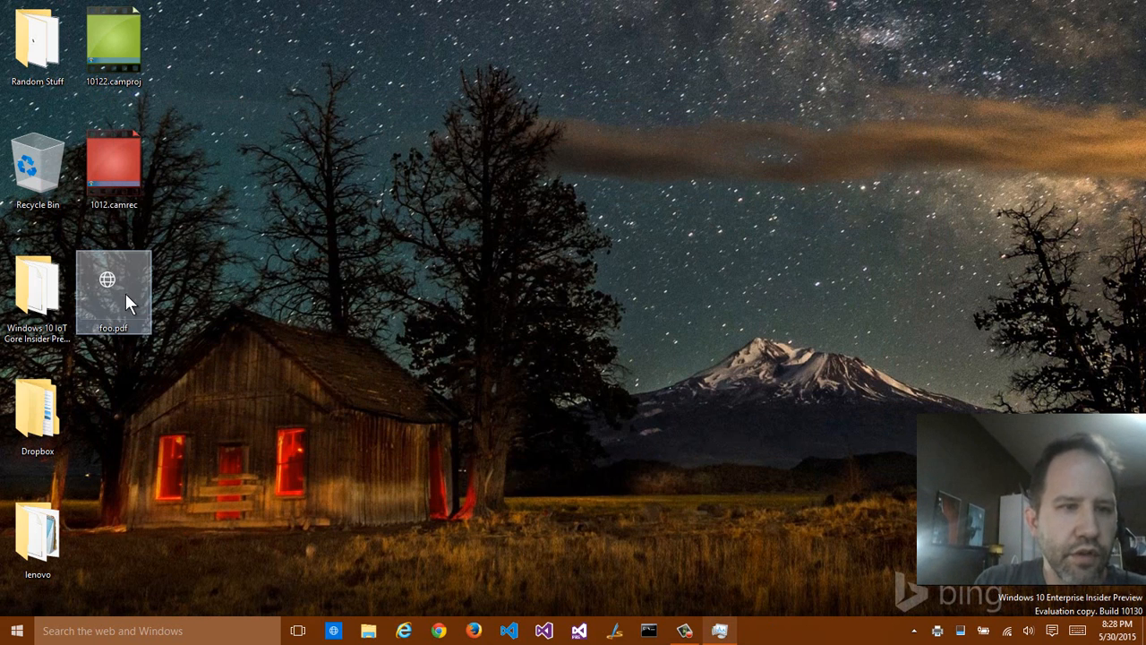
left_click_drag(114, 290, 340, 86)
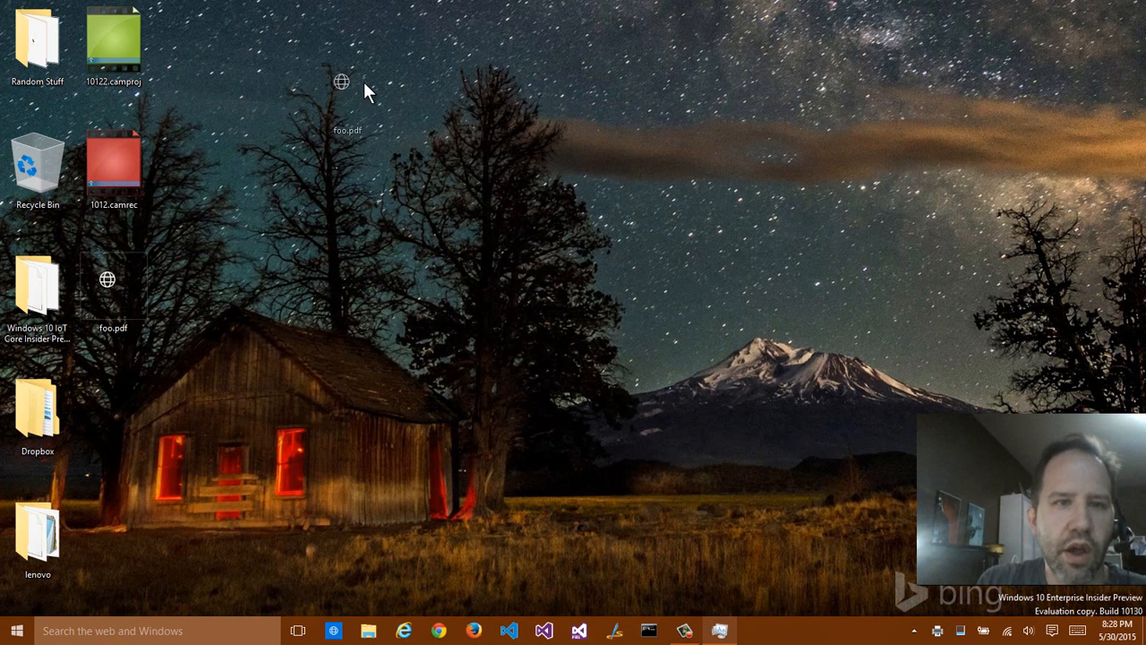
double_click(340, 83)
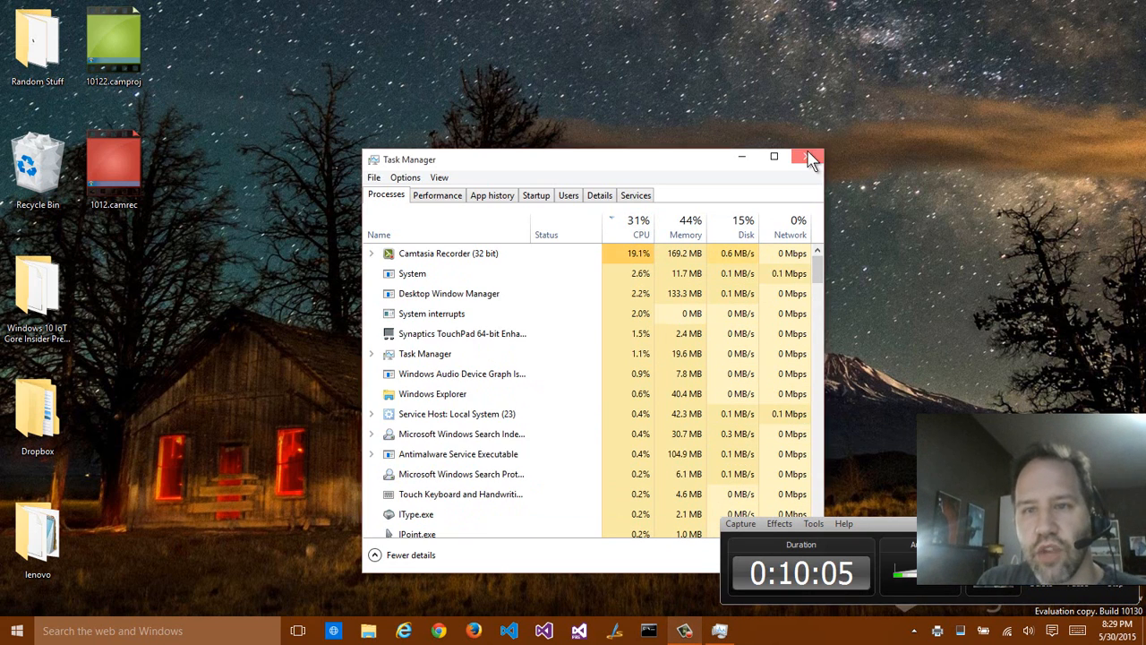
Step: Close Task Manager so only the desktop and recorder window remain
left_click(806, 157)
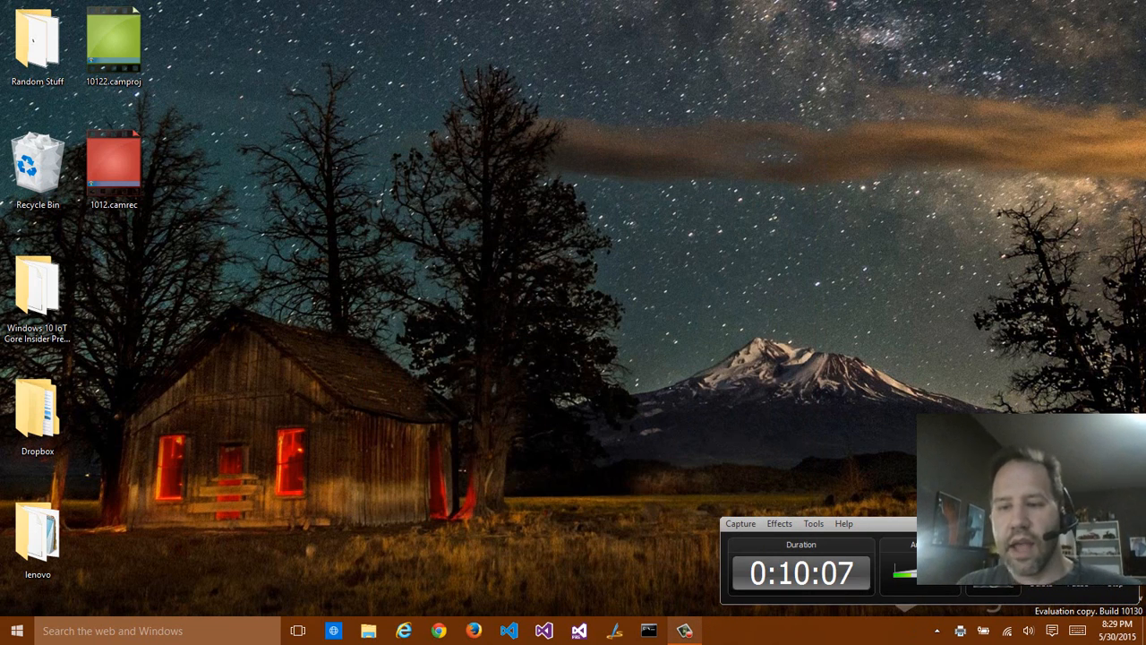